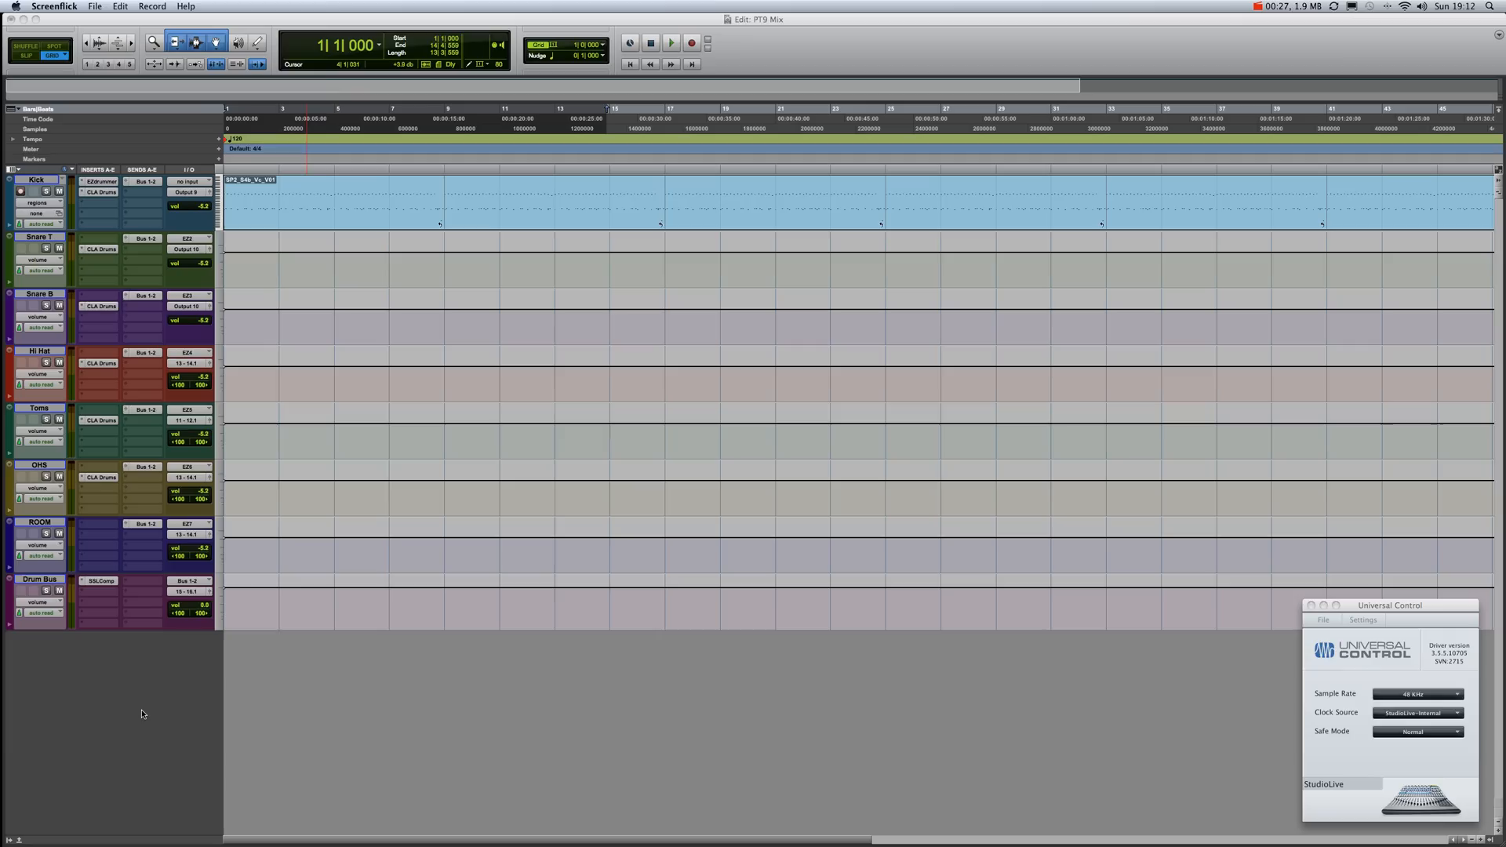
mouse_move(139, 546)
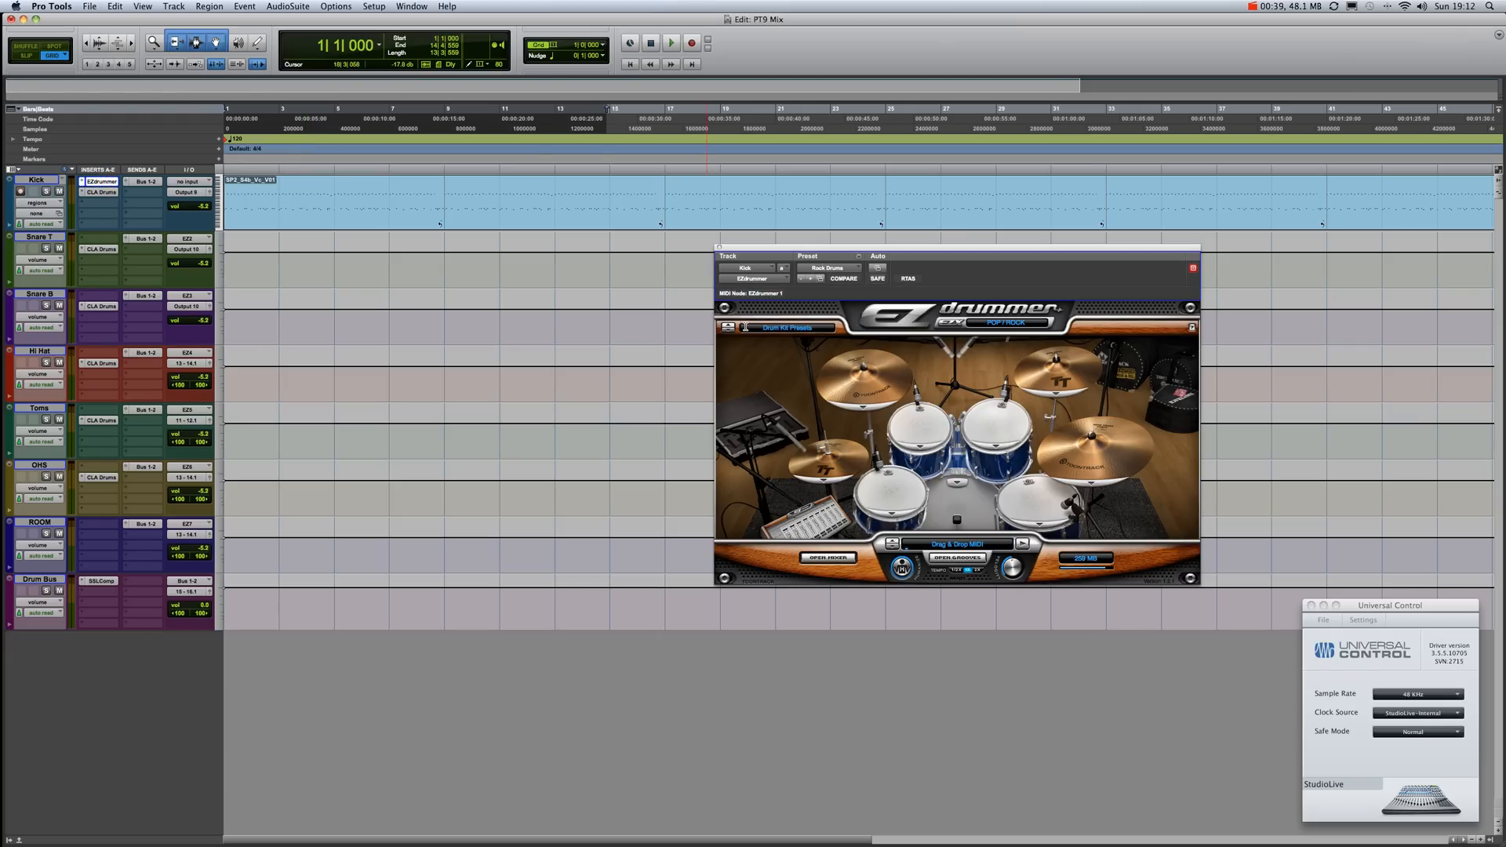
Step: Close the drum plug-in window and review Snare B's output and Kick's insert choices
left_click(1193, 266)
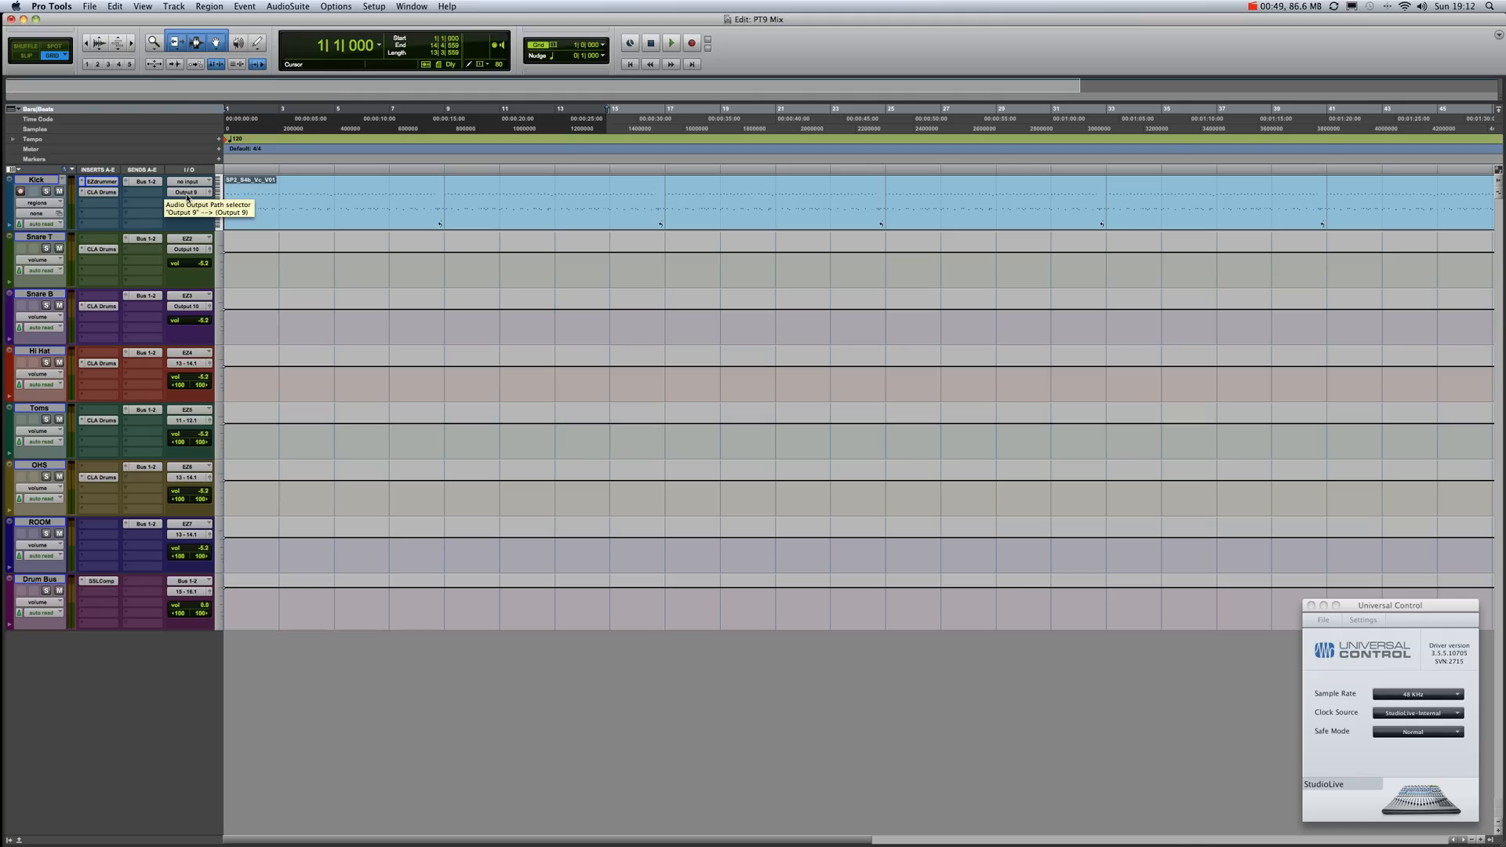
mouse_move(140, 215)
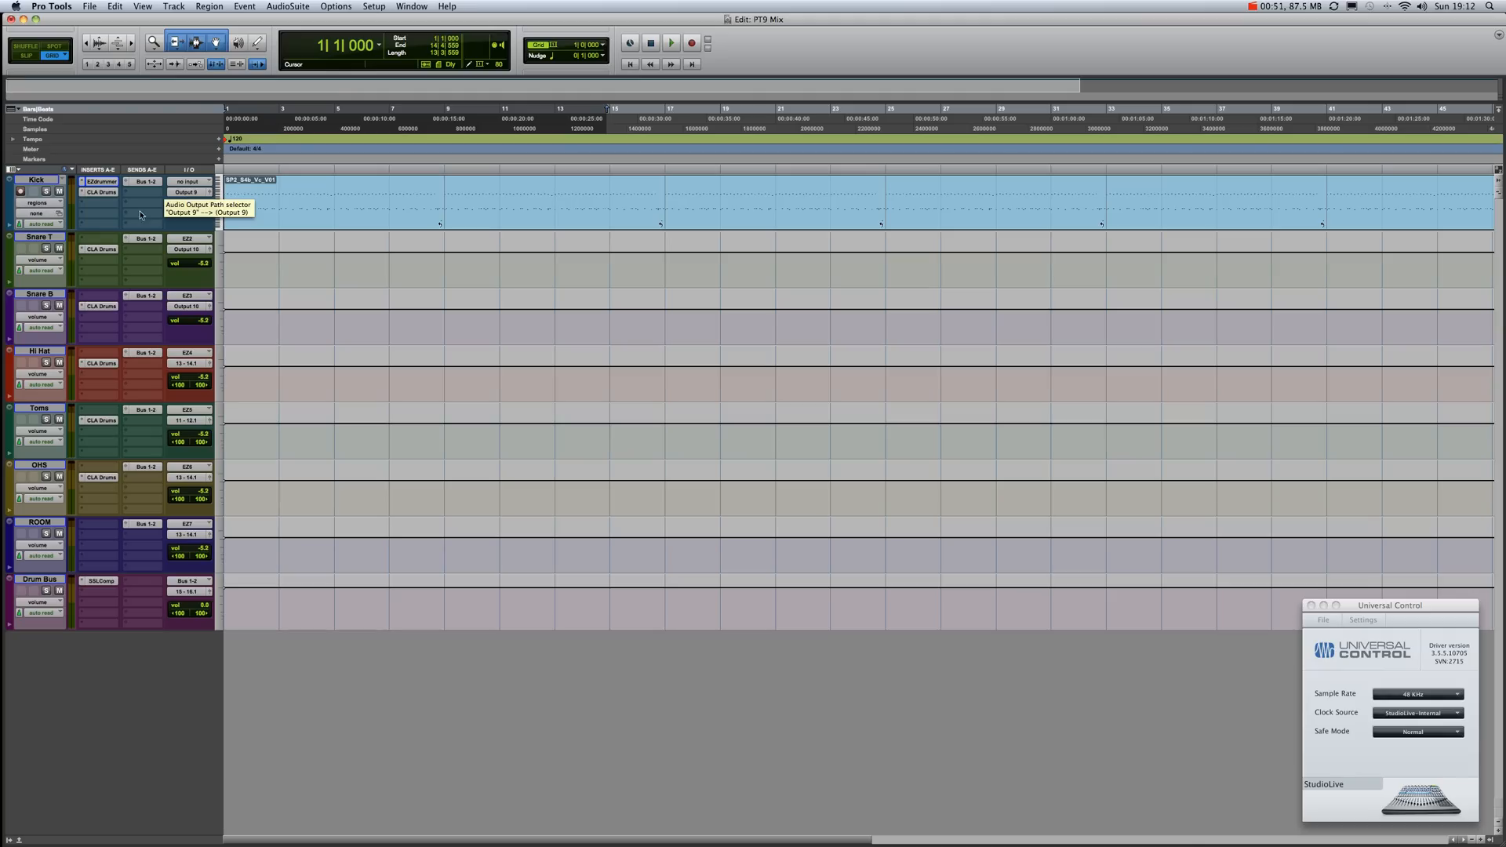
mouse_move(170, 251)
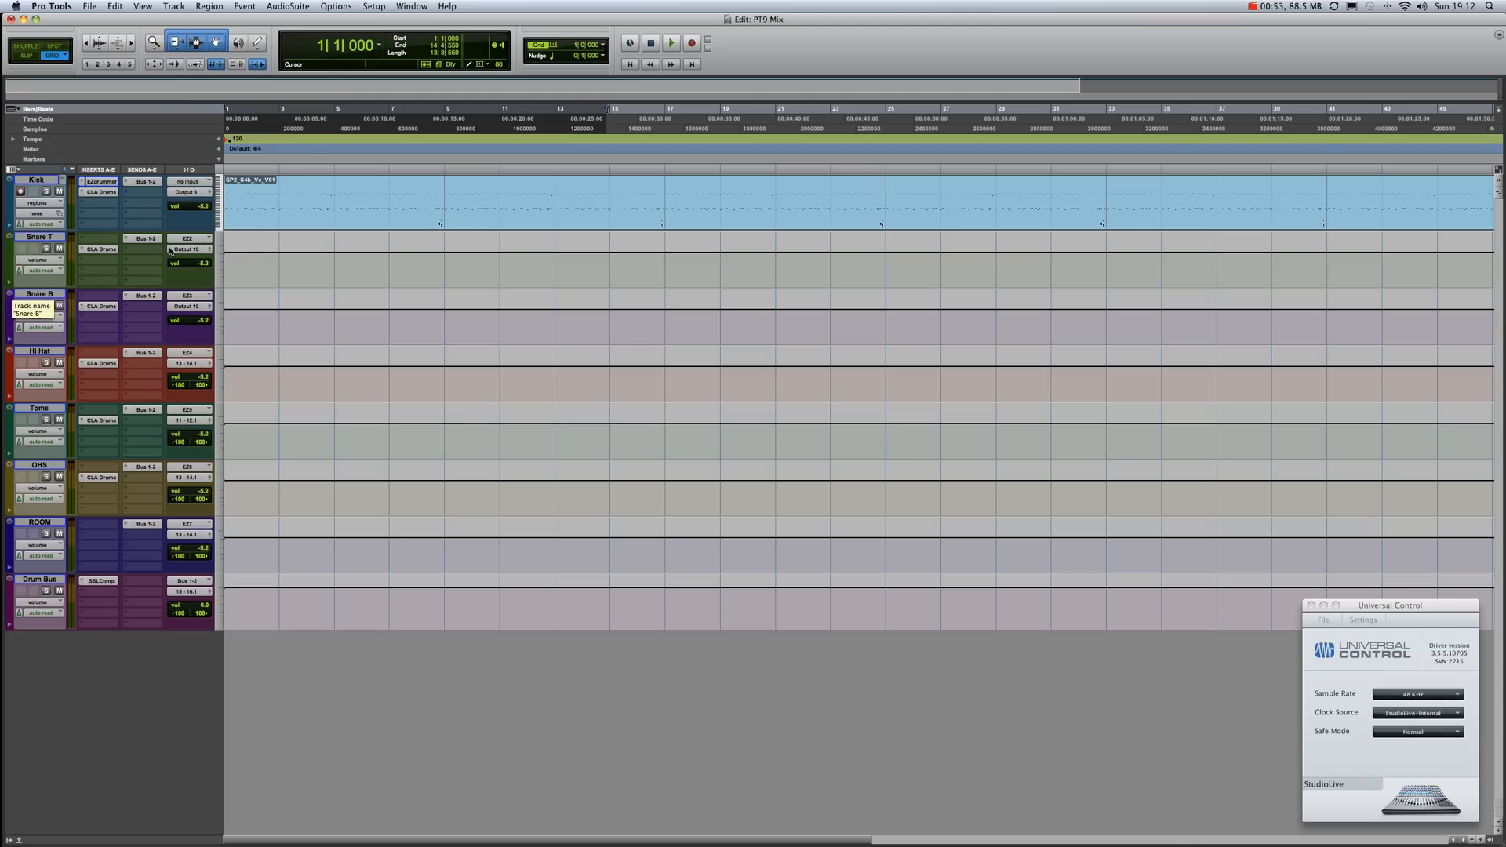
mouse_move(189, 305)
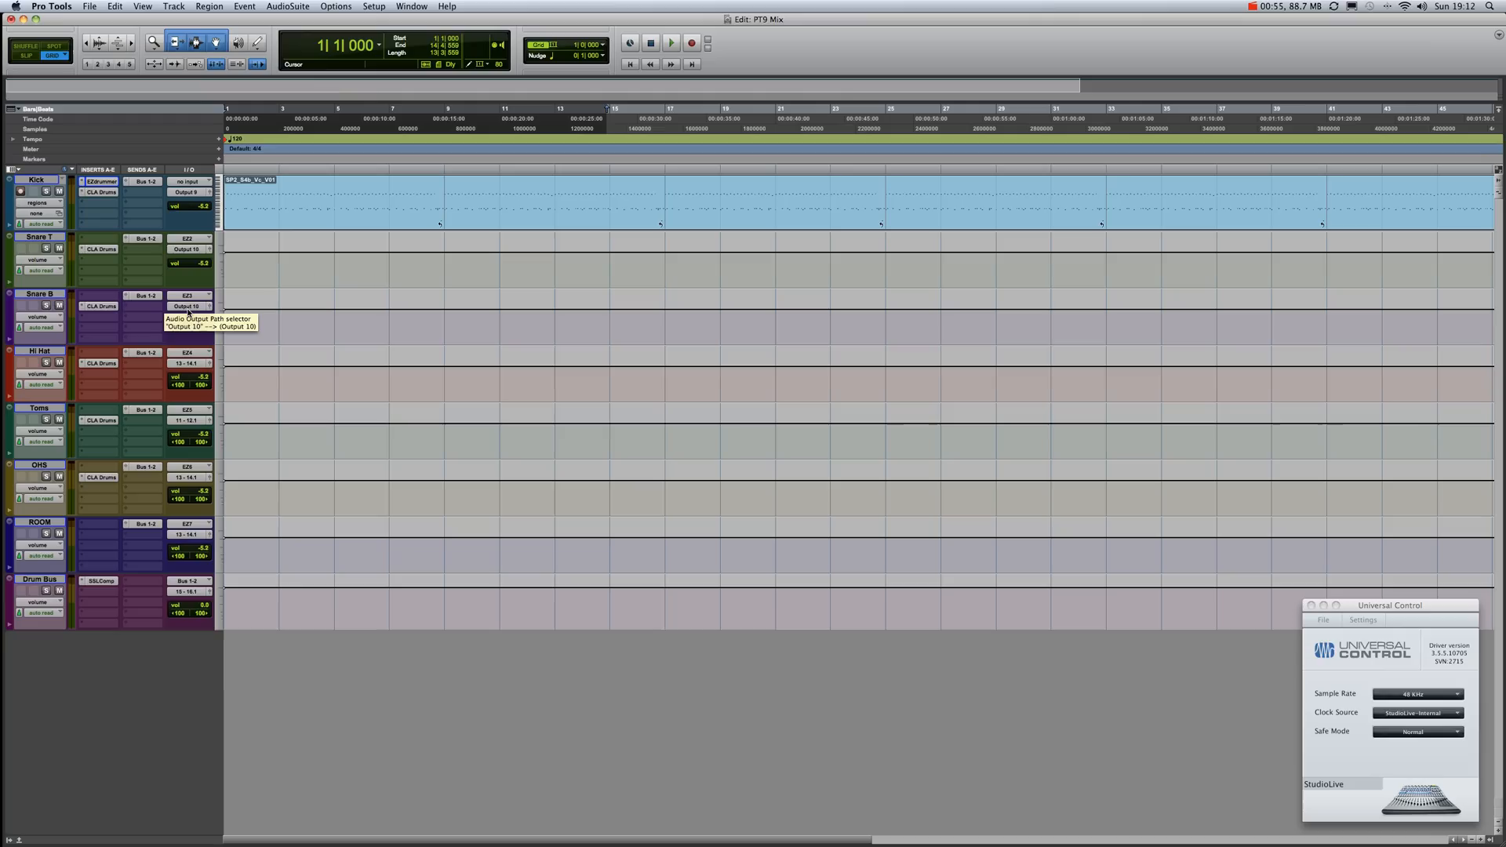
left_click(189, 307)
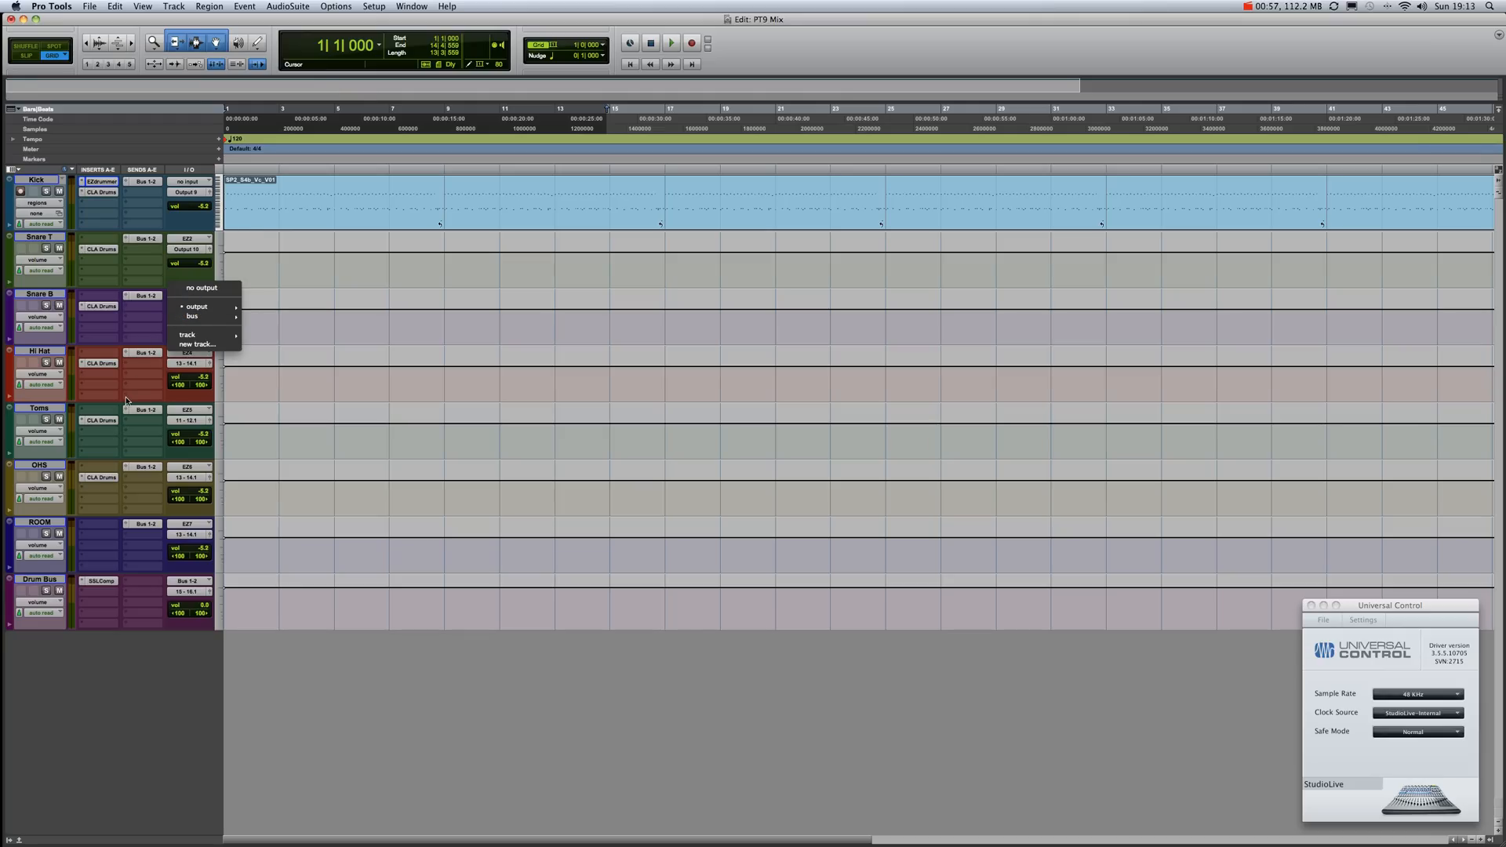
mouse_move(64, 368)
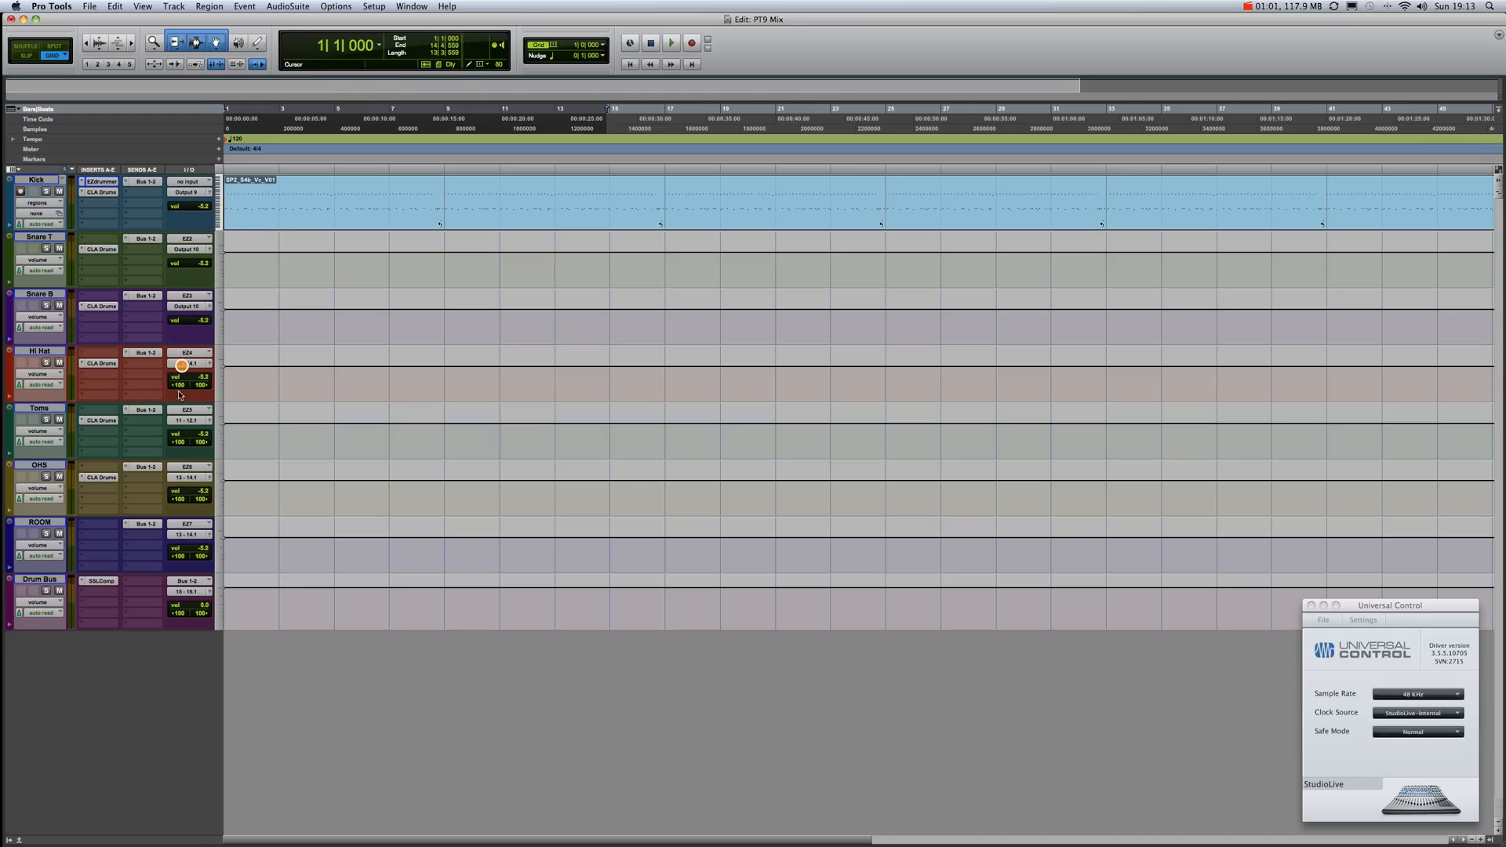
left_click(191, 421)
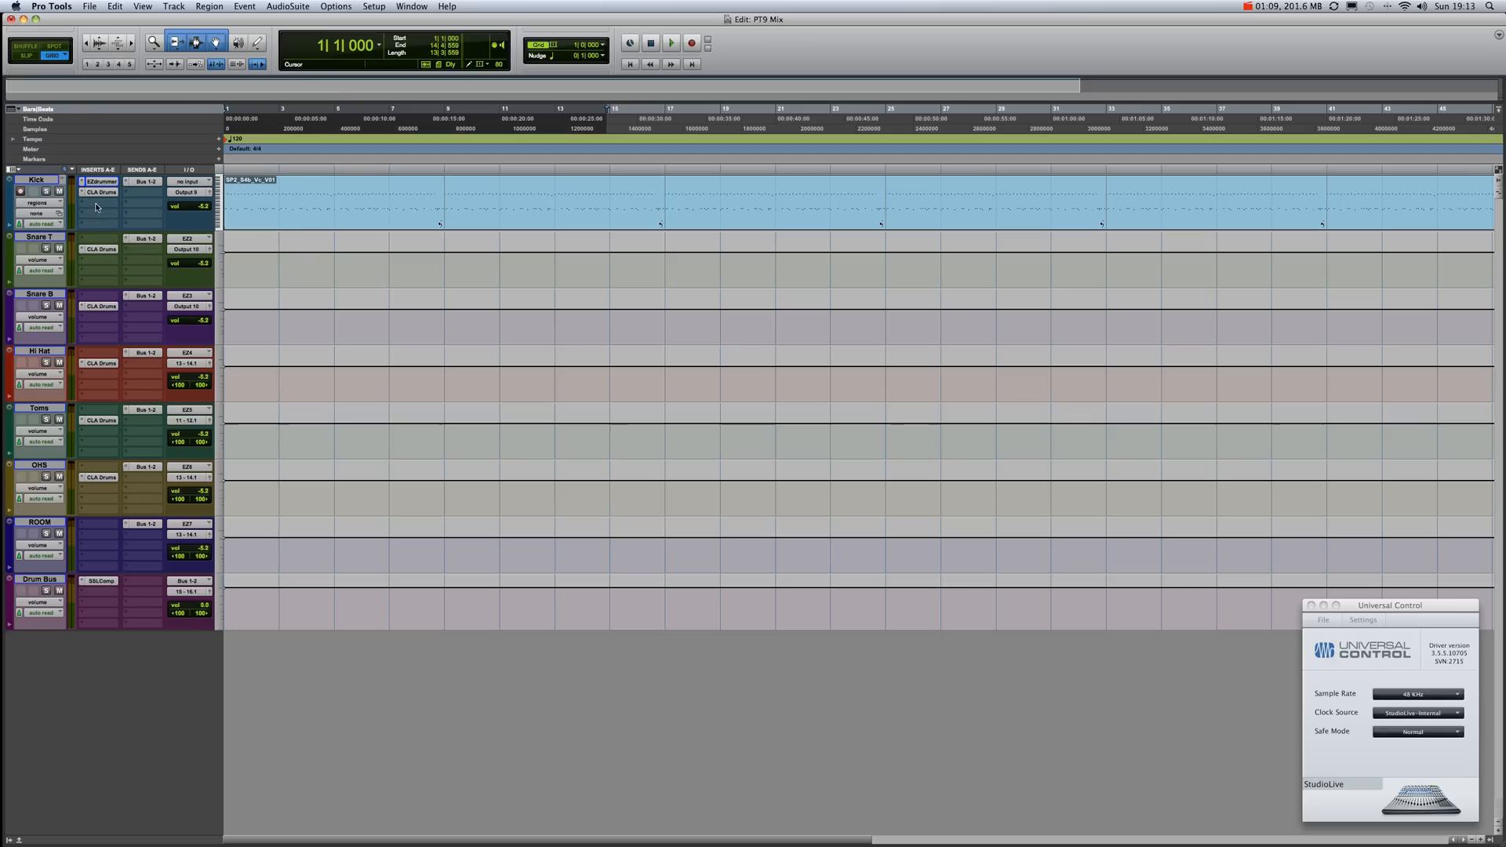
left_click(100, 192)
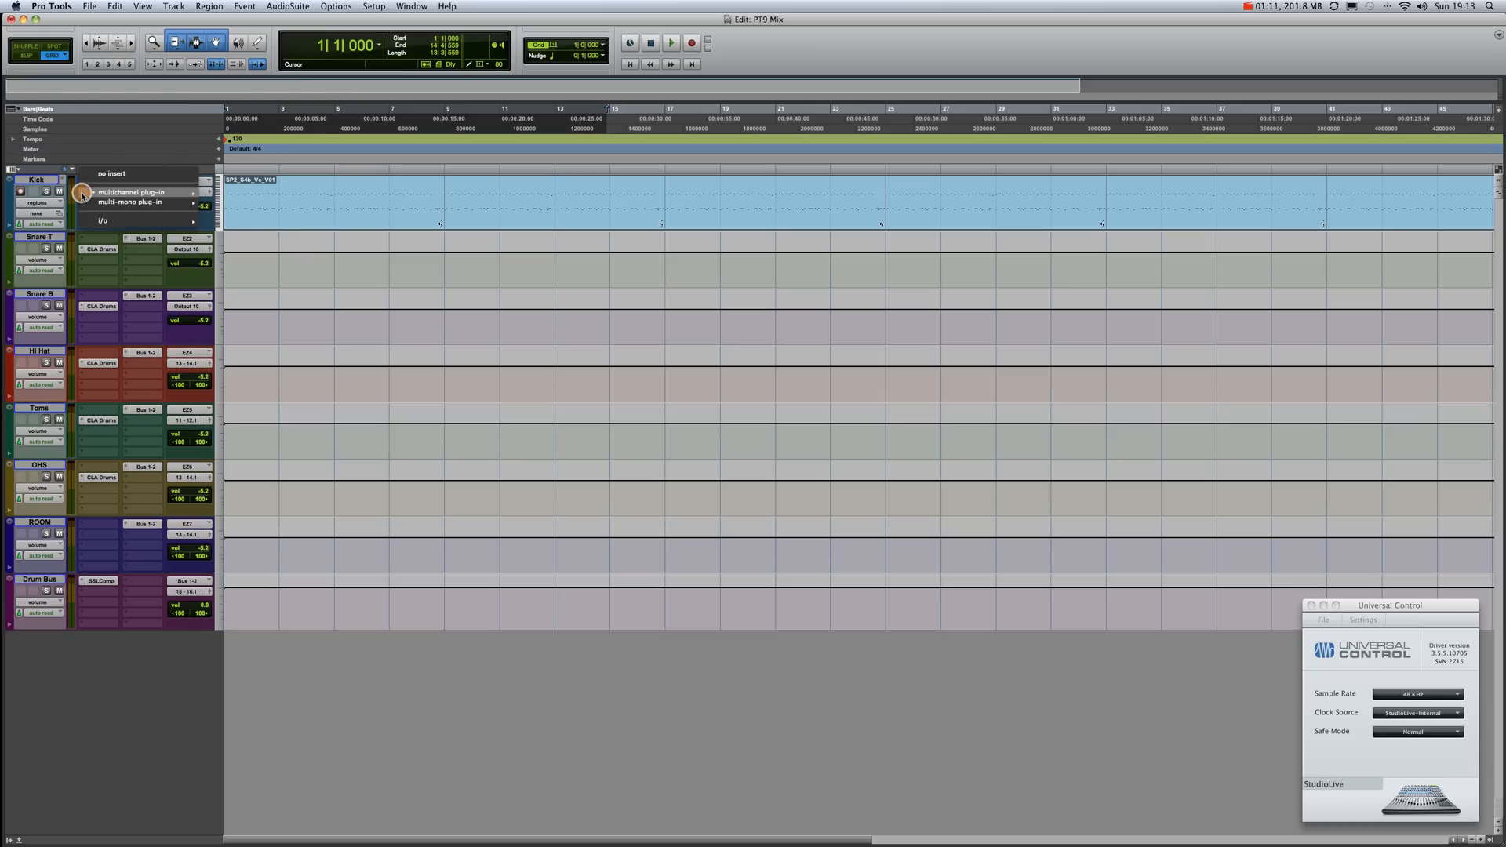
left_click(134, 192)
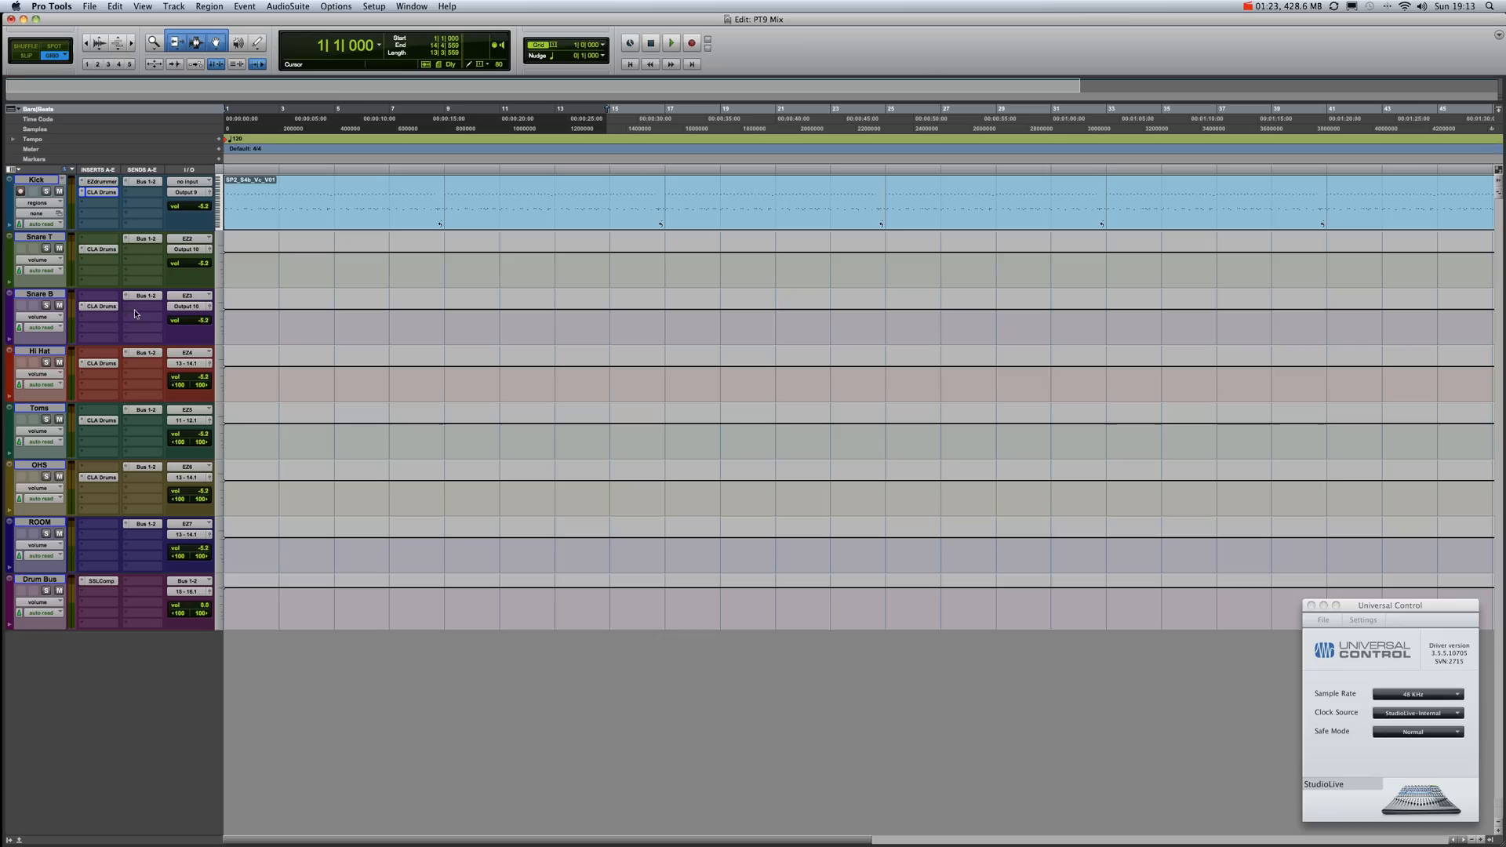
mouse_move(143, 606)
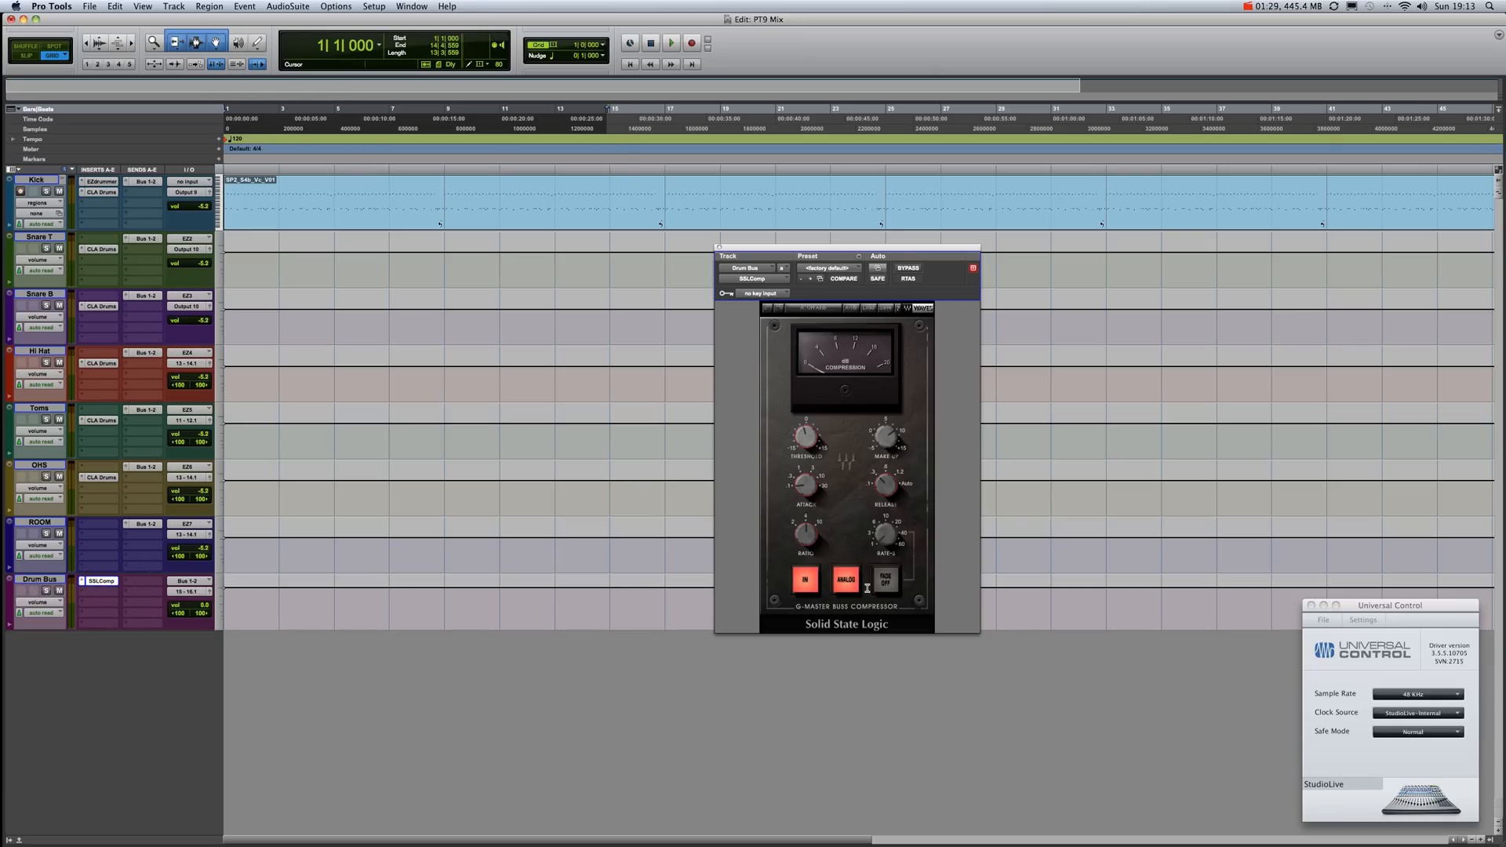
mouse_move(951, 578)
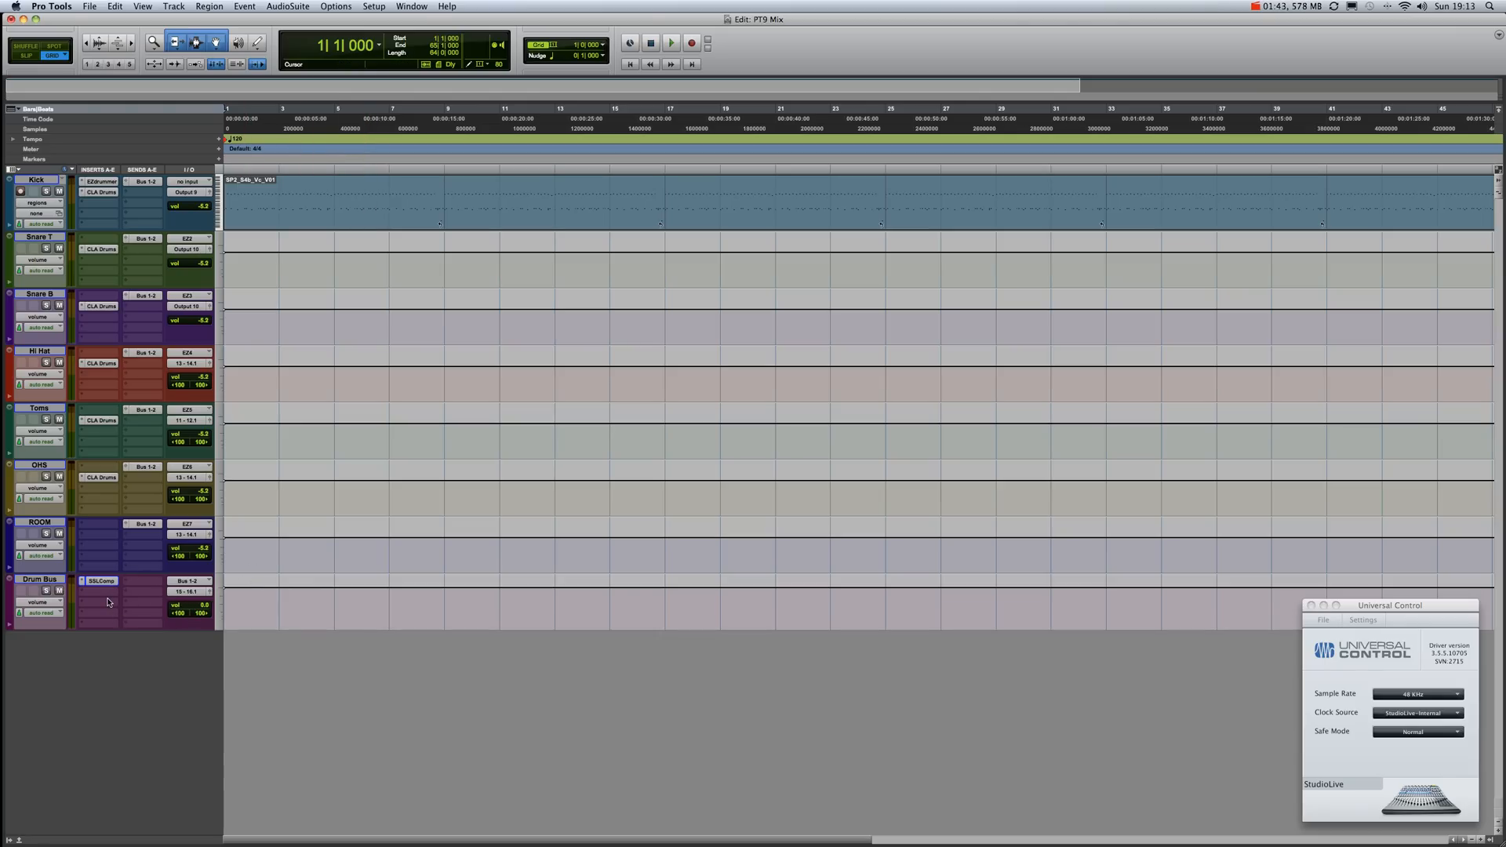
mouse_move(131, 591)
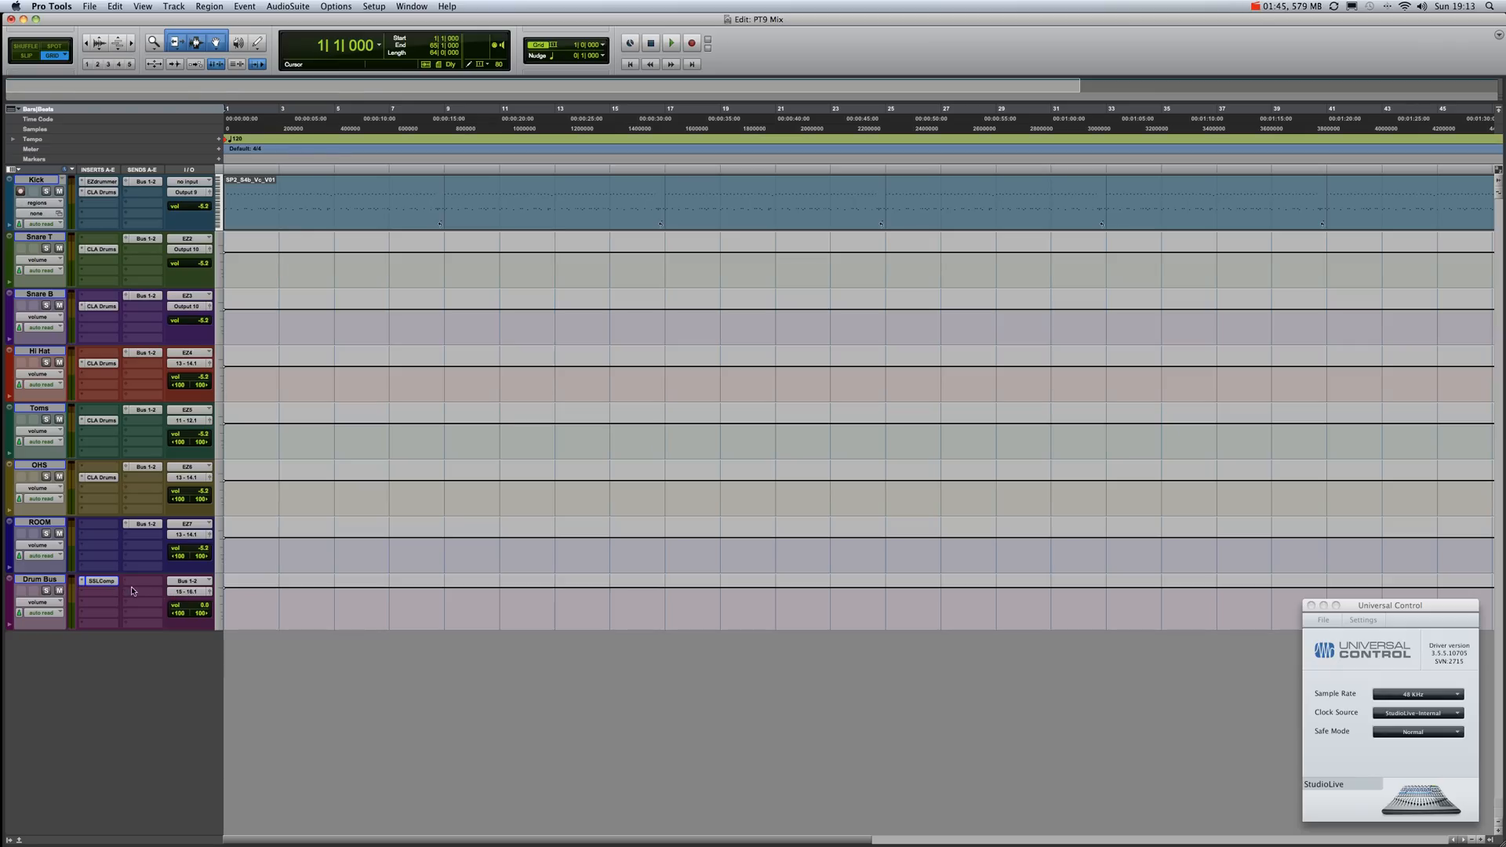
mouse_move(179, 599)
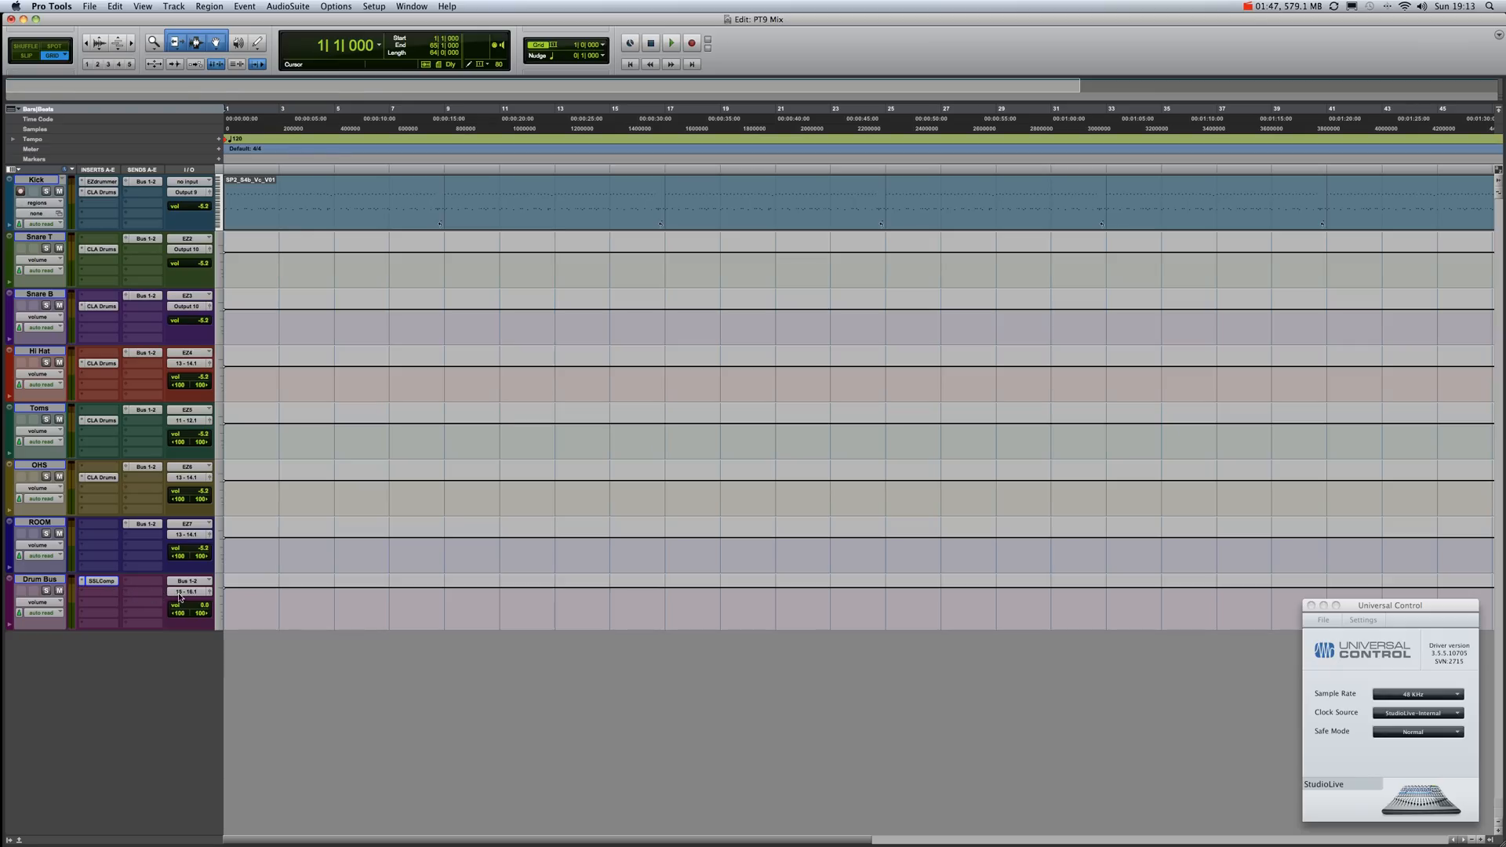
mouse_move(189, 525)
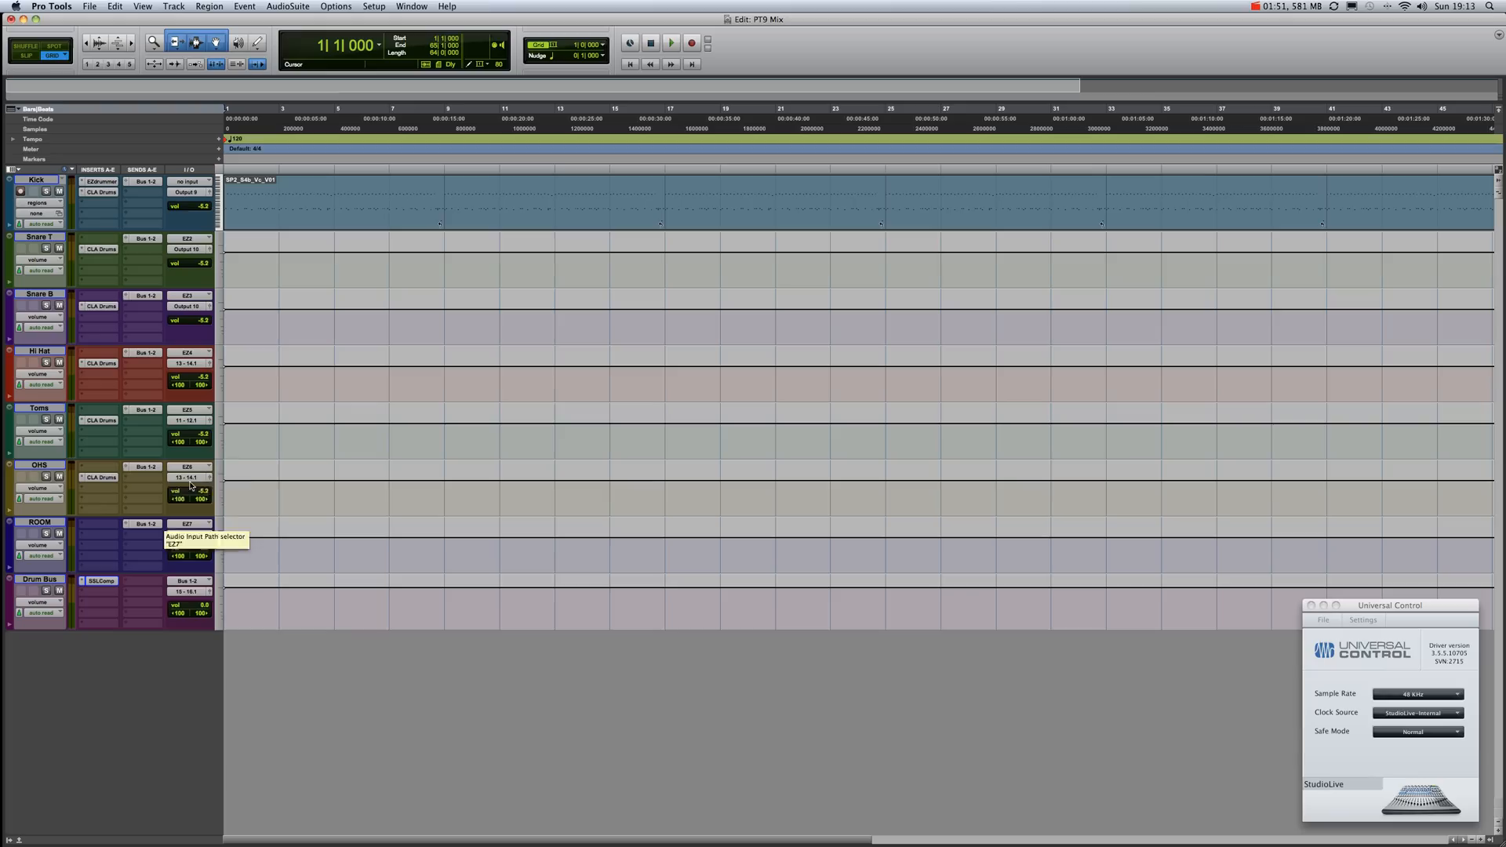
mouse_move(190, 593)
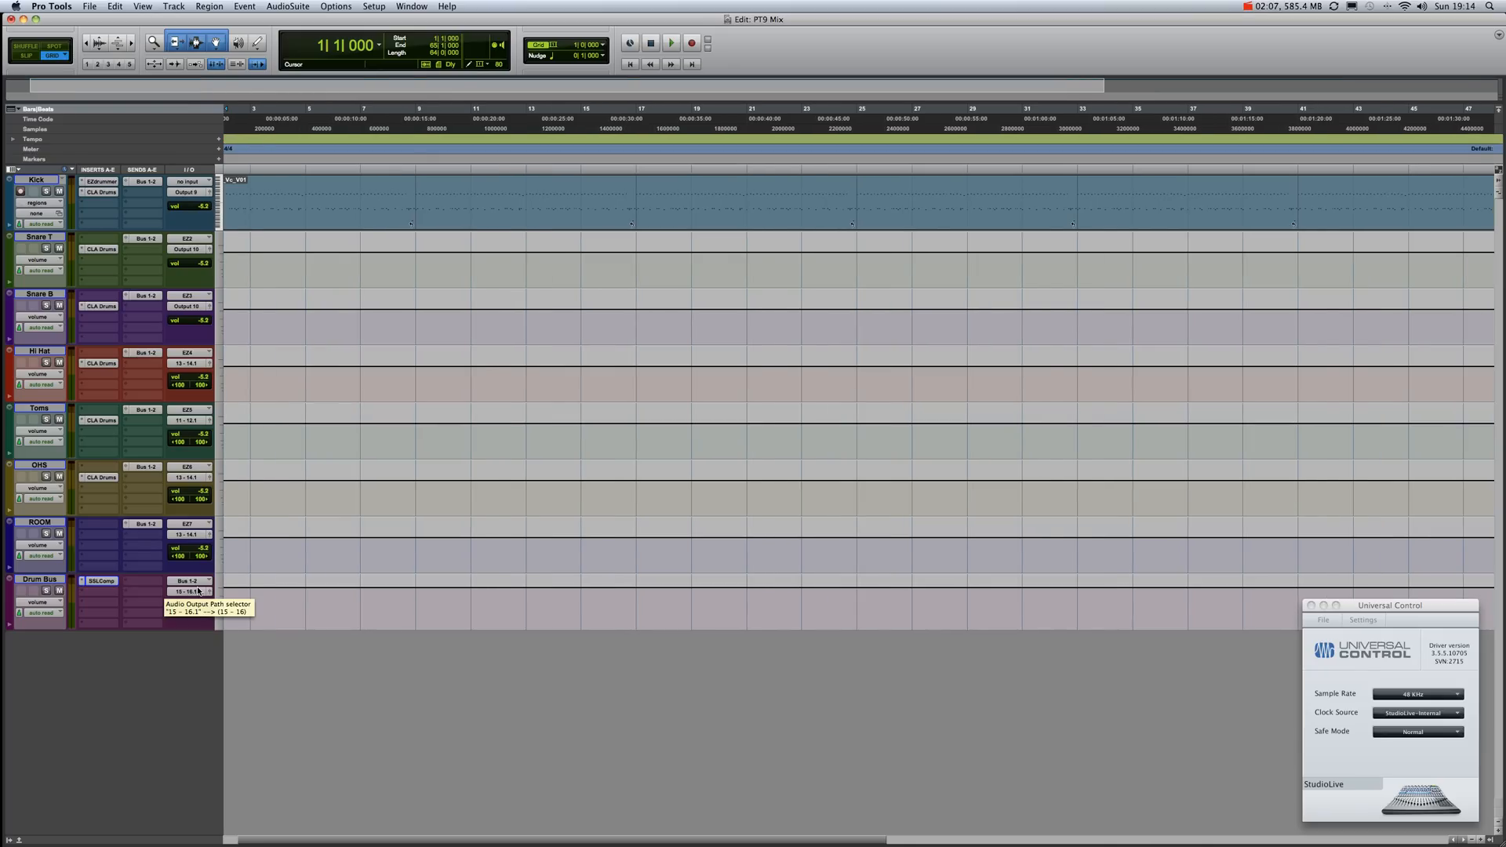
mouse_move(175, 624)
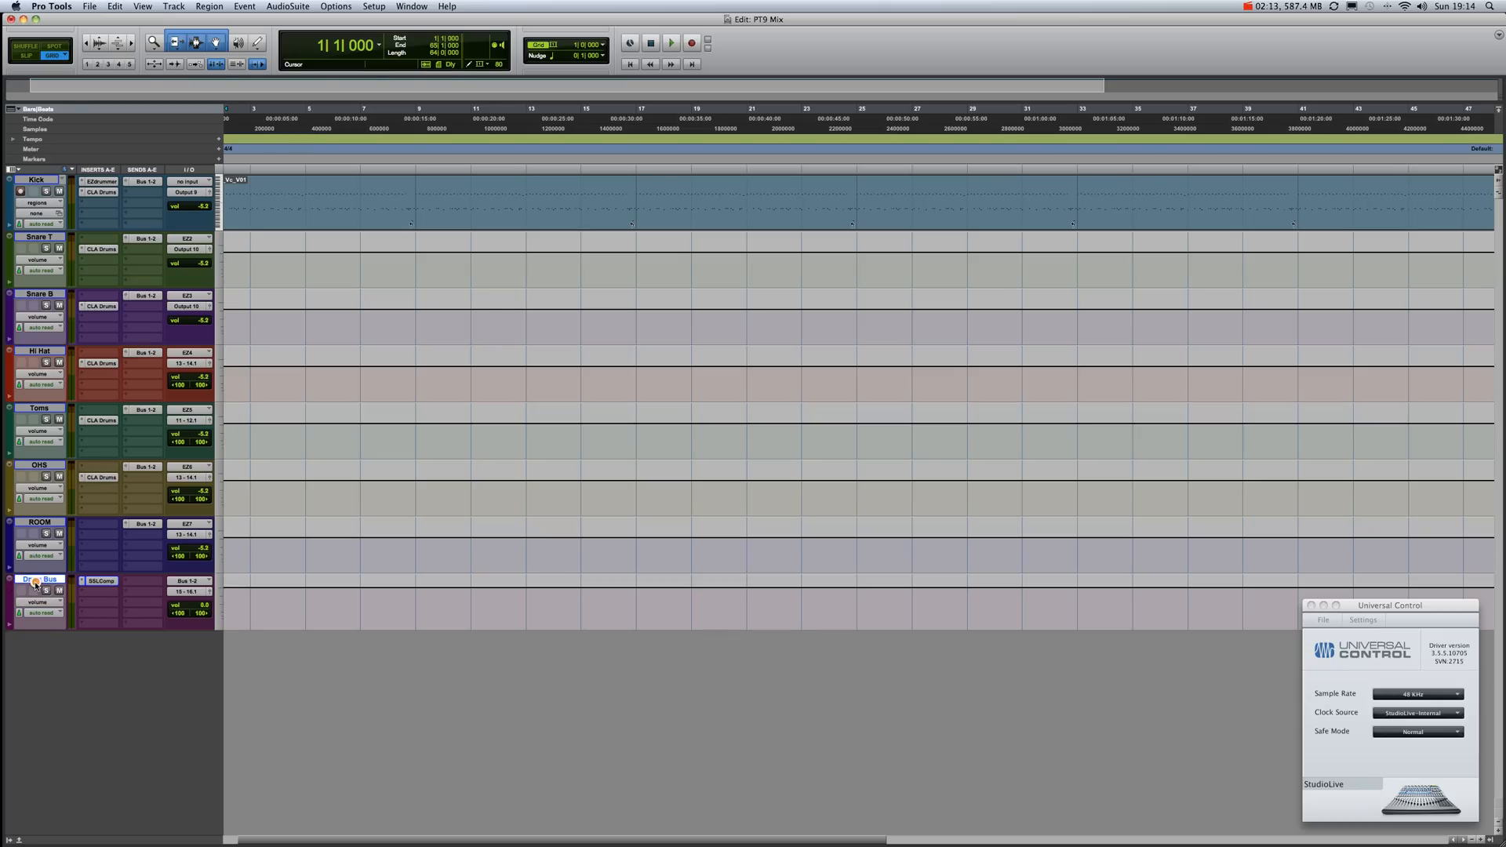
Step: Create one stereo audio track via Track > New and name it Mix 1
left_click(175, 7)
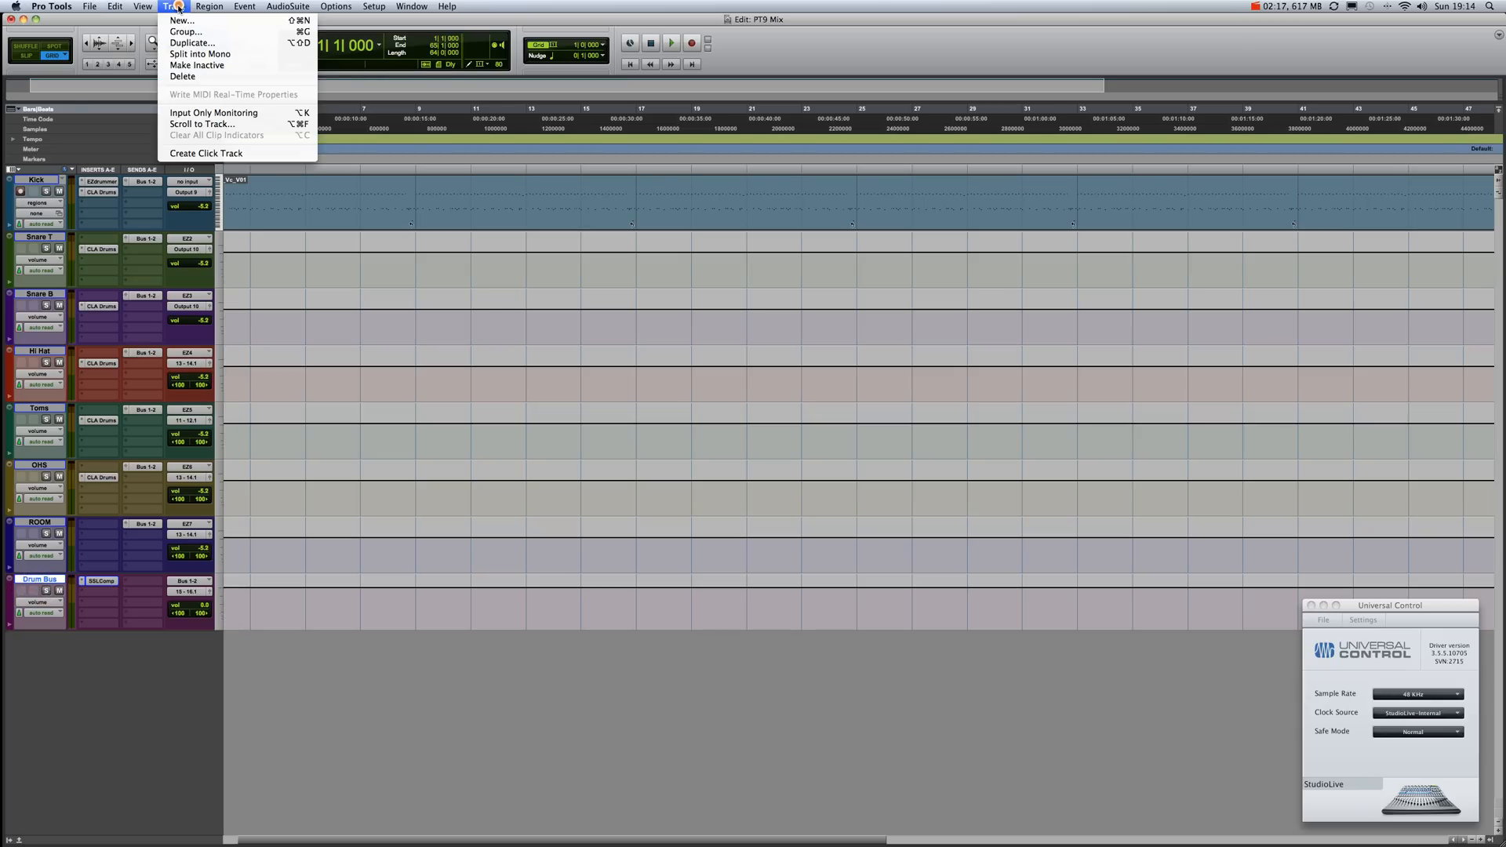
left_click(181, 20)
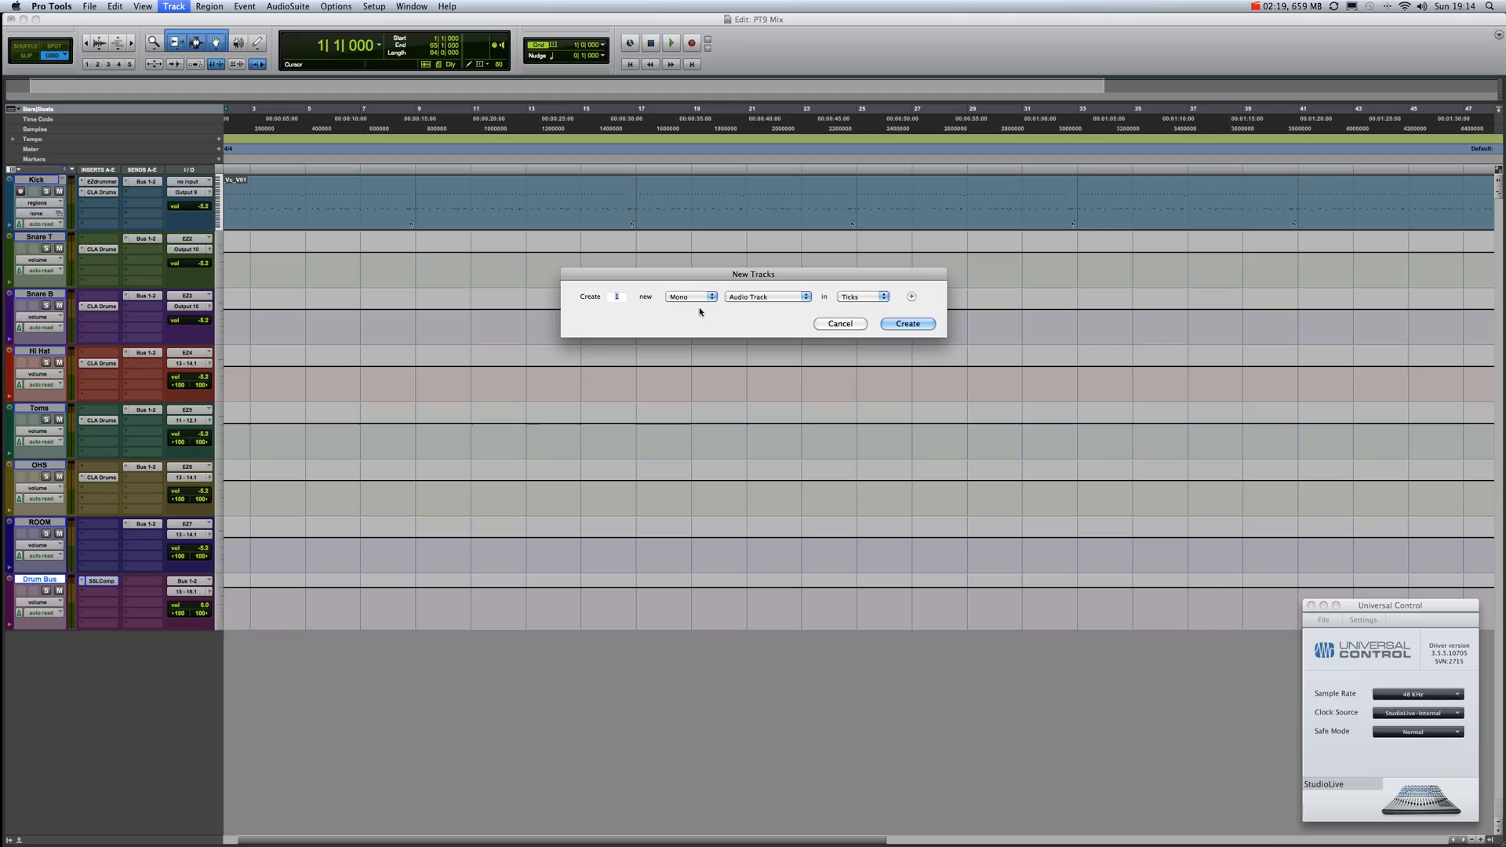
left_click(690, 296)
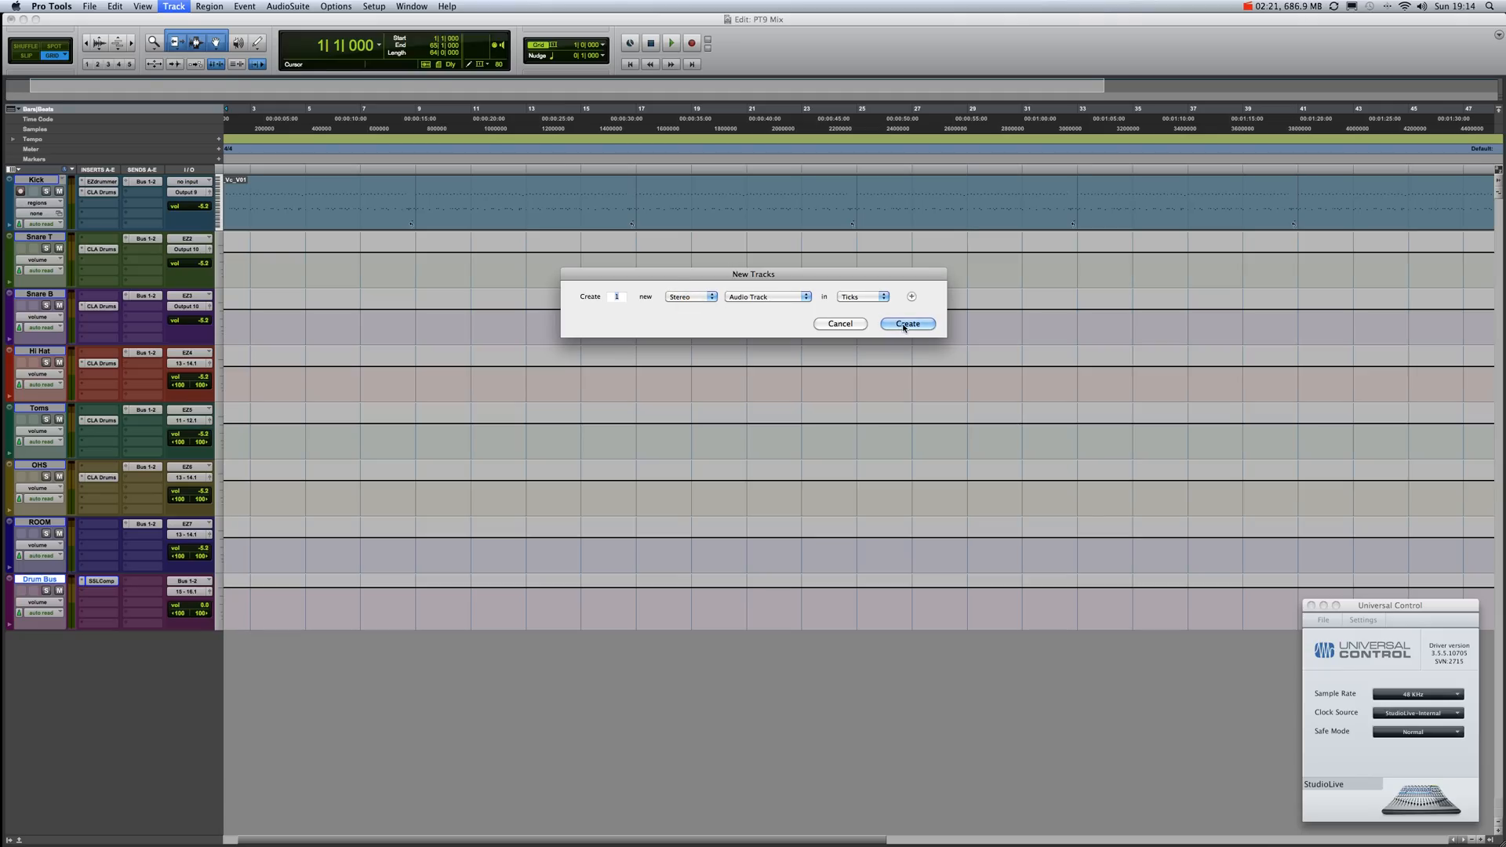
left_click(904, 324)
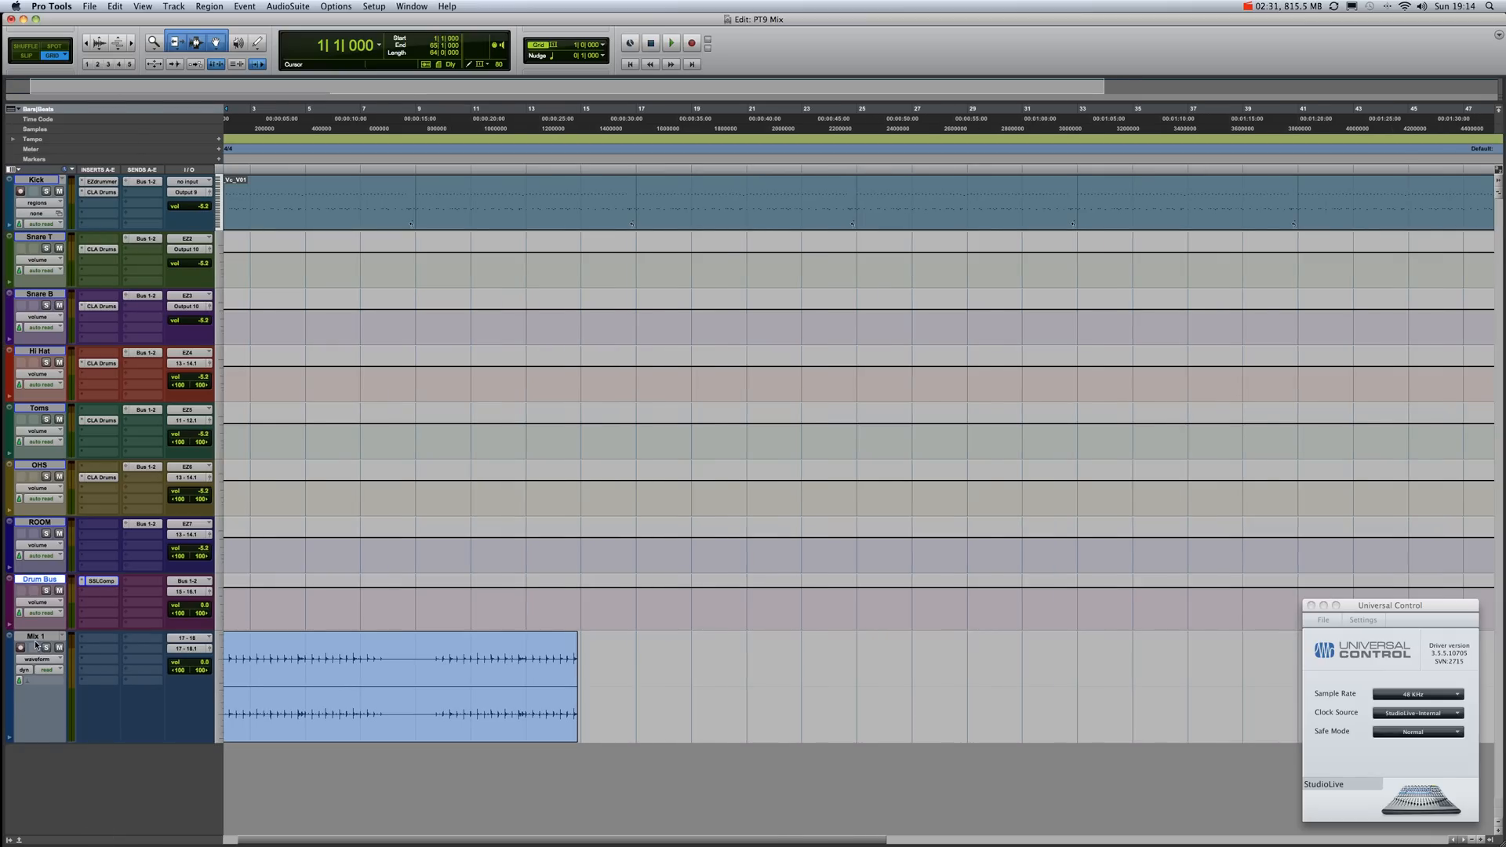
left_click(37, 636)
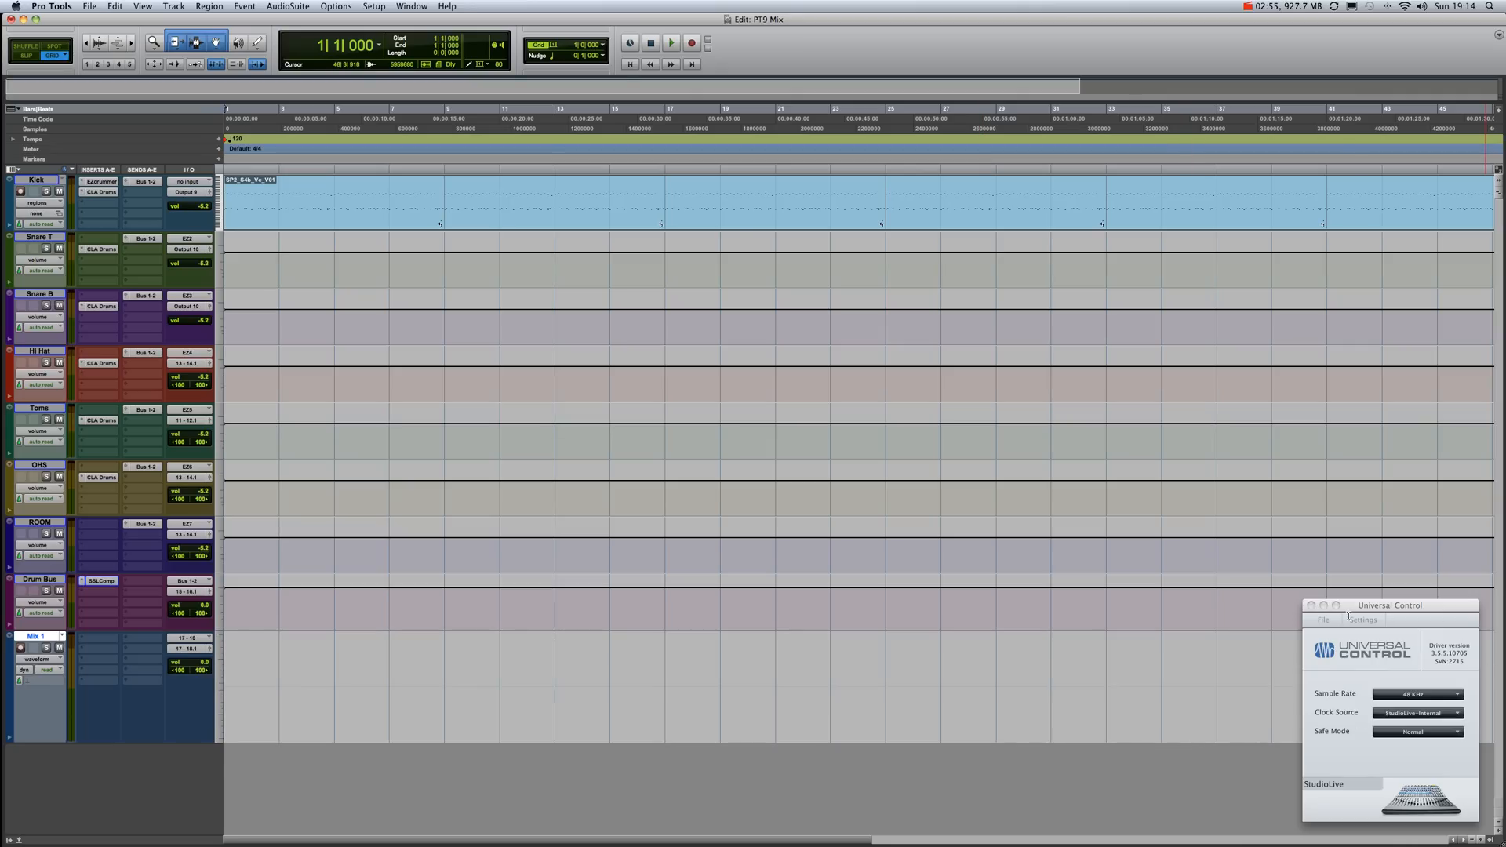
left_click(1389, 605)
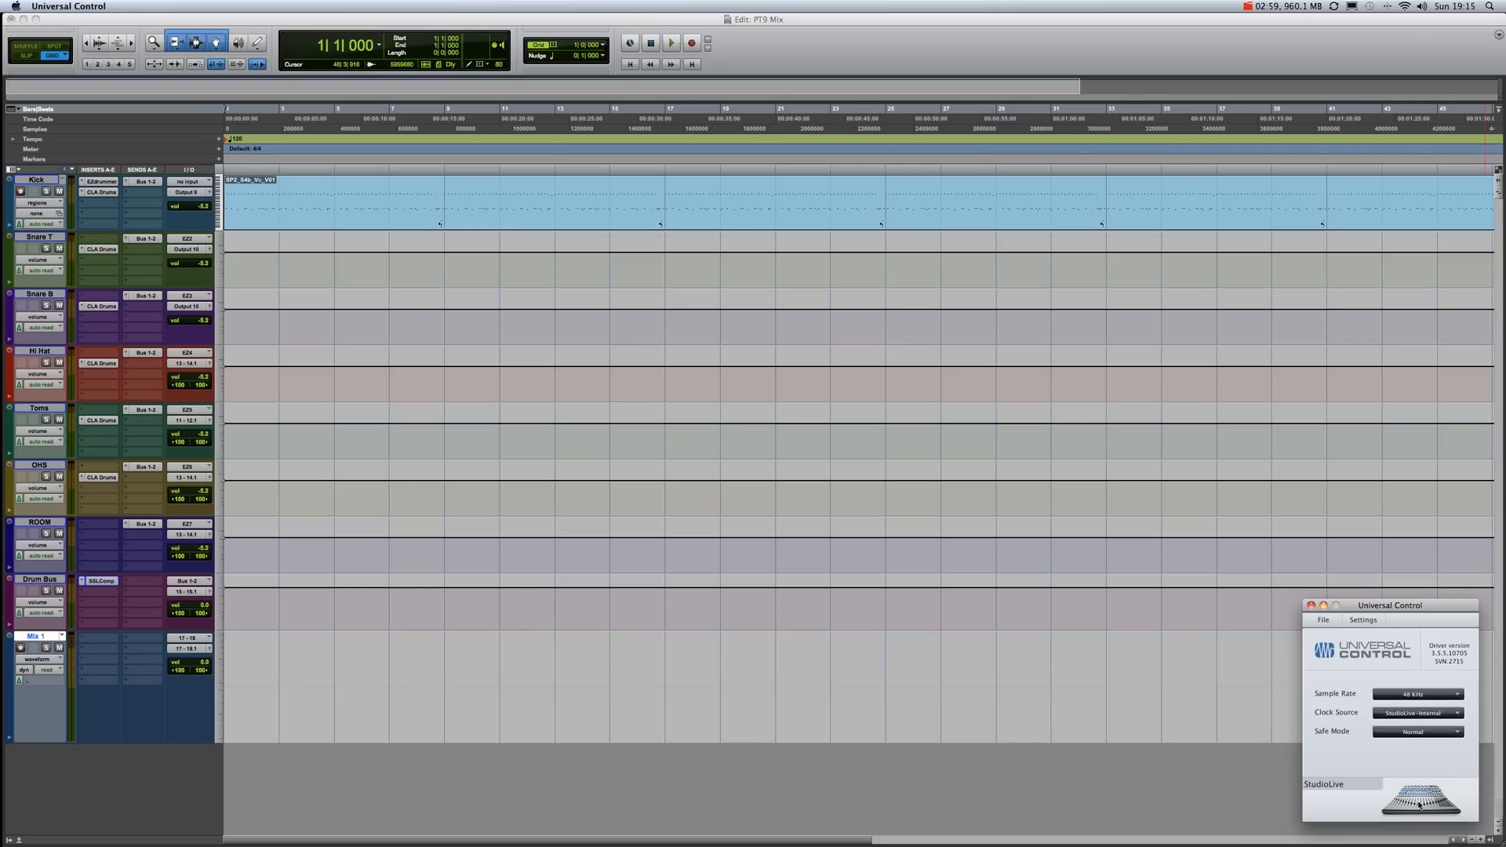
left_click(1420, 802)
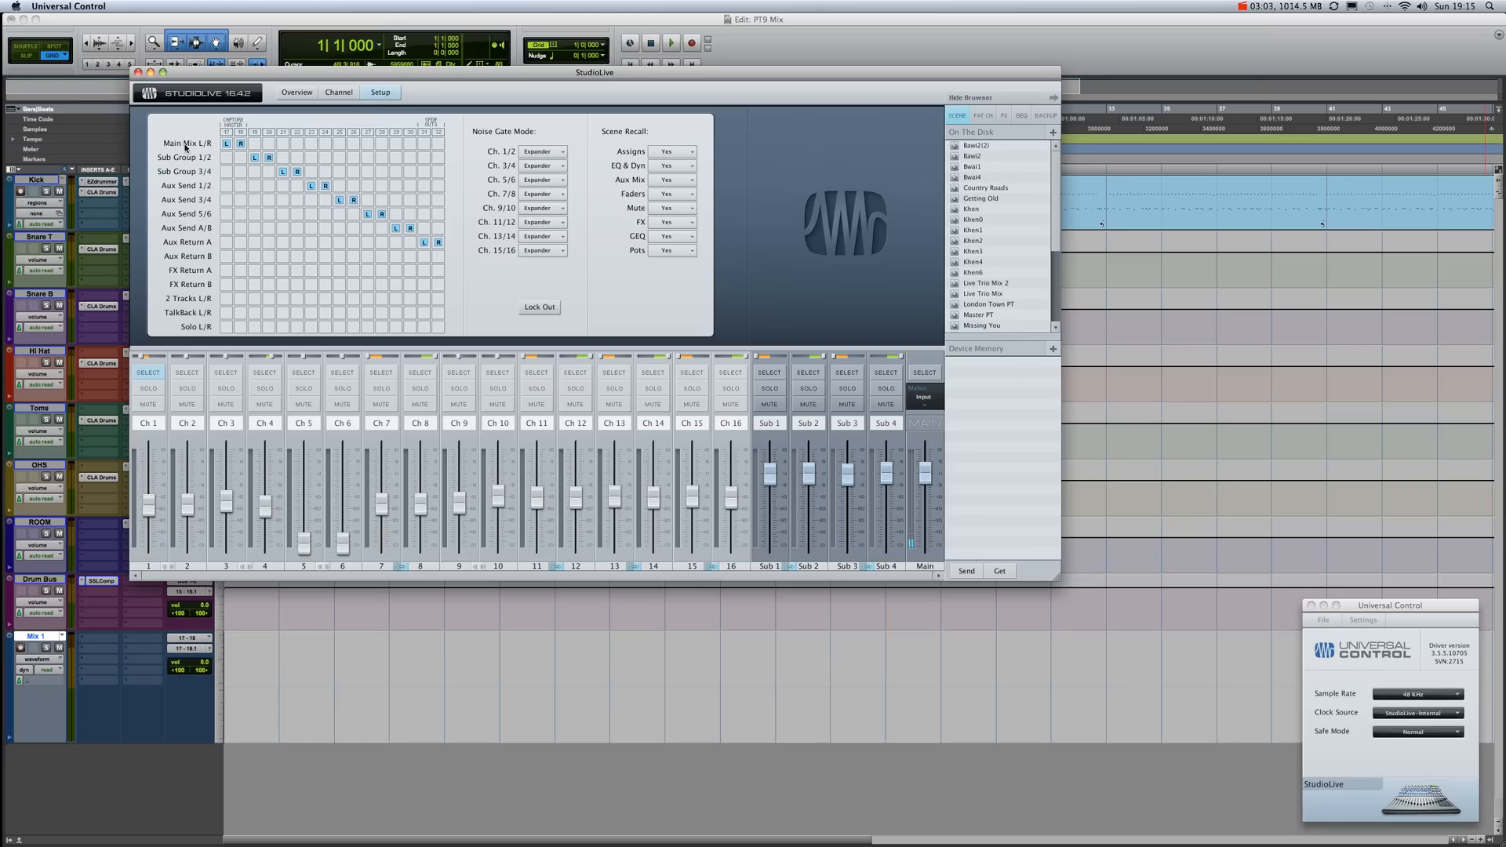
left_click(228, 143)
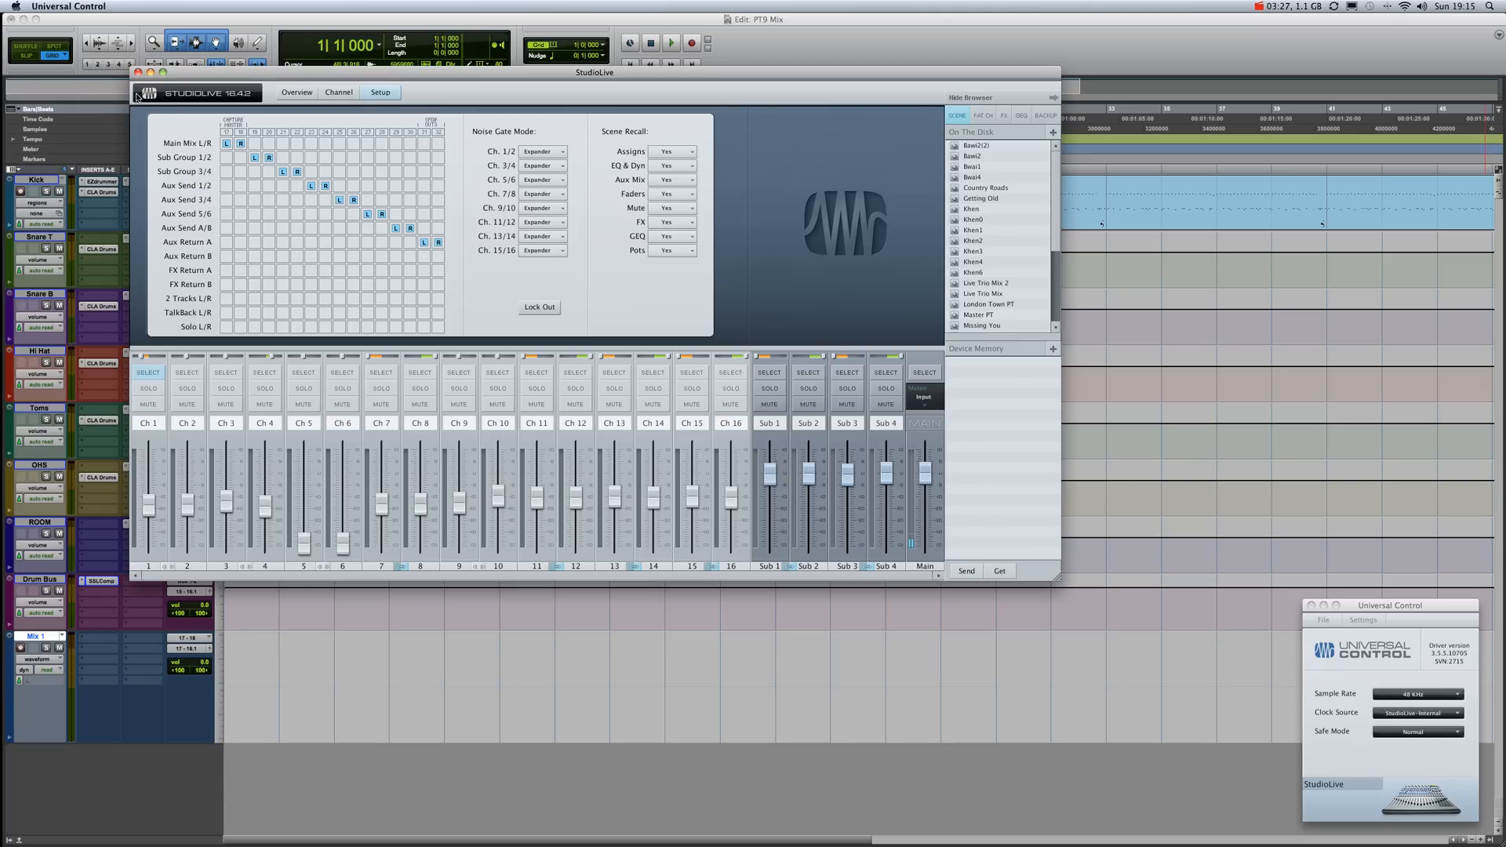
left_click(137, 72)
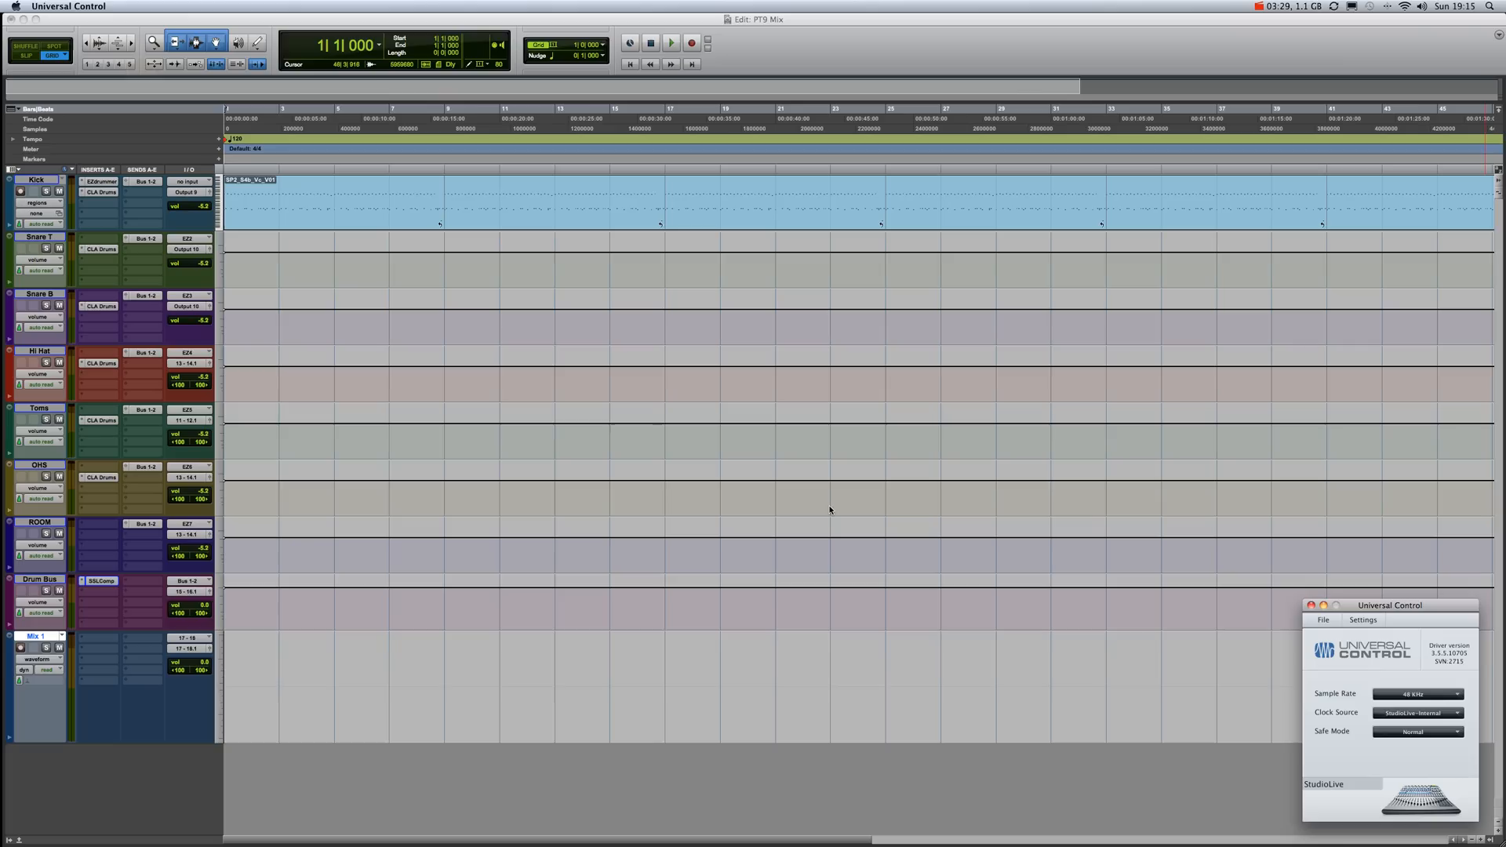
mouse_move(367, 770)
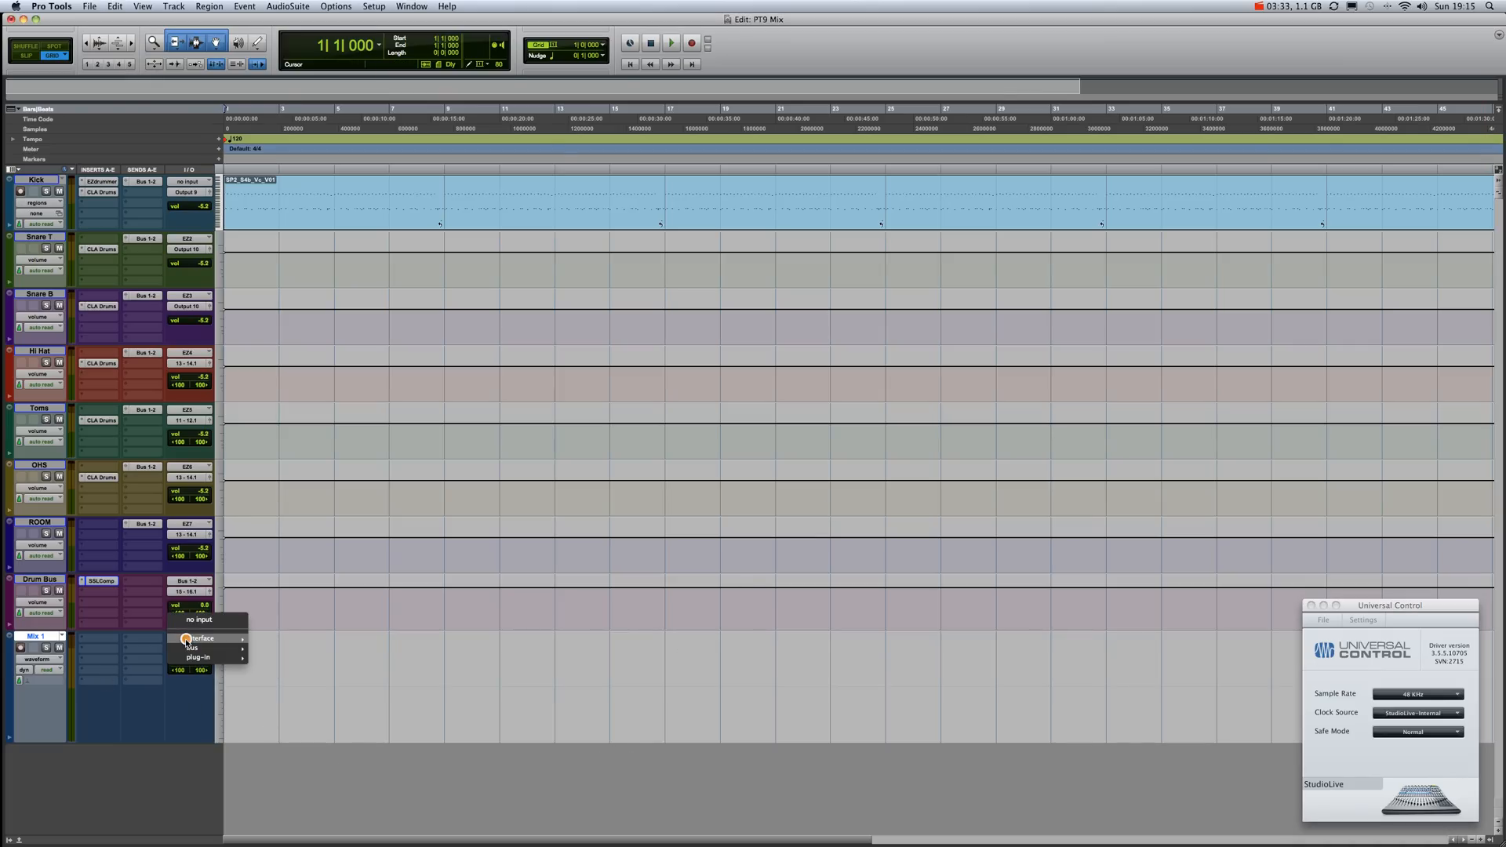
Step: Reassign Mix 1's input to 17–18 so input and output both read 17–18
left_click(200, 639)
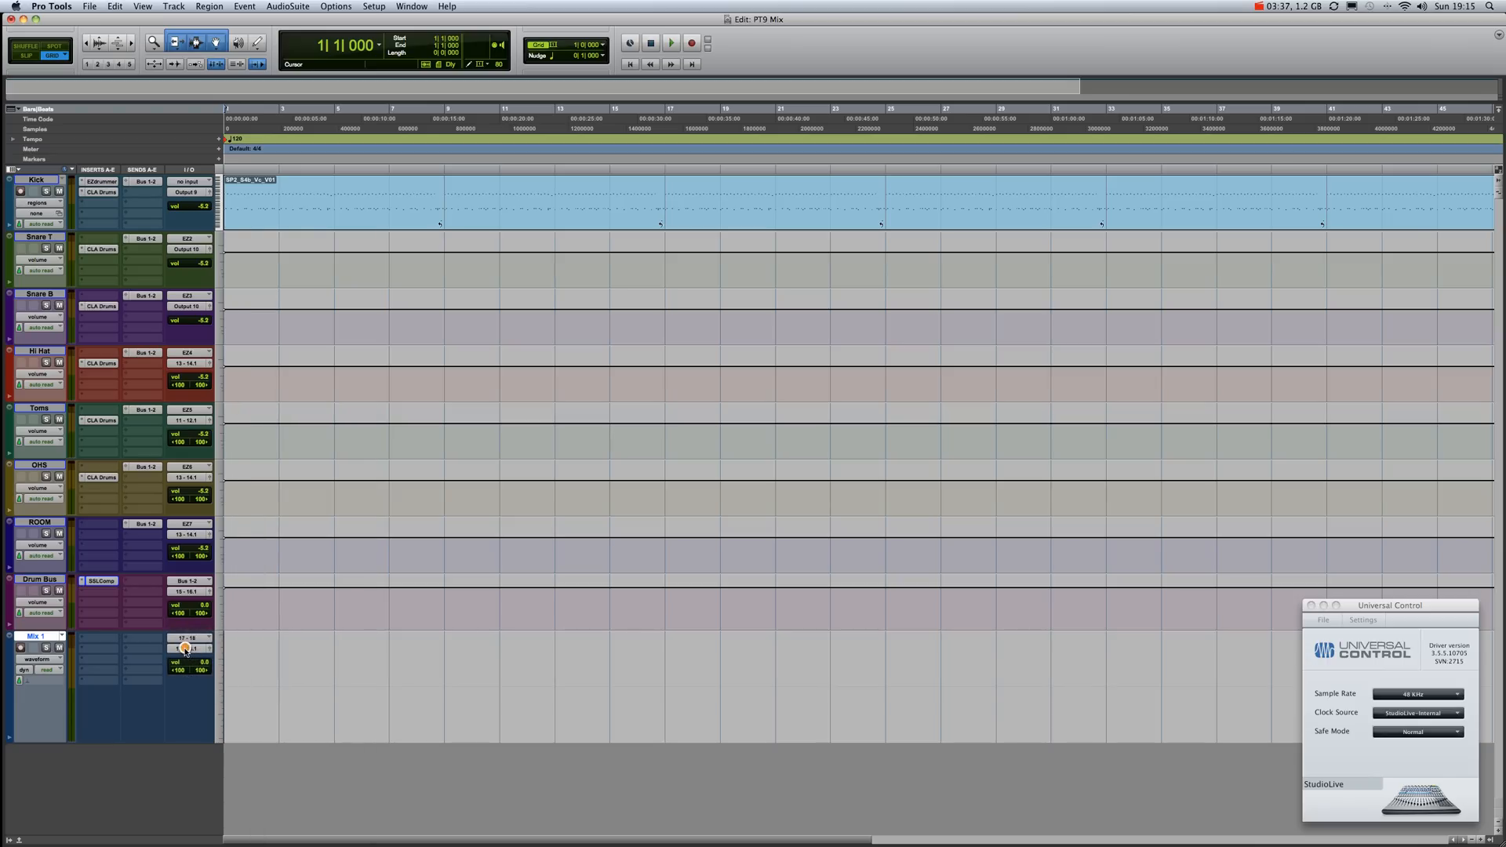
left_click(191, 649)
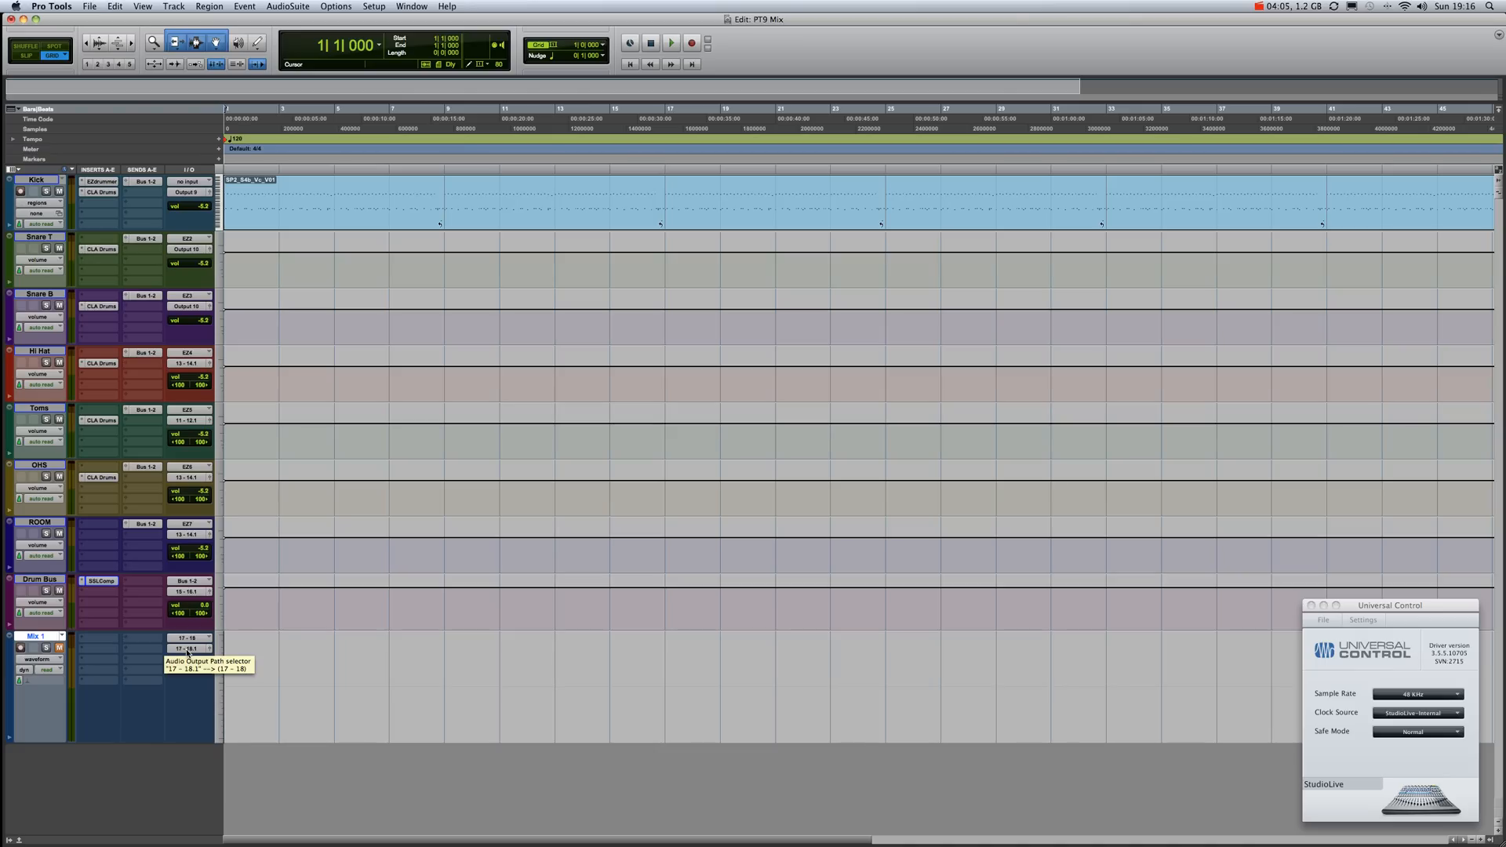
mouse_move(91, 656)
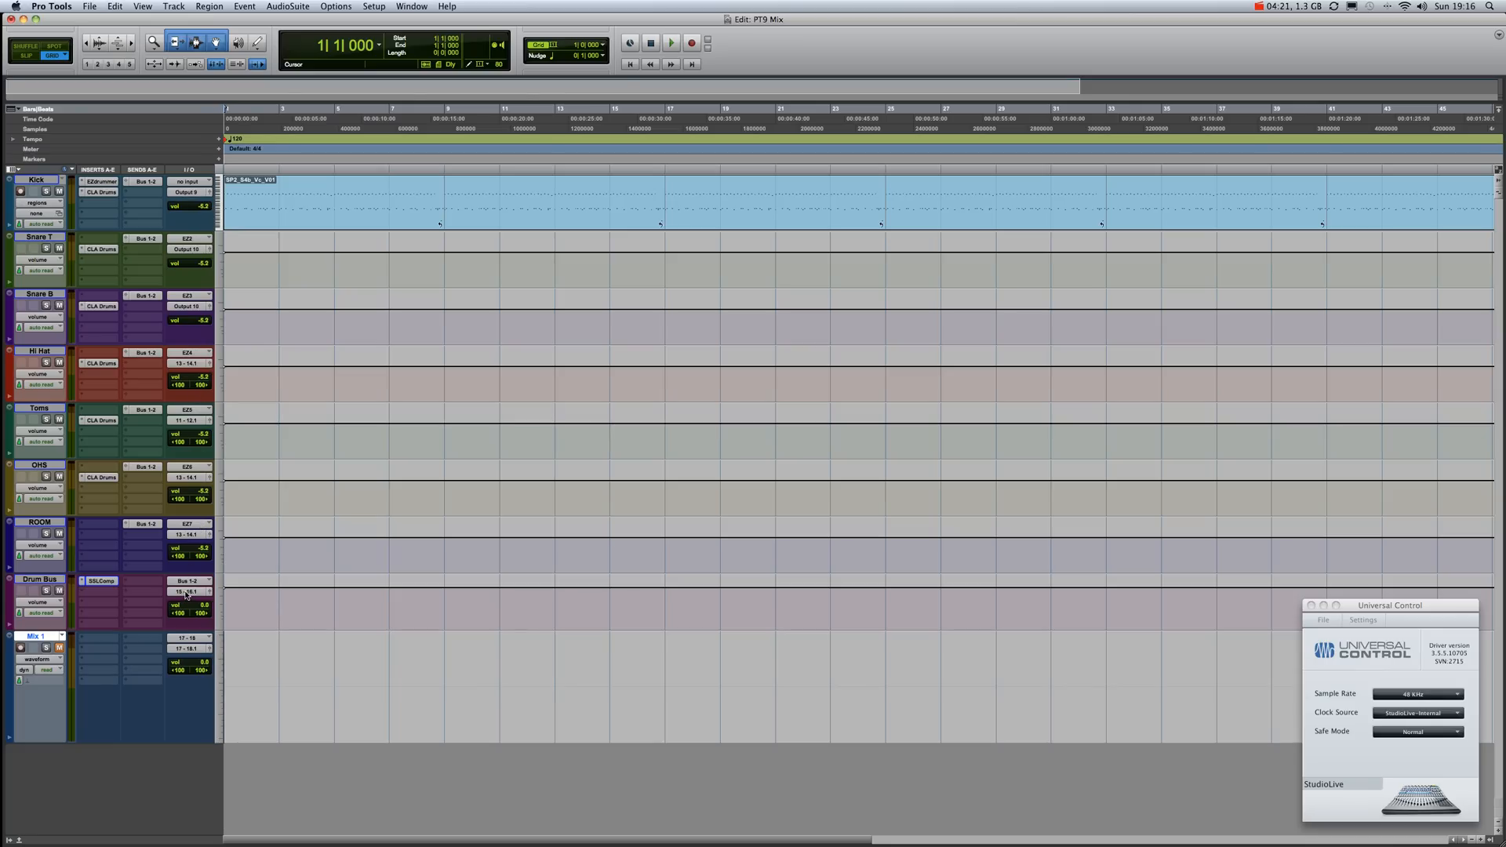
mouse_move(190, 591)
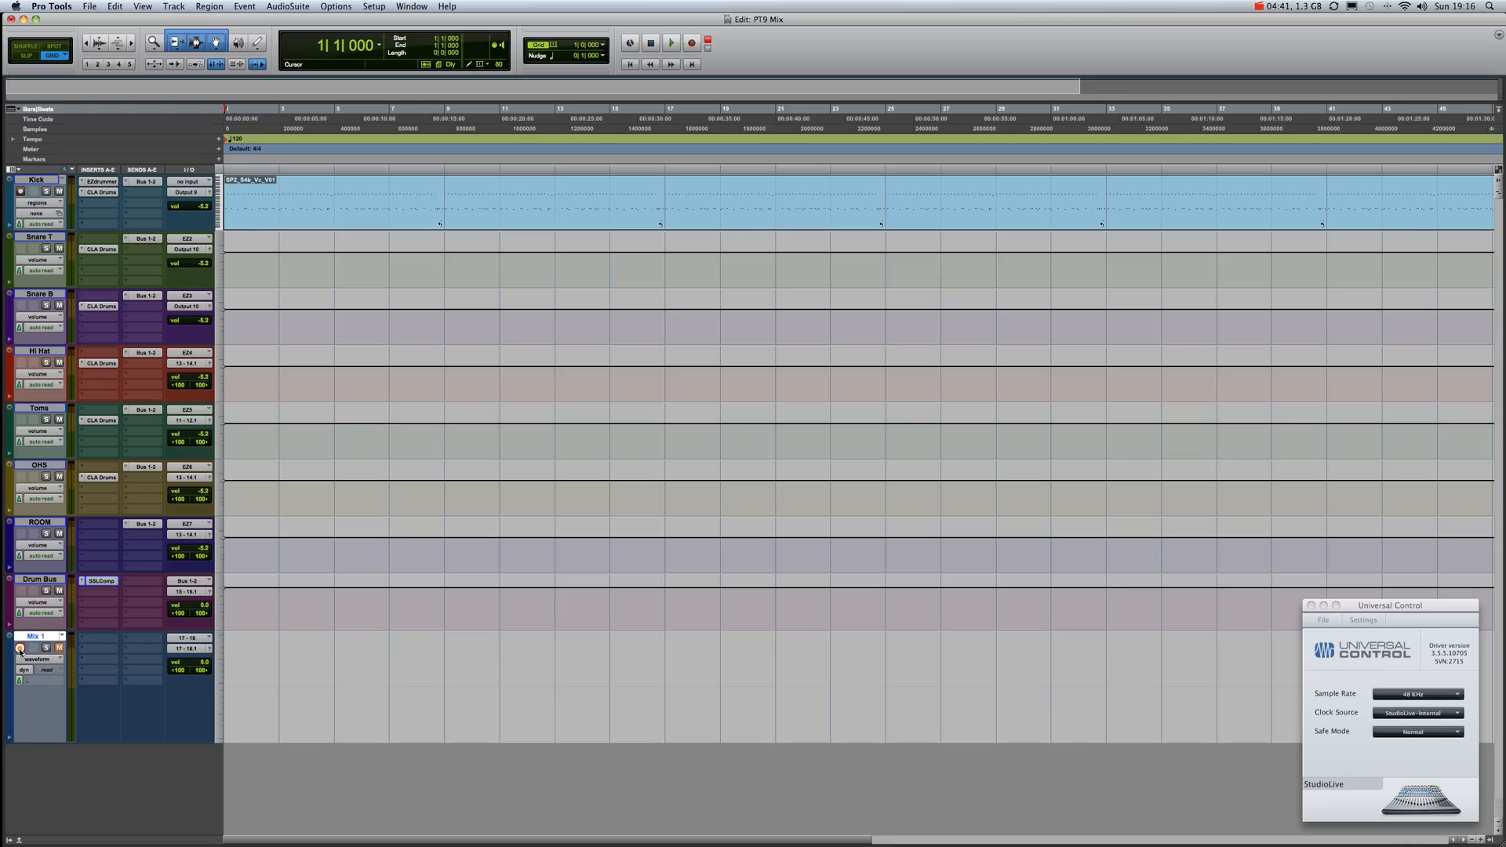
mouse_move(19, 647)
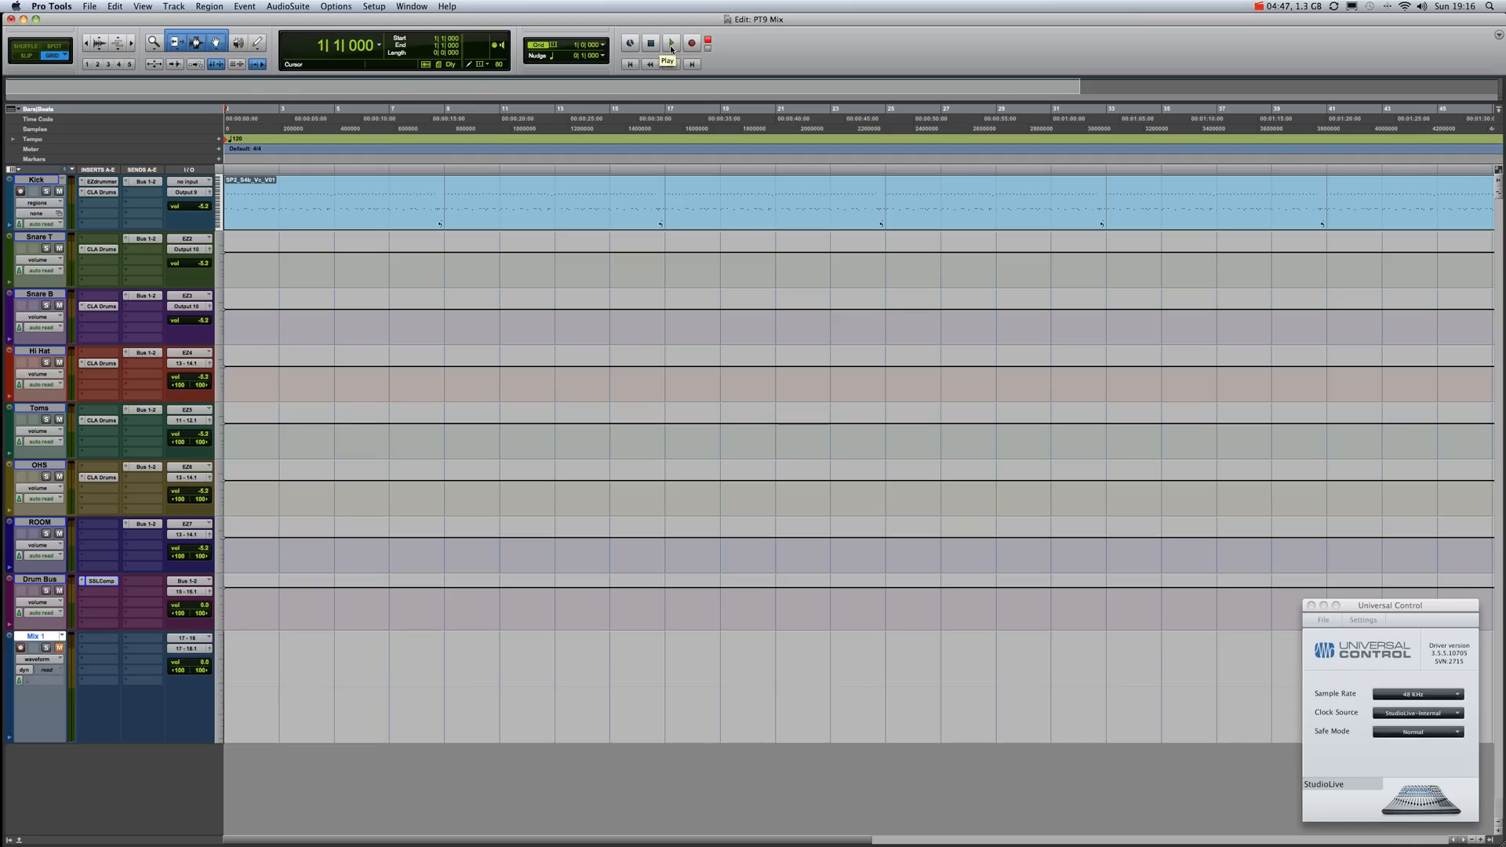
Step: Record roughly 12 bars of the stereo mix onto Mix 1, then stop the transport
left_click(671, 43)
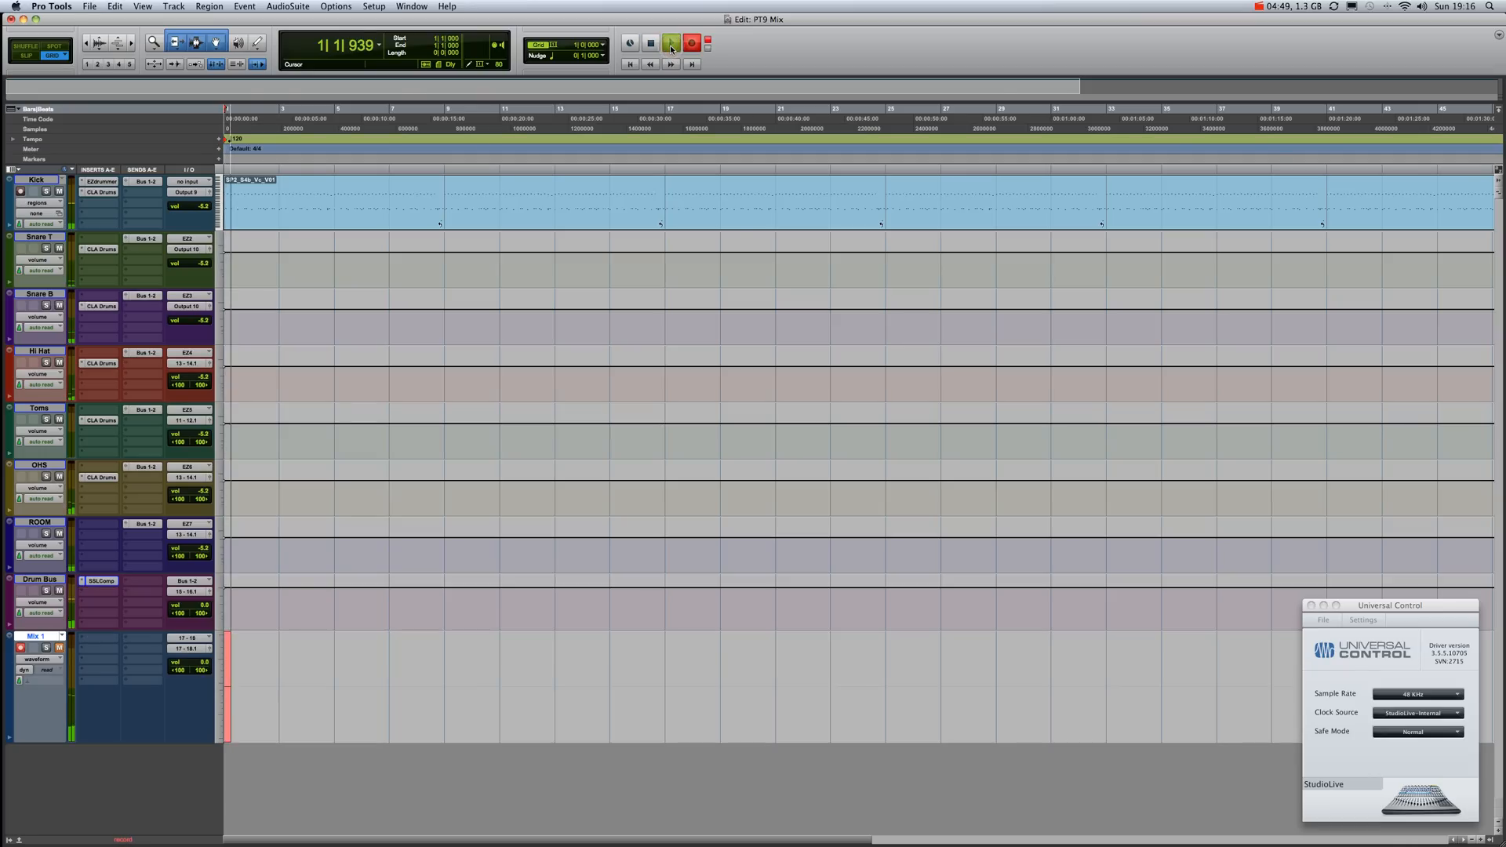
left_click(671, 43)
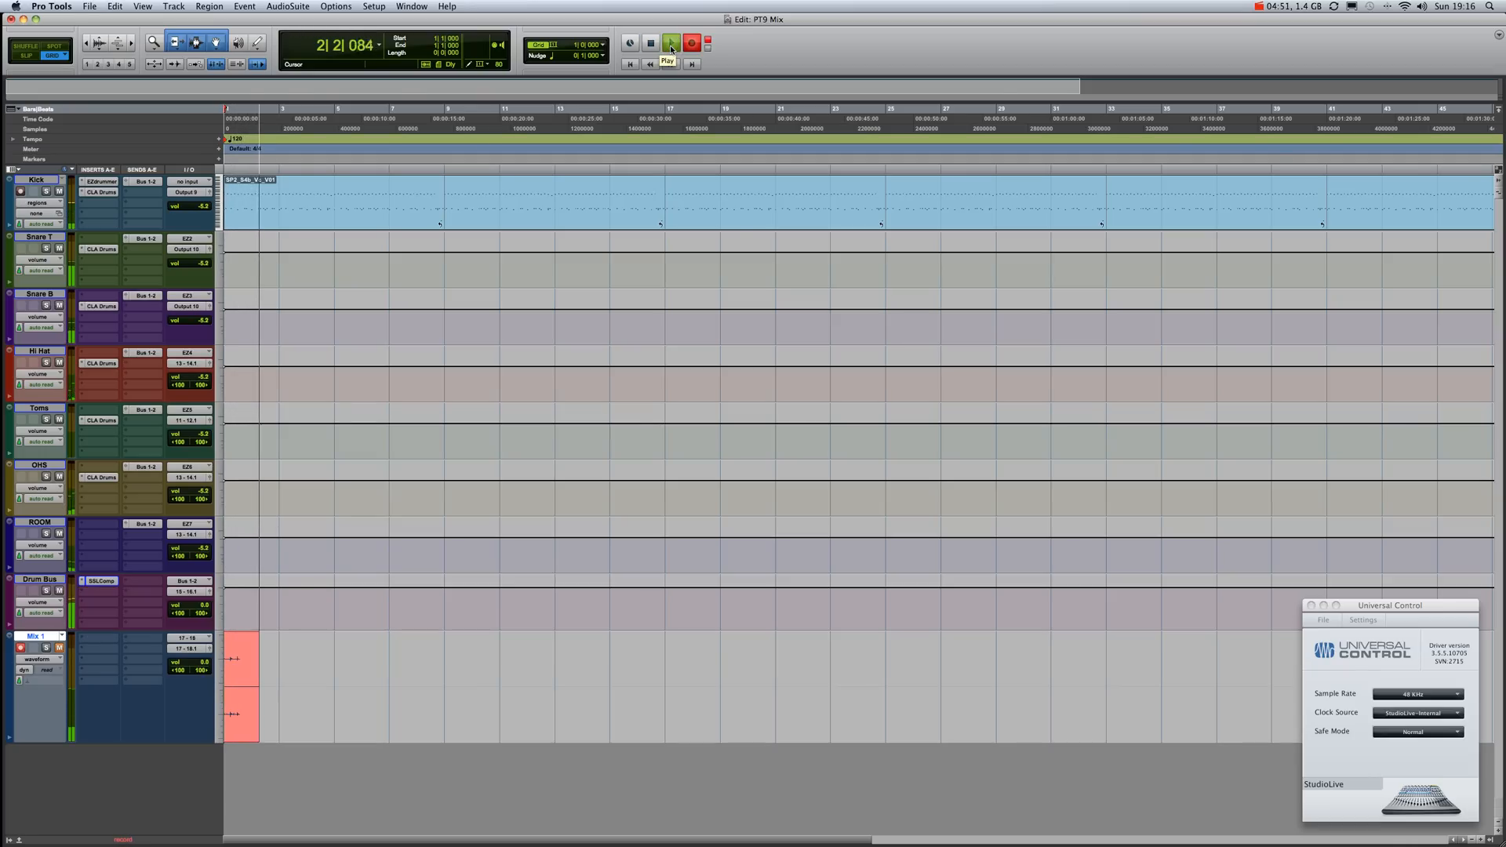
left_click(669, 43)
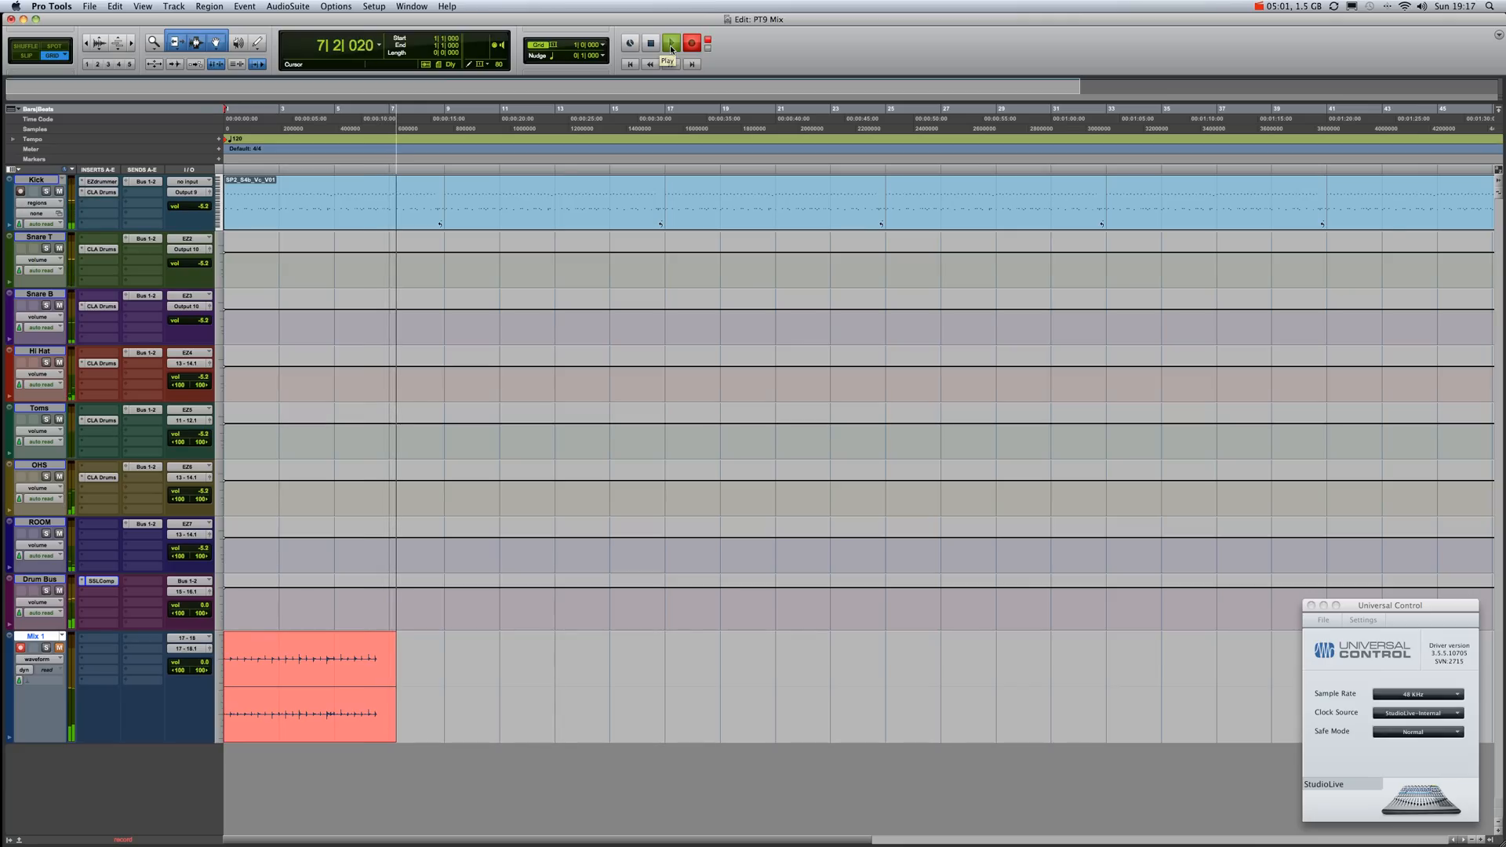
left_click(671, 43)
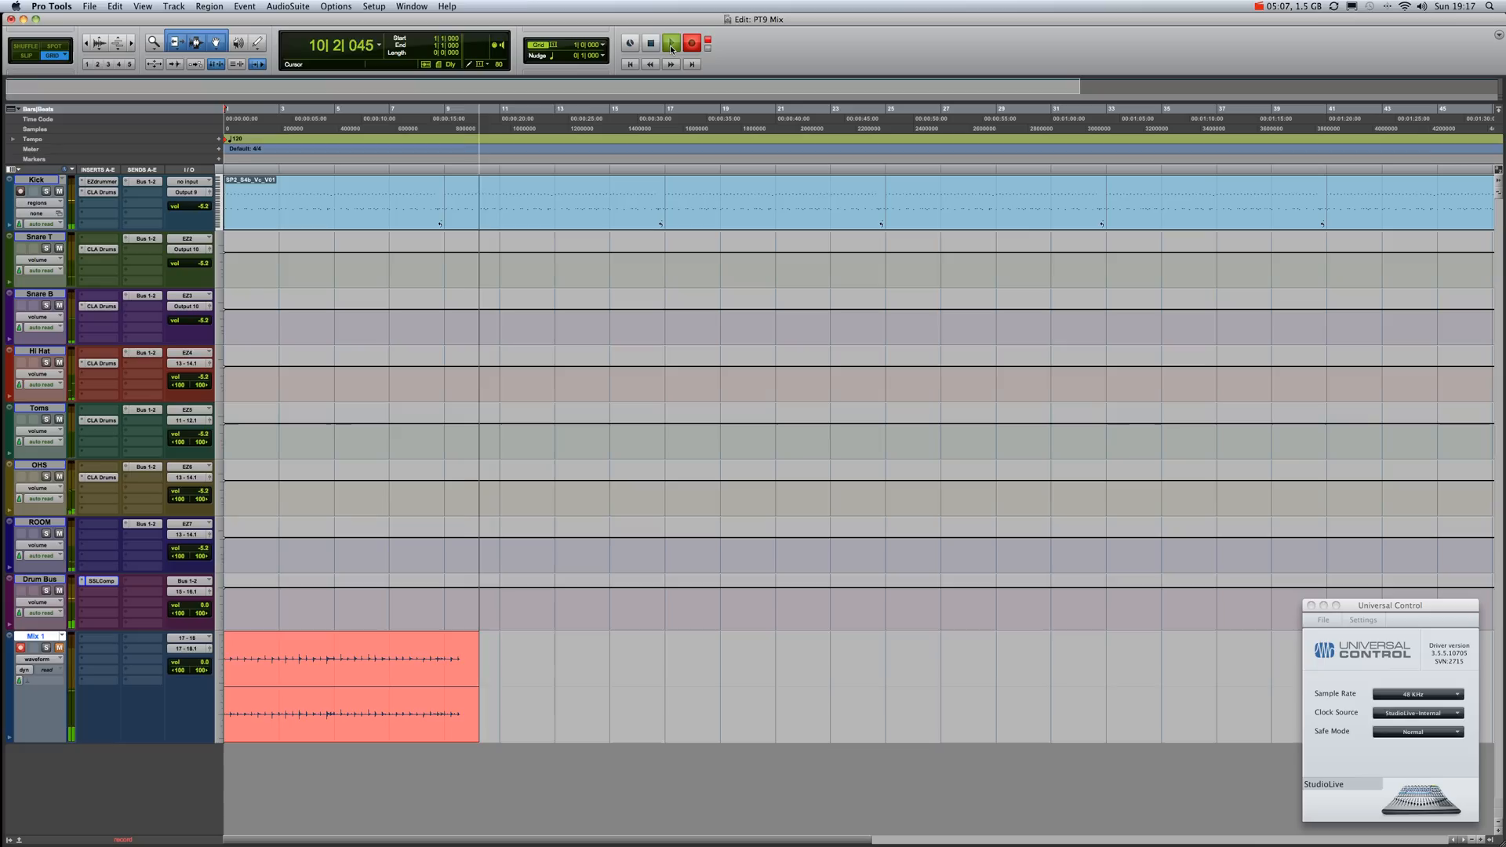
left_click(672, 43)
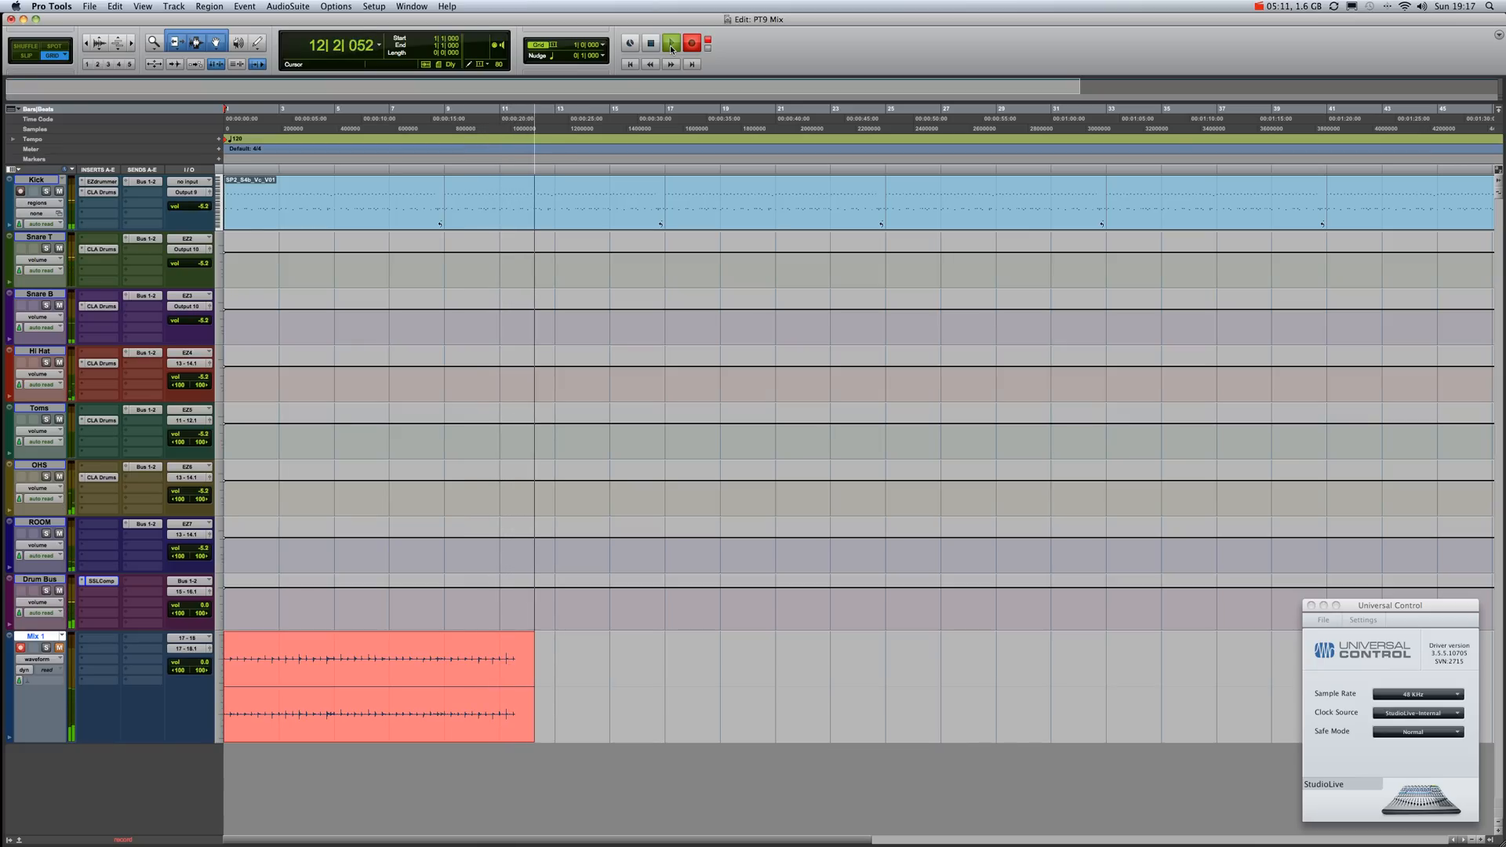
left_click(671, 42)
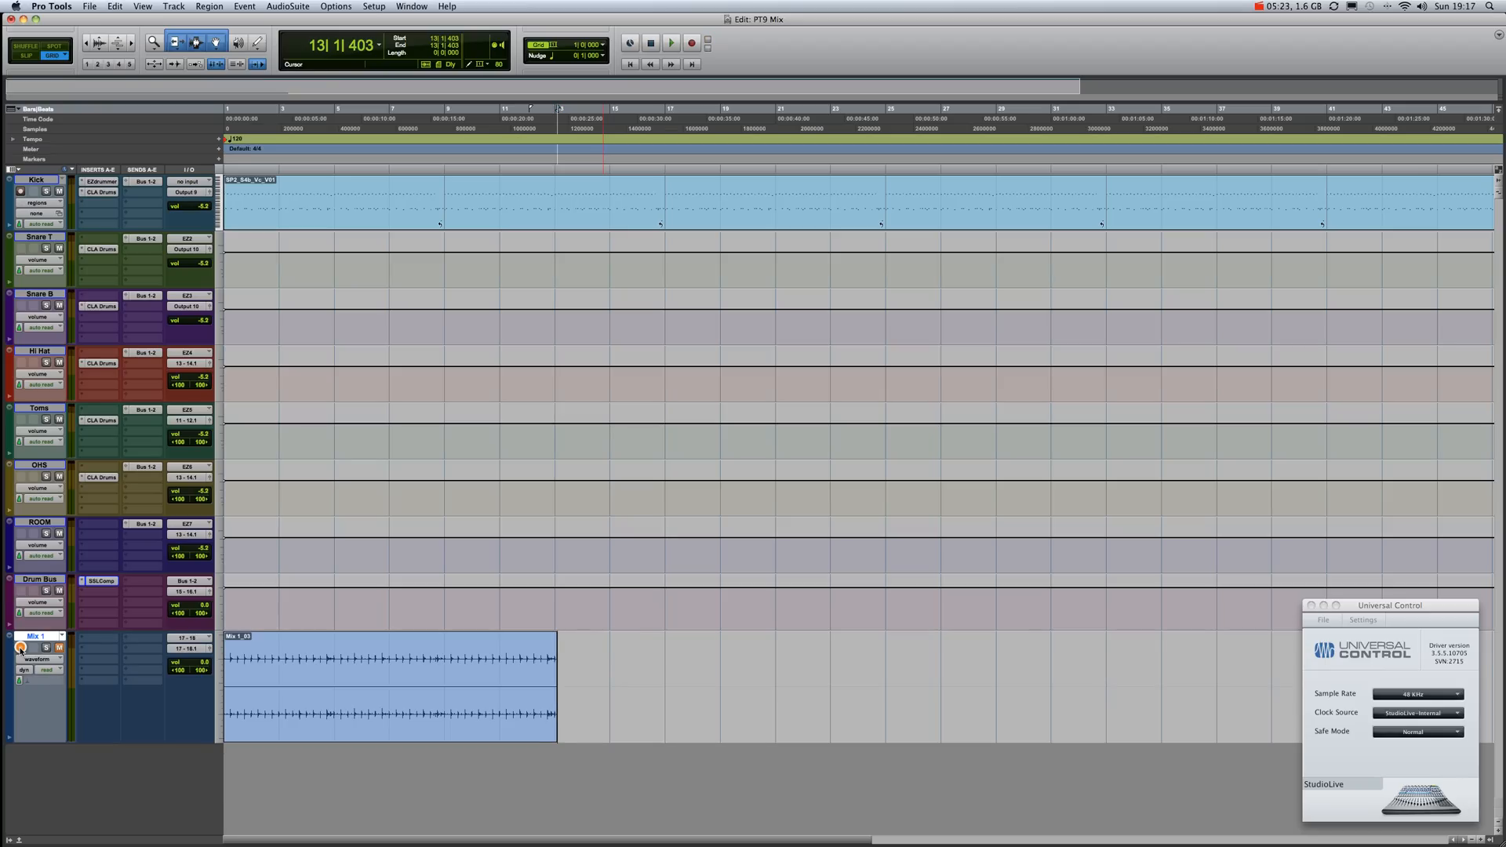
Step: Disarm Mix 1, play the recorded take from session start, and stop playback
left_click(59, 646)
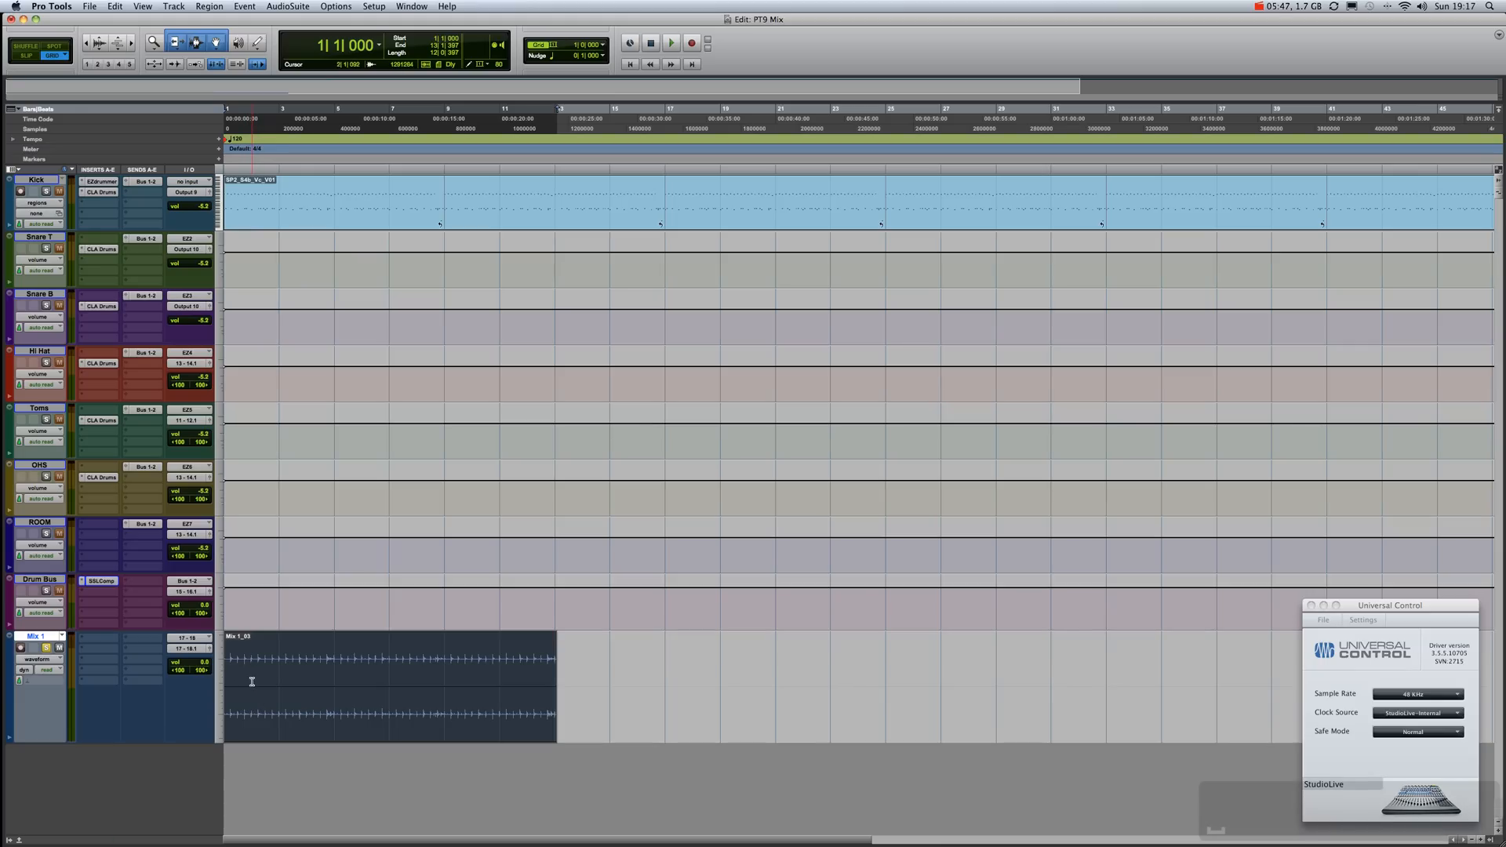
left_click(671, 42)
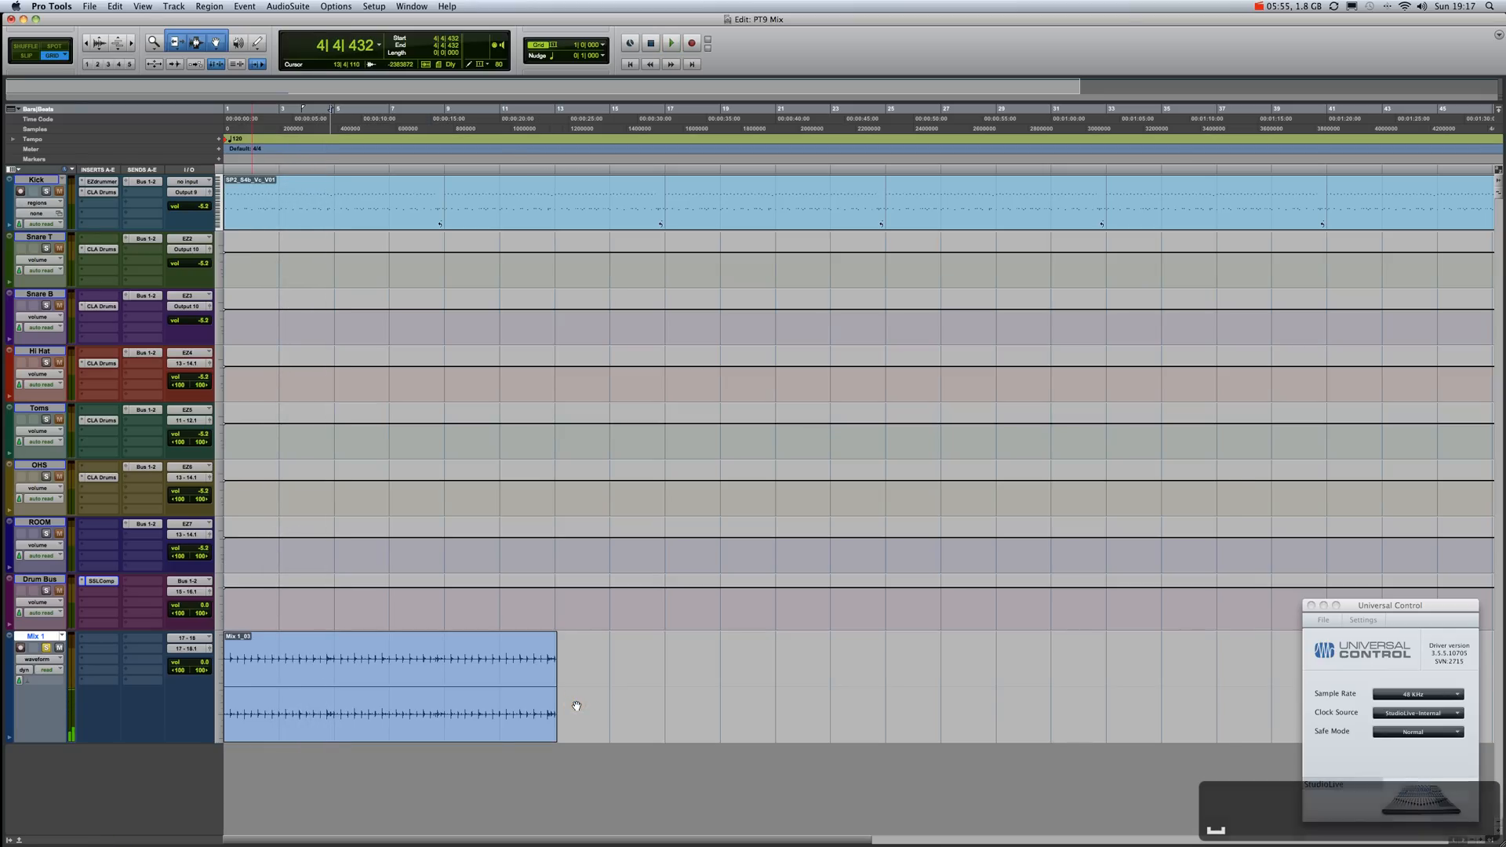
left_click(364, 714)
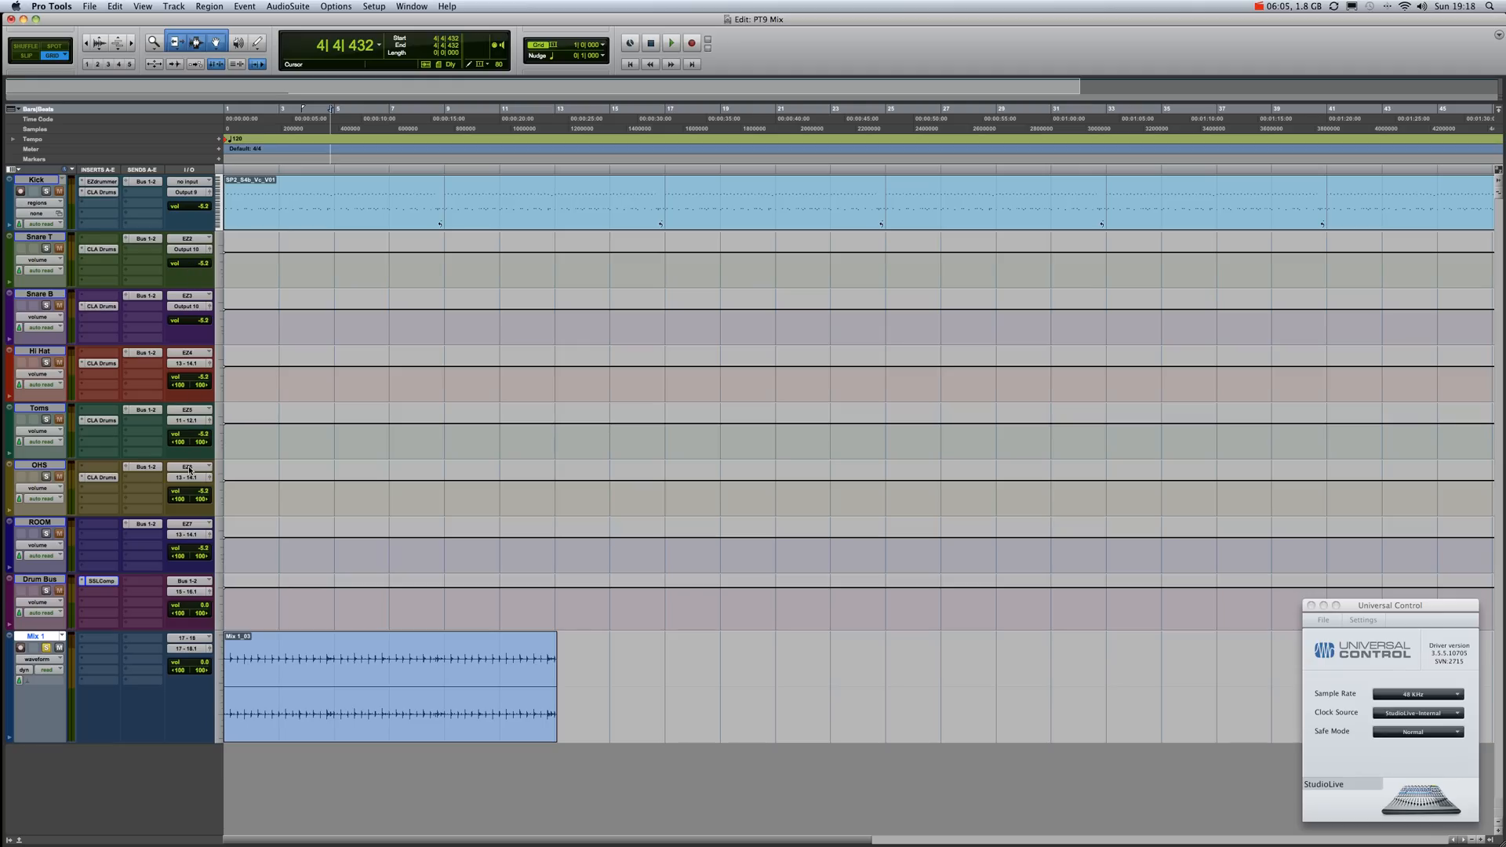
mouse_move(189, 478)
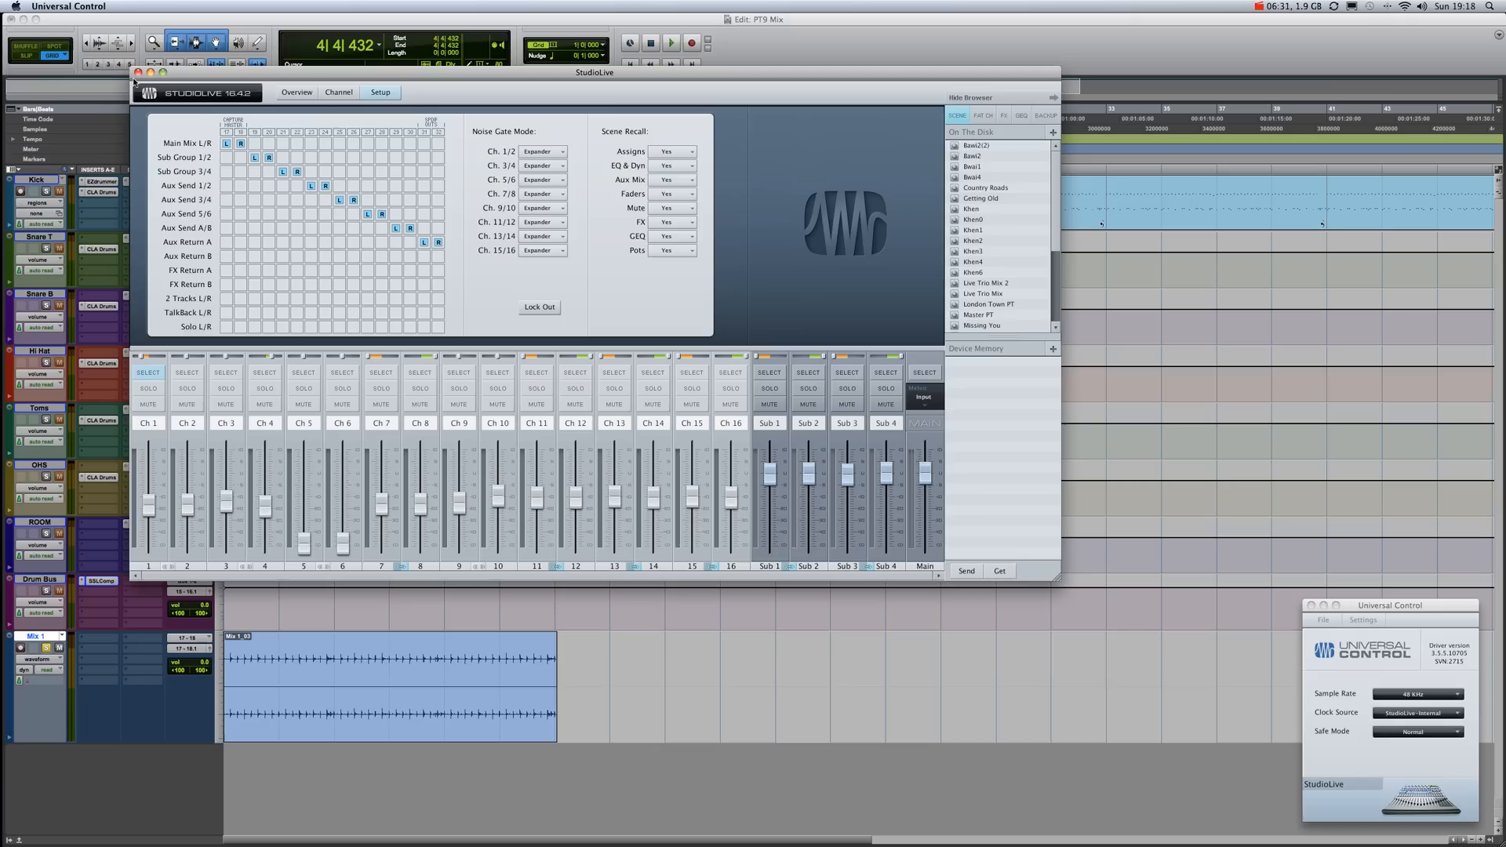
left_click(138, 72)
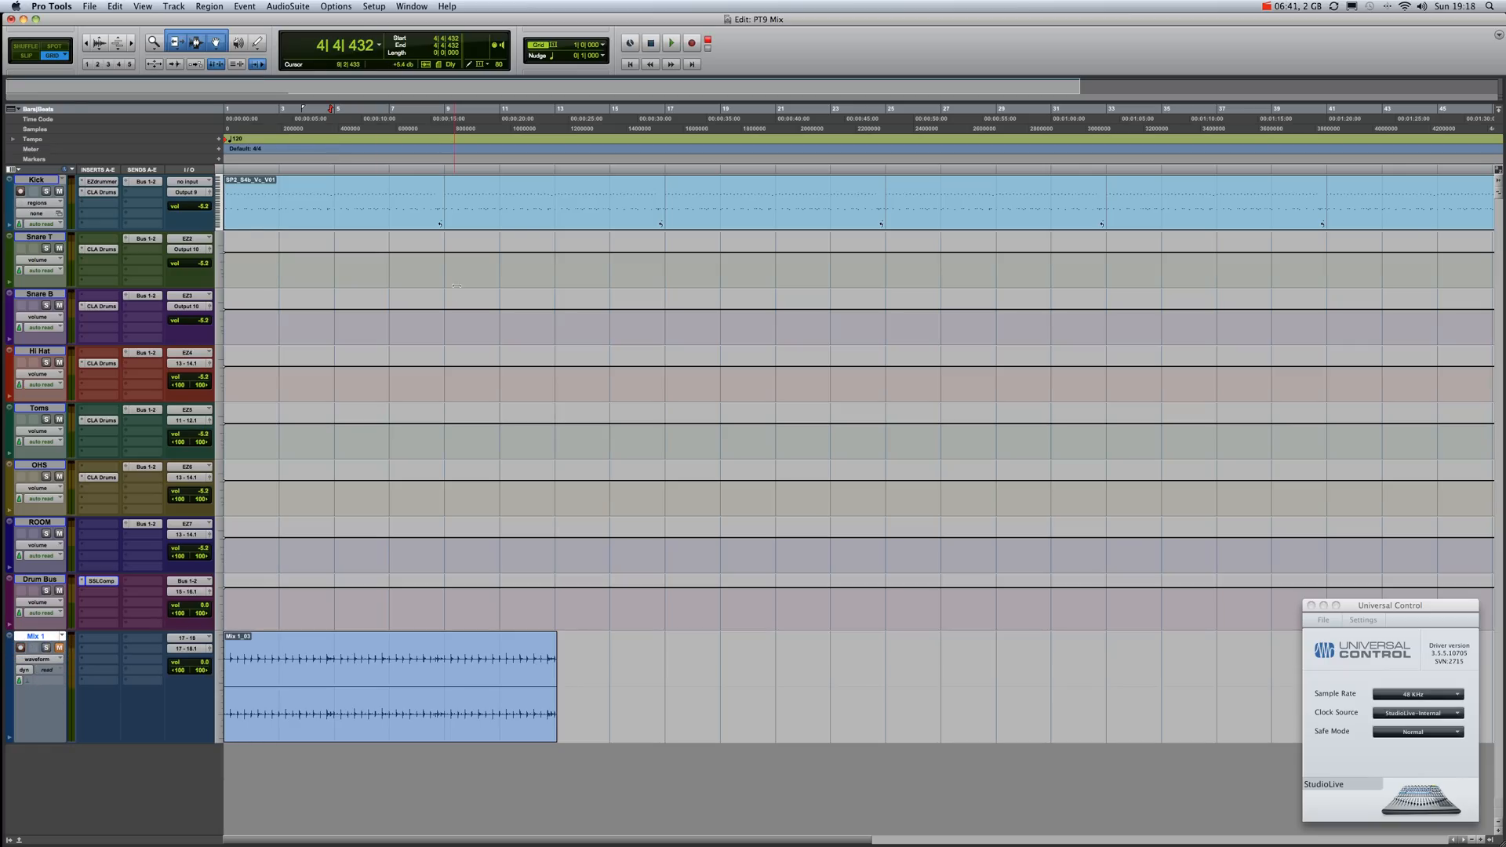
Step: Disarm Mix 1 again, select the Mix 1_03 region, and show the Regions list menu
left_click(692, 43)
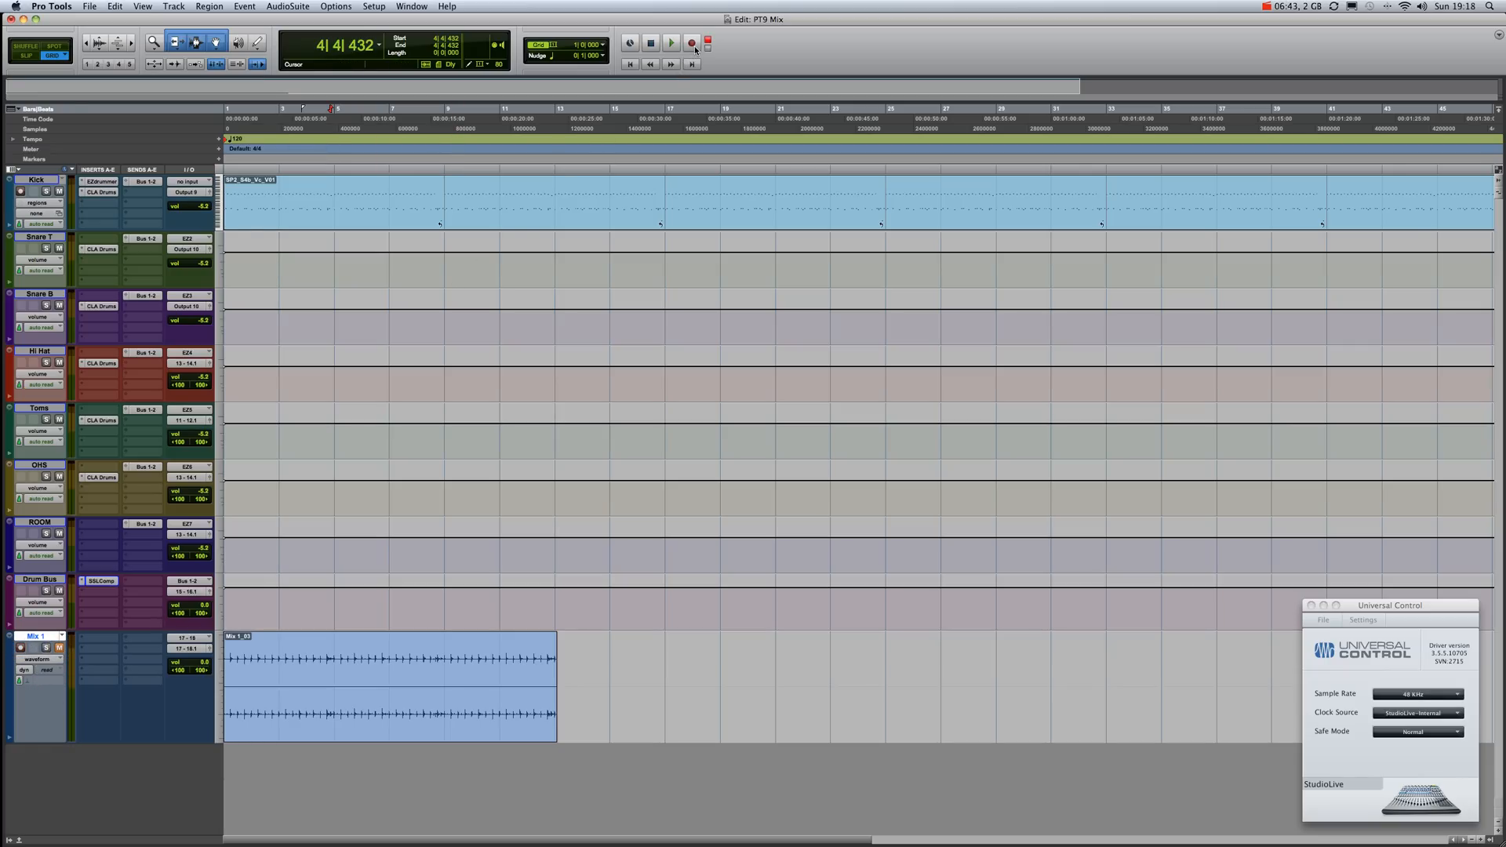
left_click(692, 44)
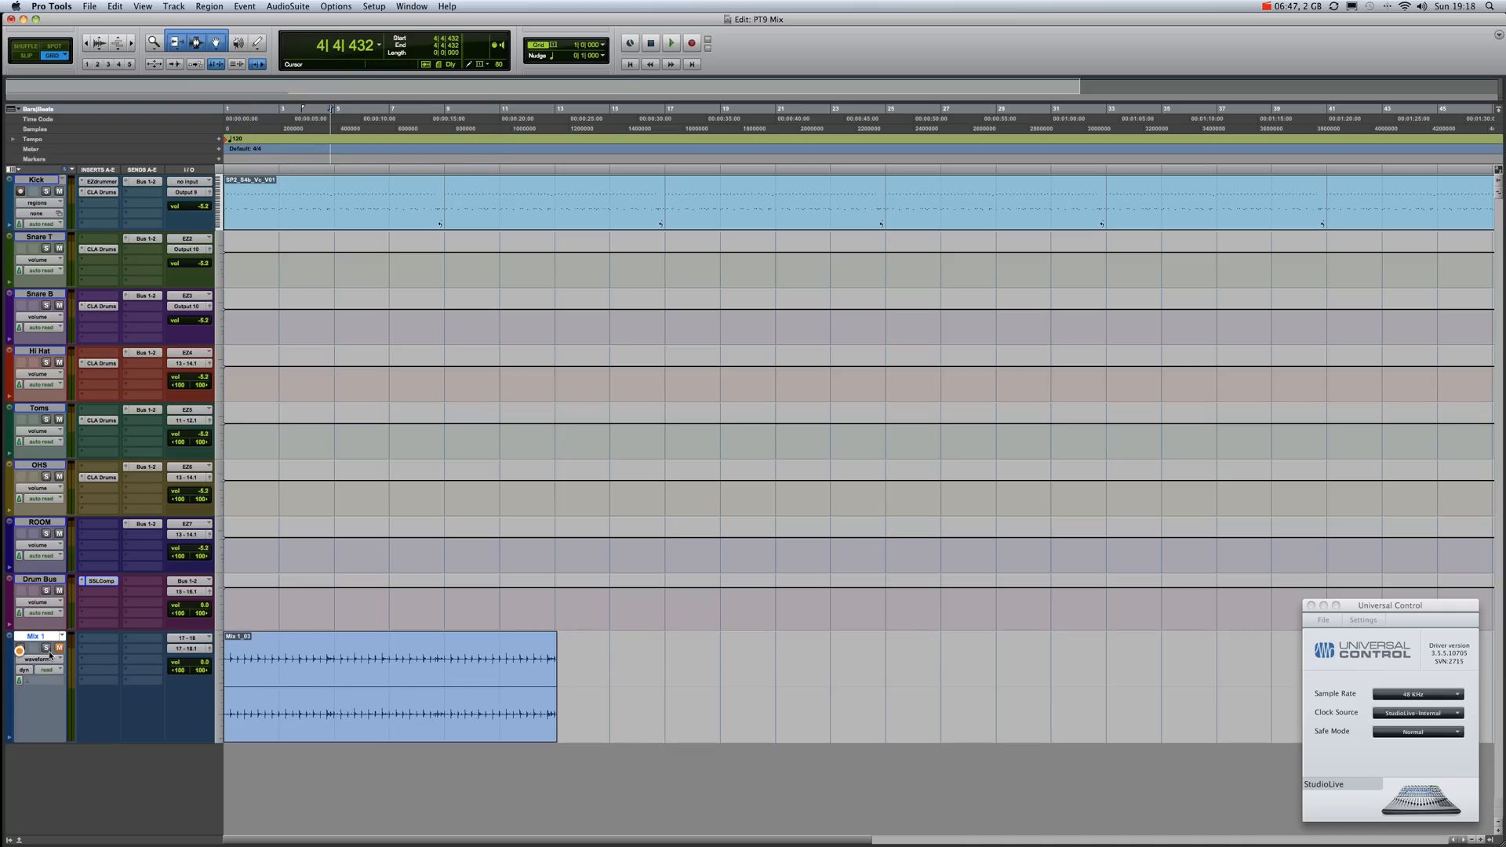
left_click(44, 648)
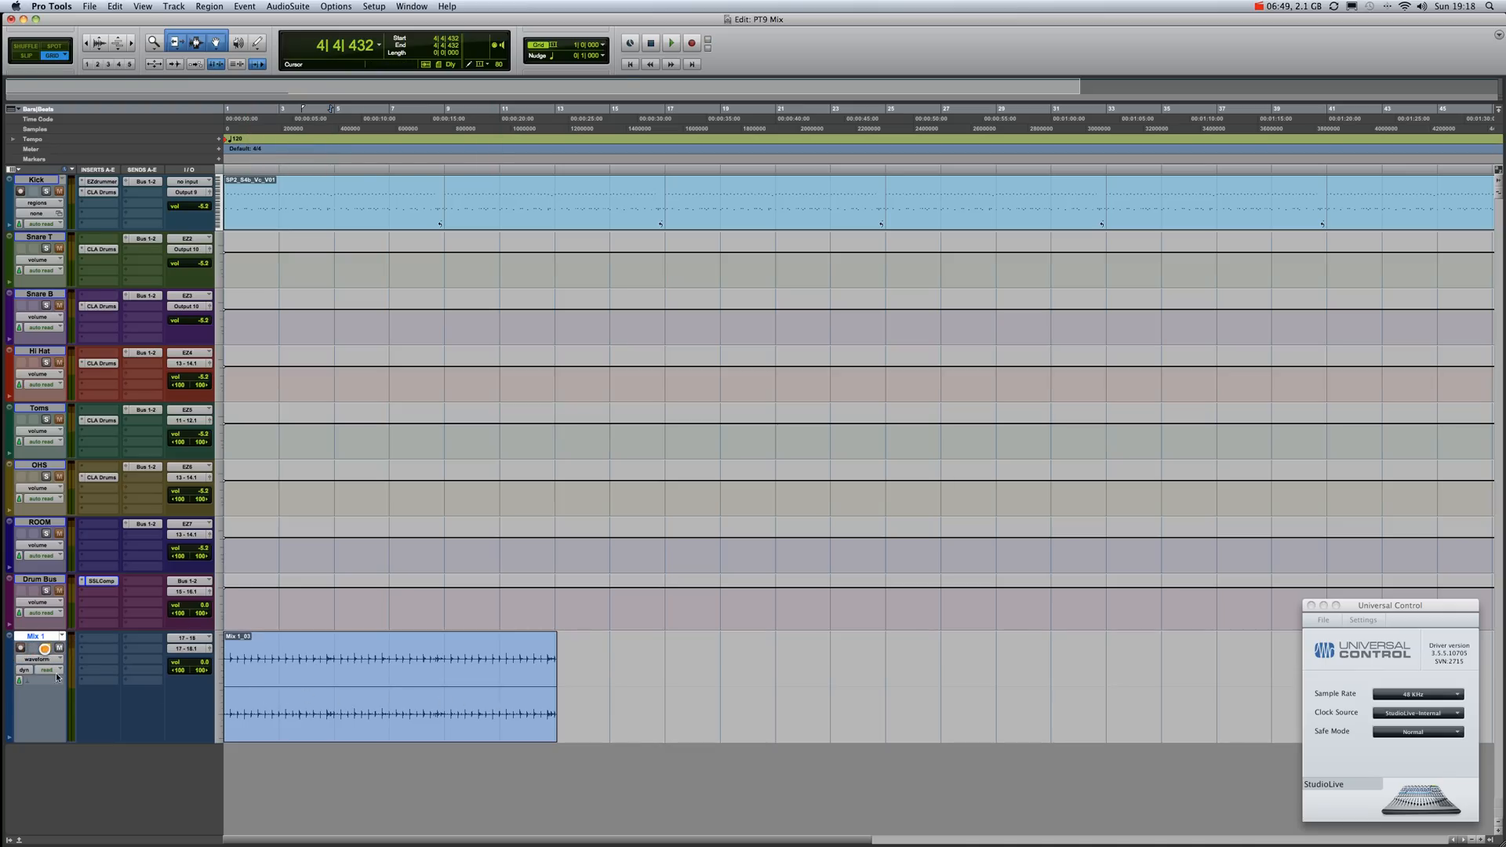
left_click(418, 720)
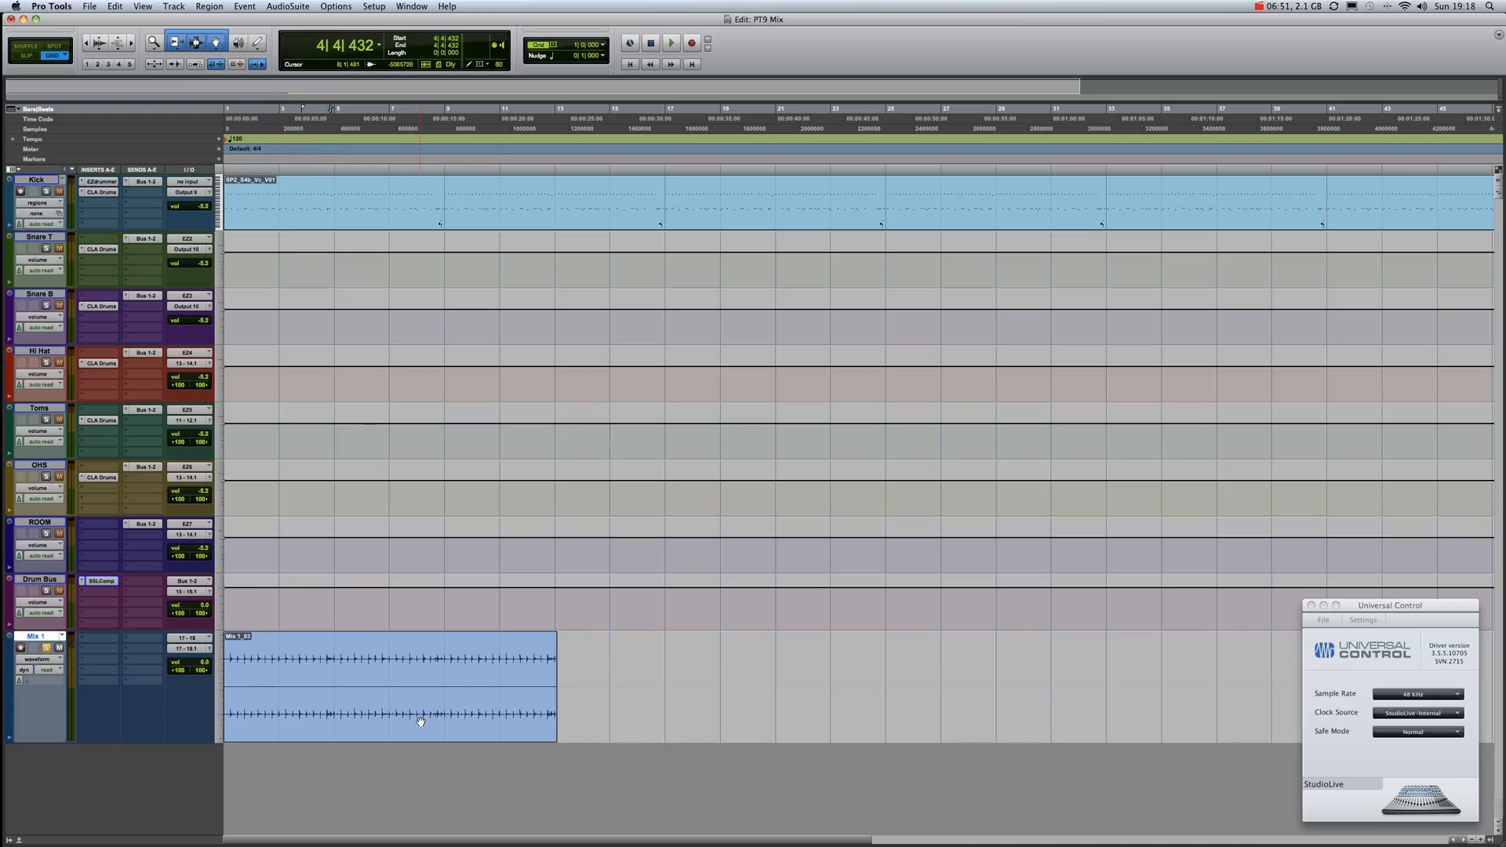
left_click(418, 718)
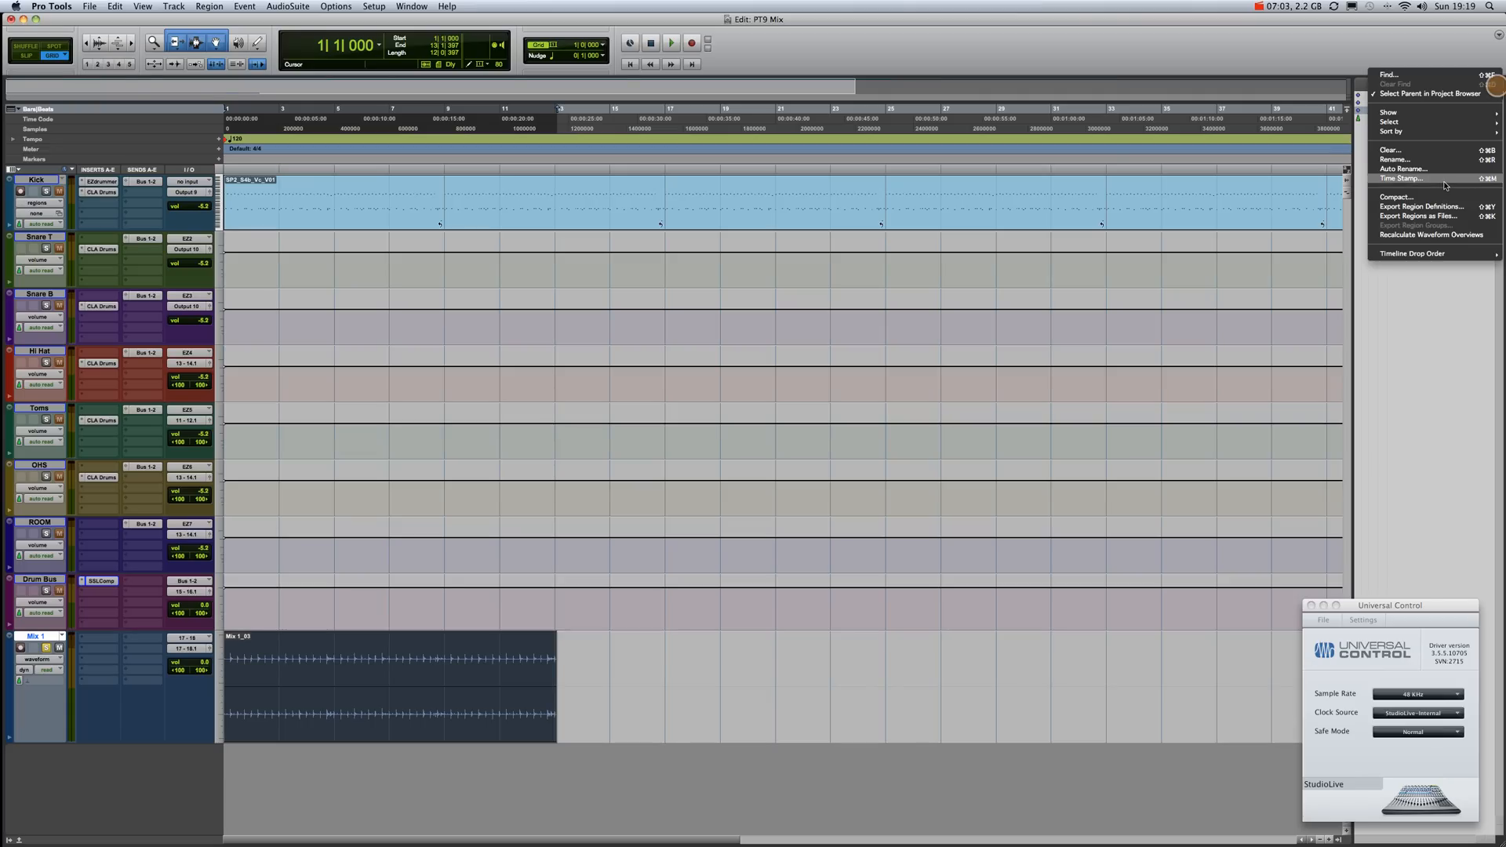
mouse_move(1417, 217)
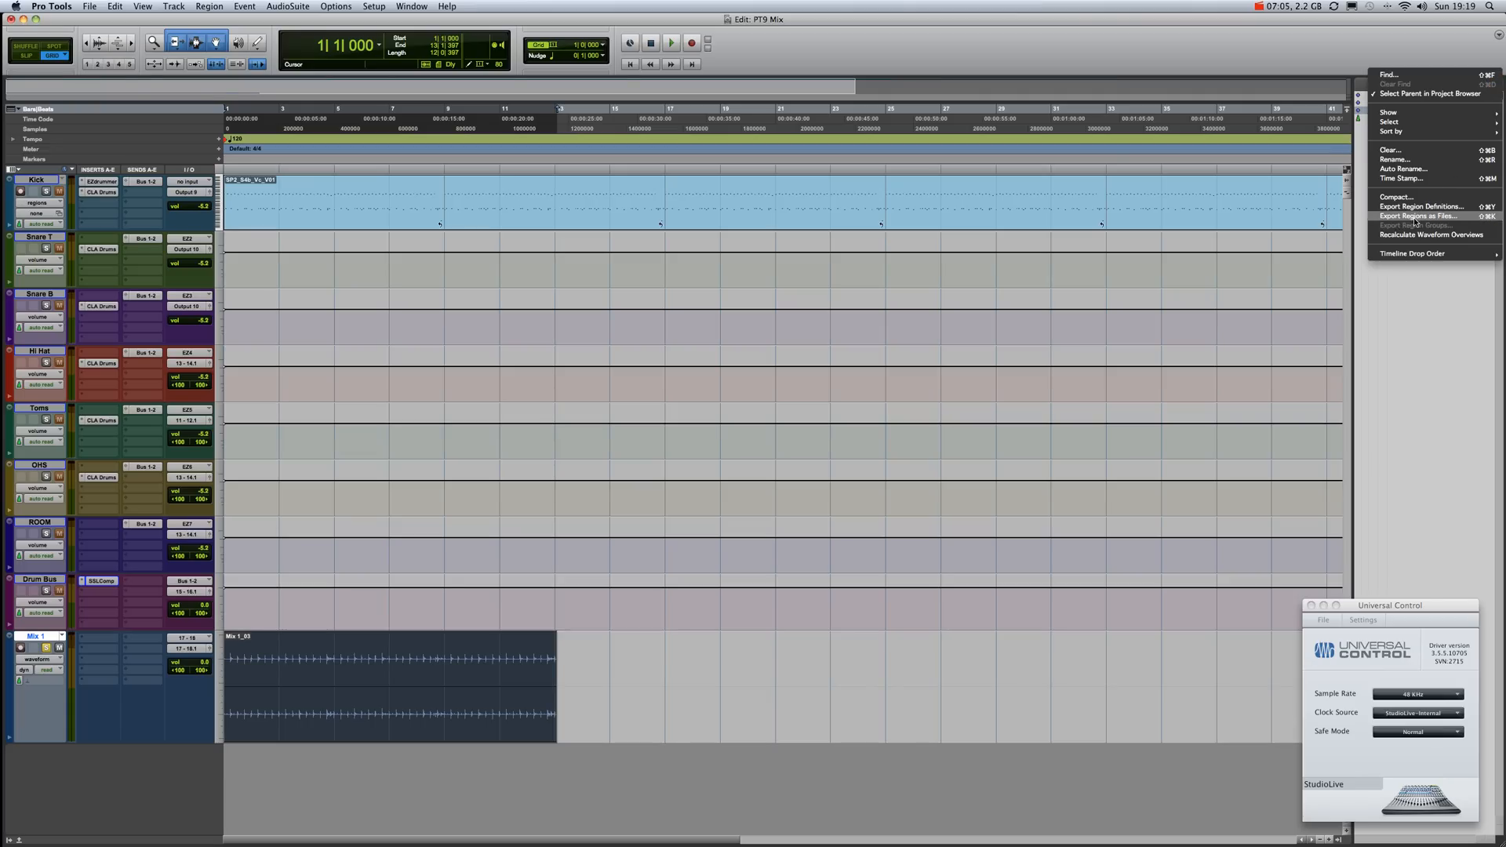
Step: Export Mix 1_03 as a stereo 24-bit, 48 kHz WAV using Tweak Head conversion quality
left_click(1420, 217)
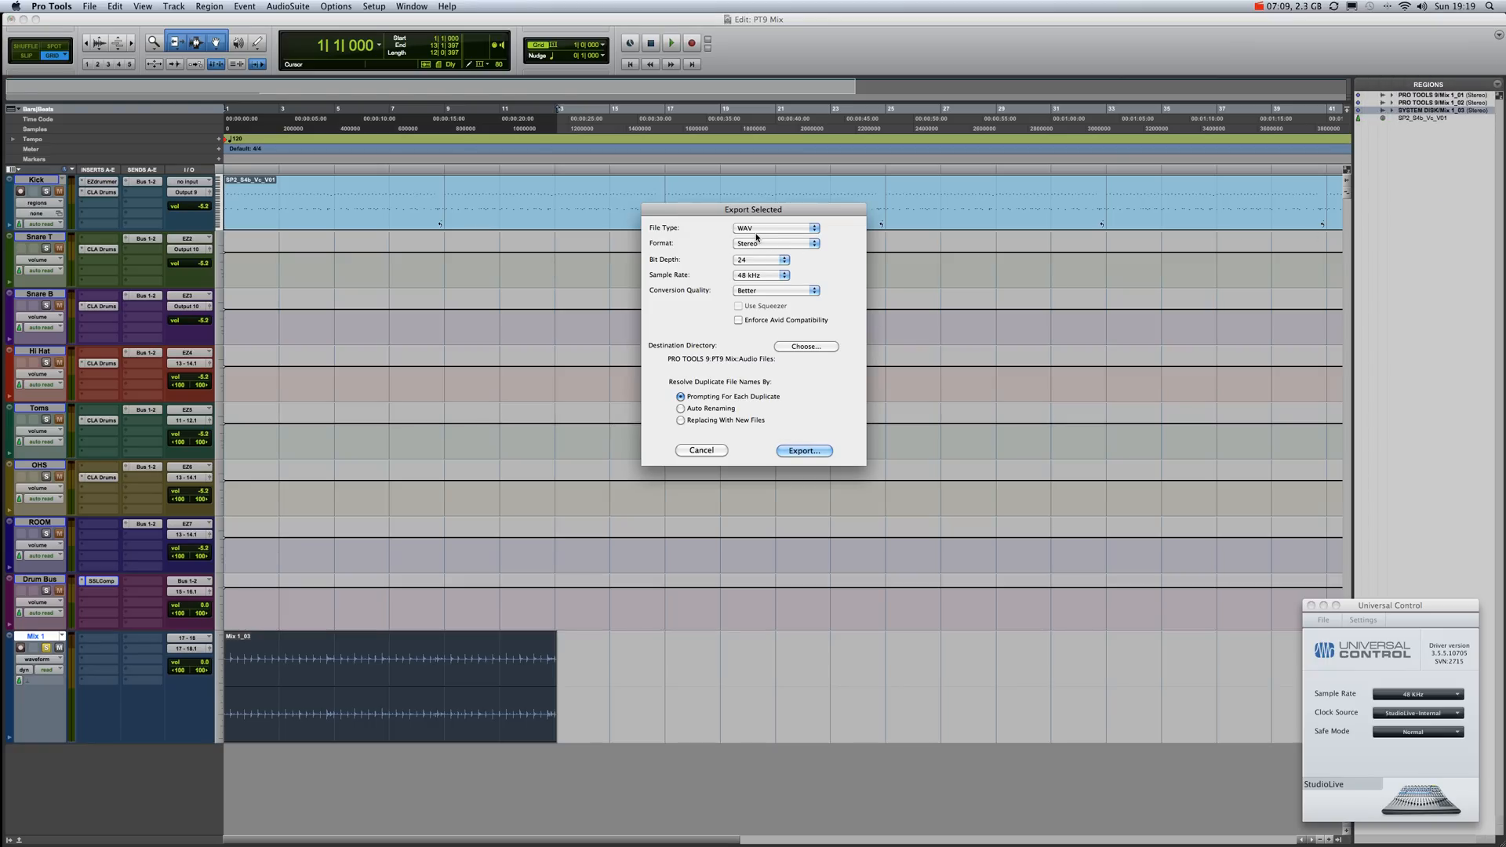
mouse_move(754, 273)
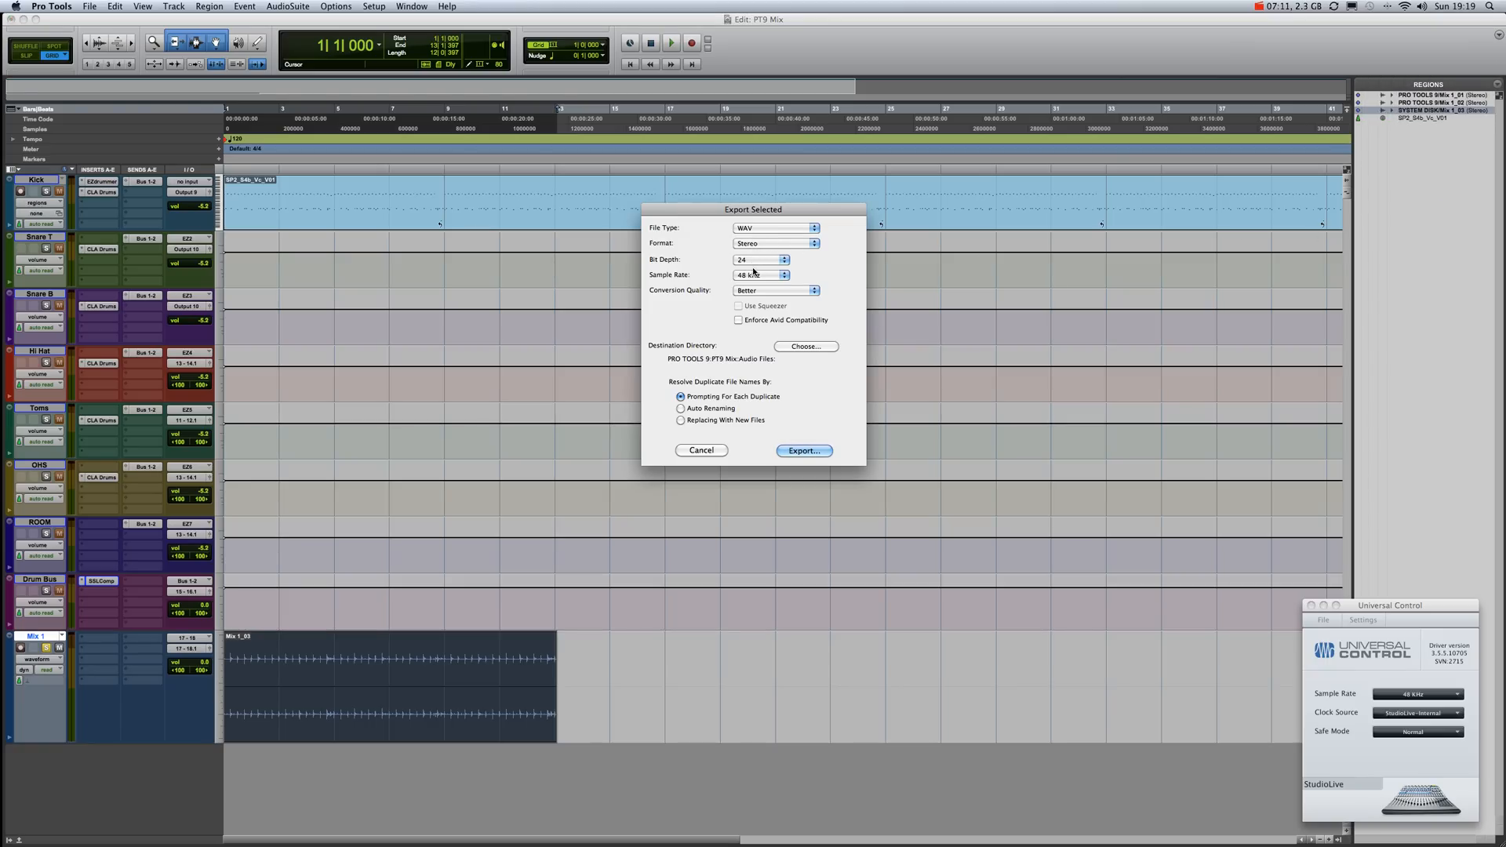
left_click(775, 290)
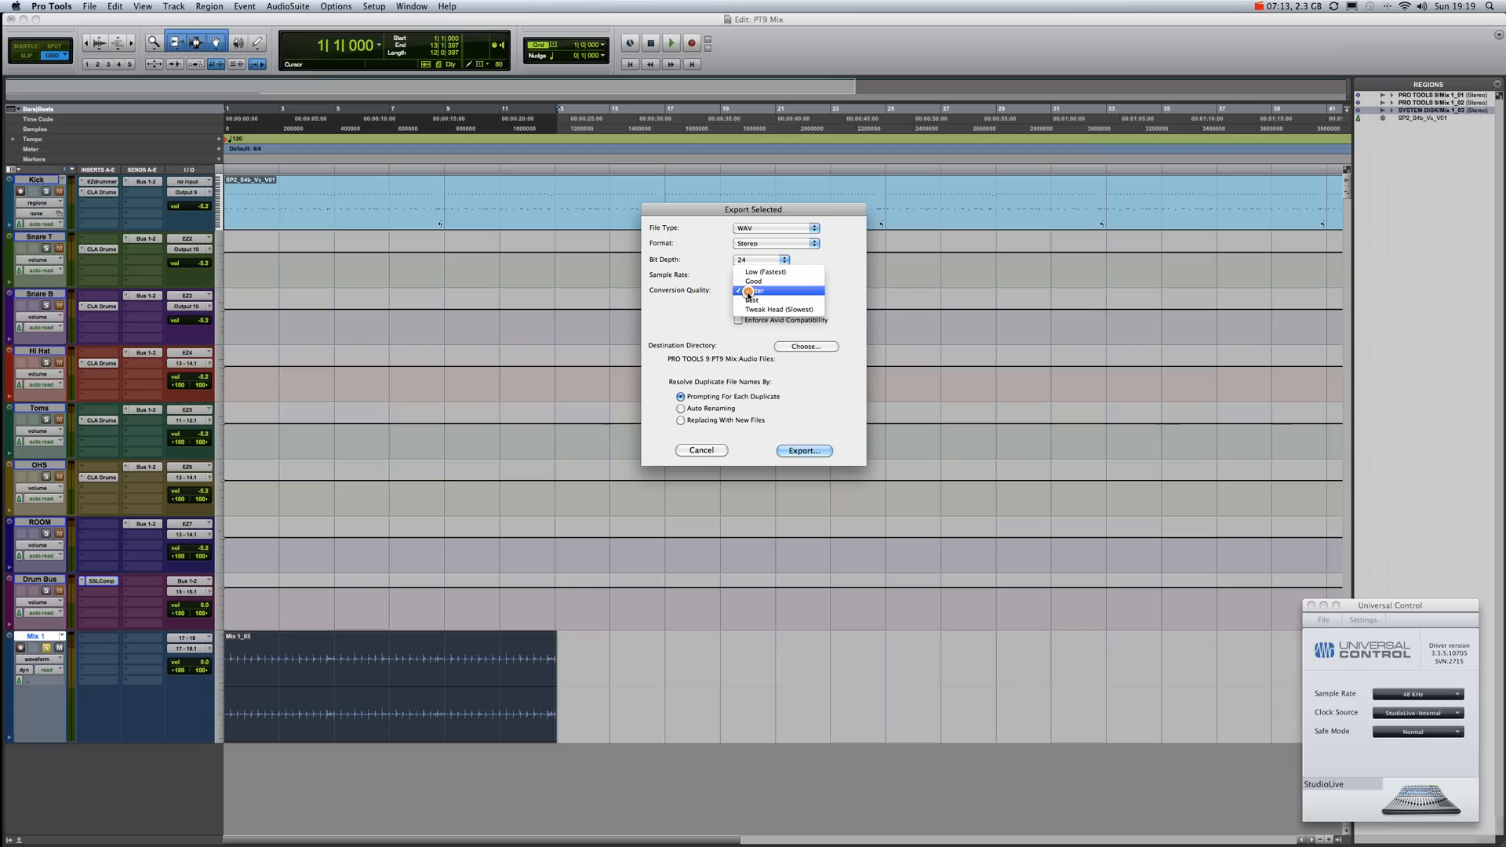
left_click(778, 309)
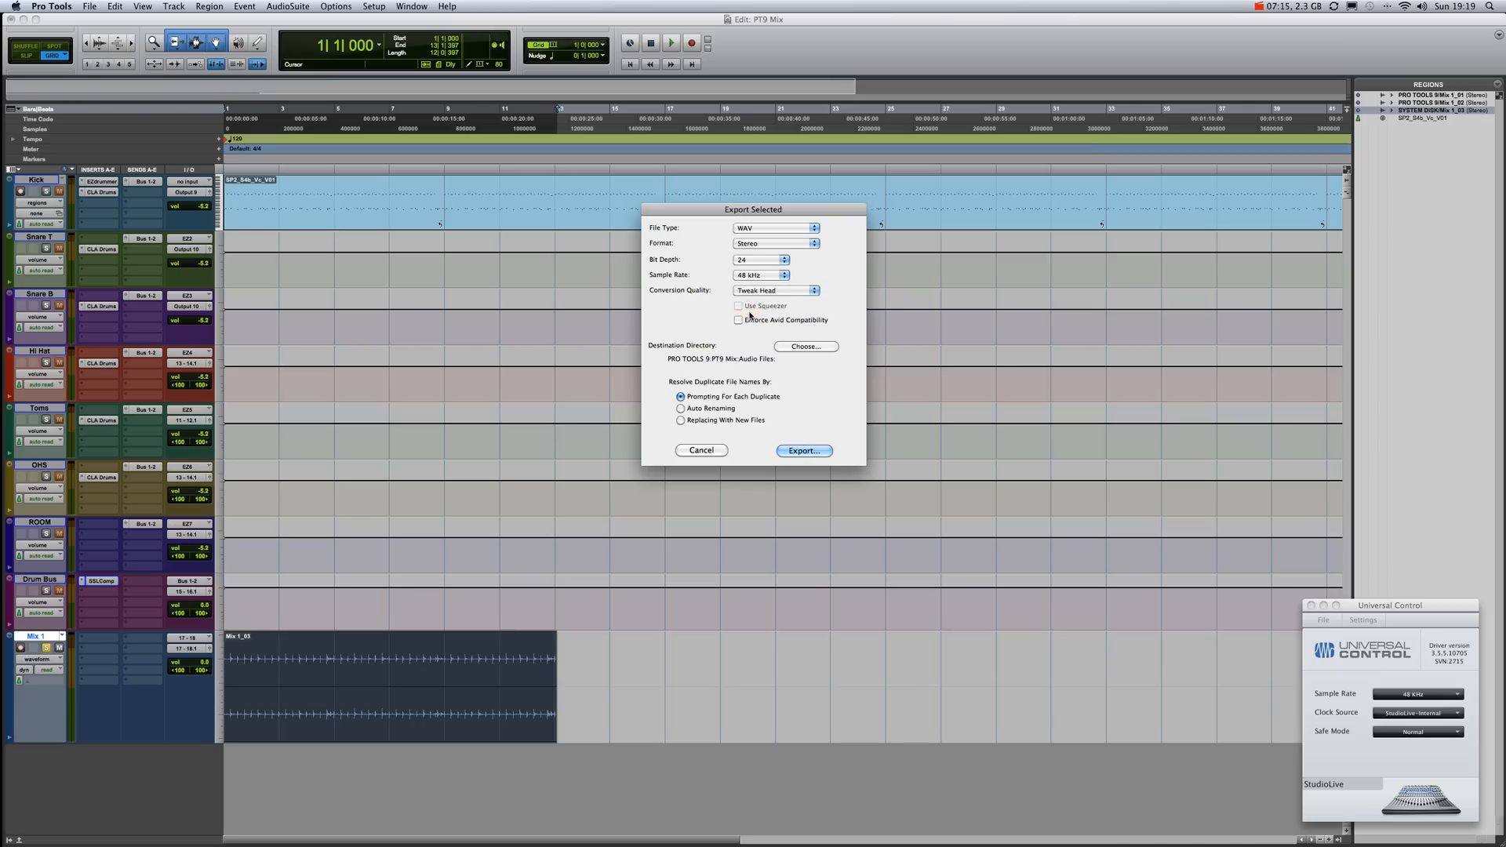
mouse_move(793, 351)
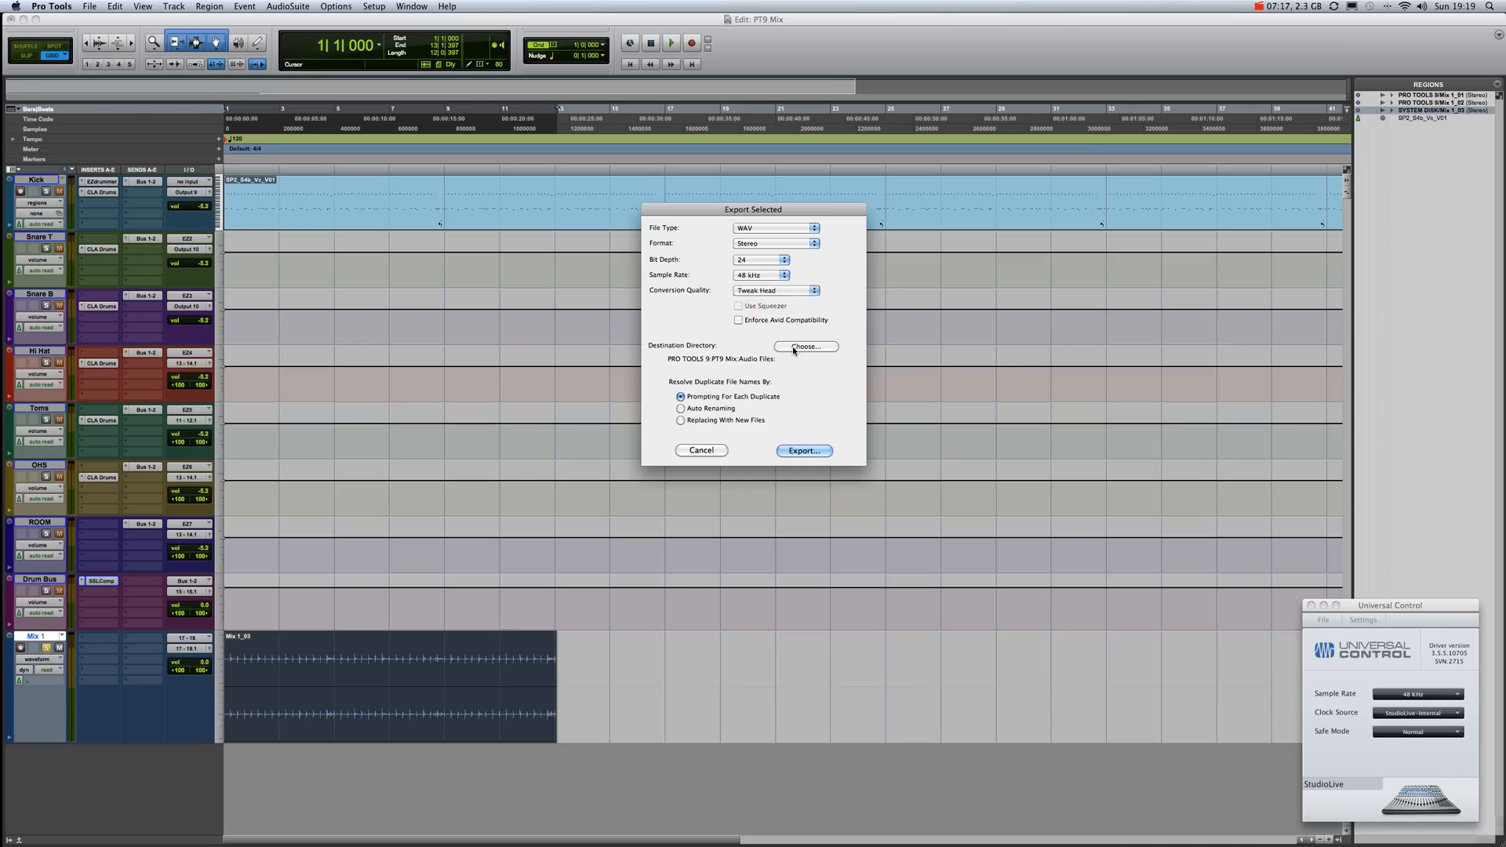
mouse_move(800, 458)
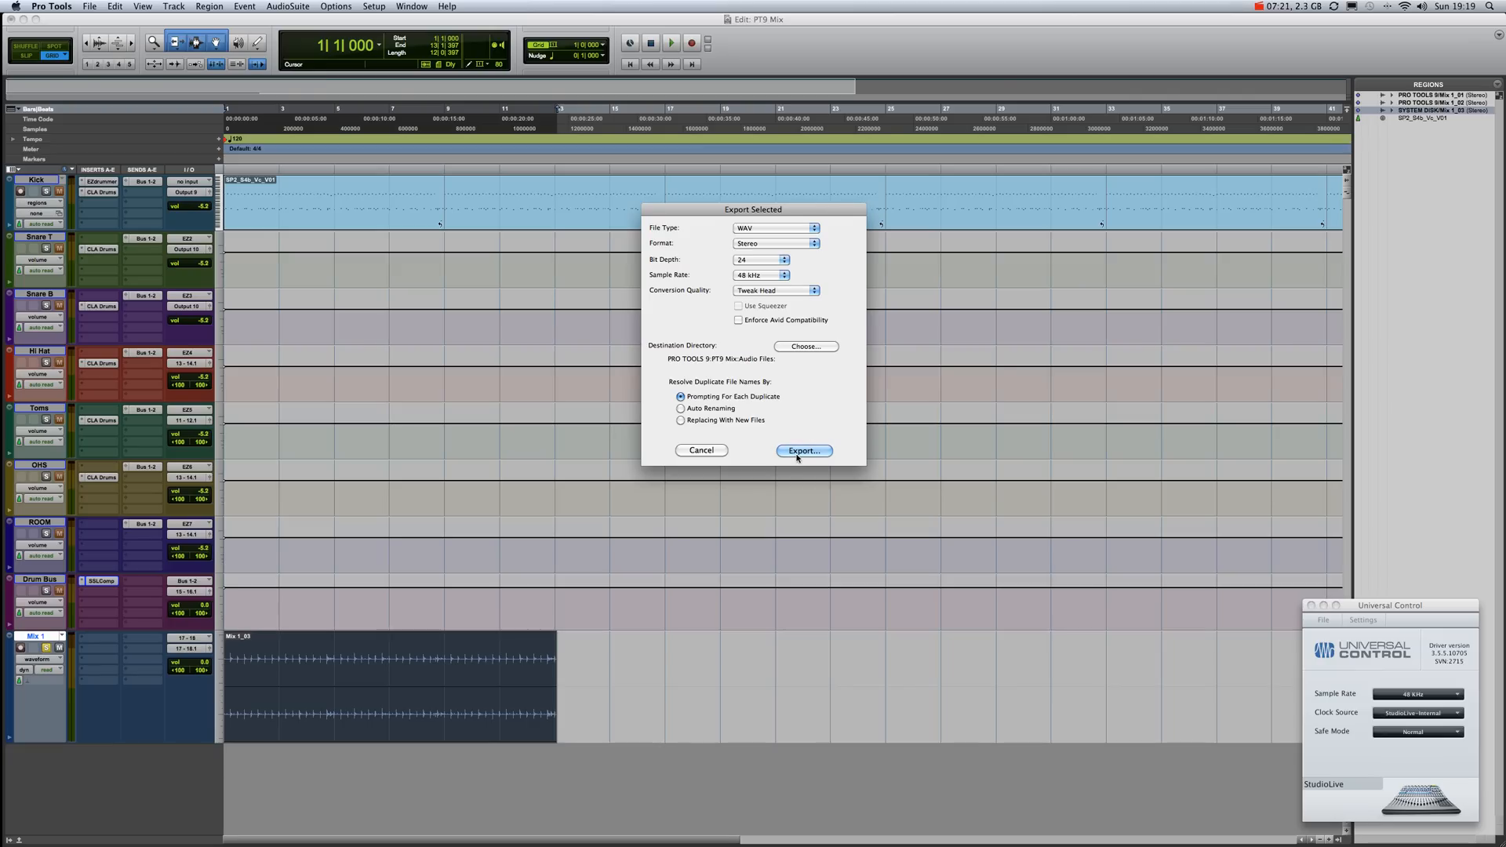
left_click(803, 450)
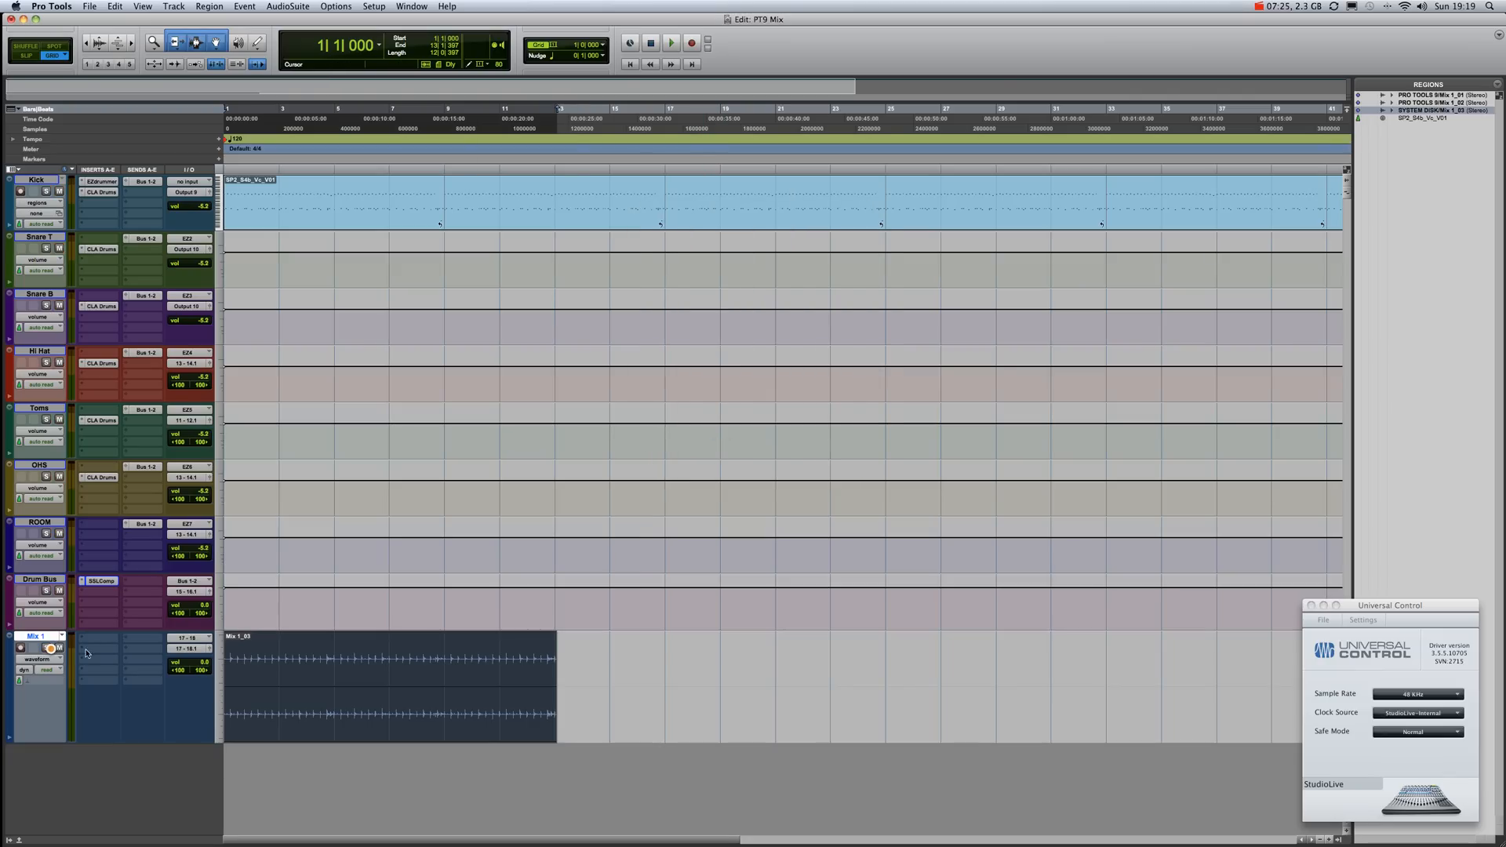
left_click(50, 646)
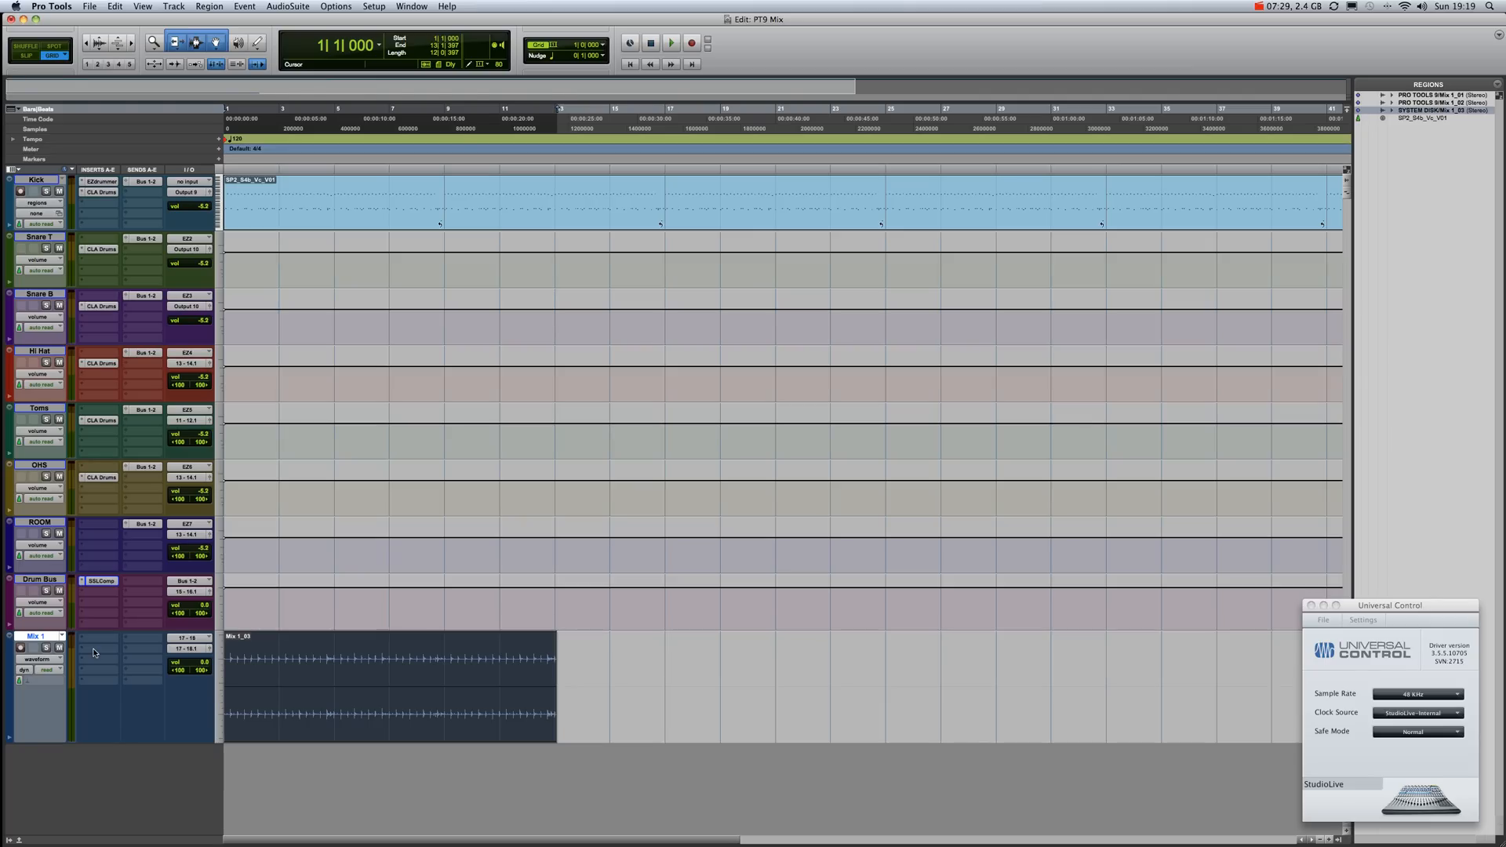
mouse_move(110, 655)
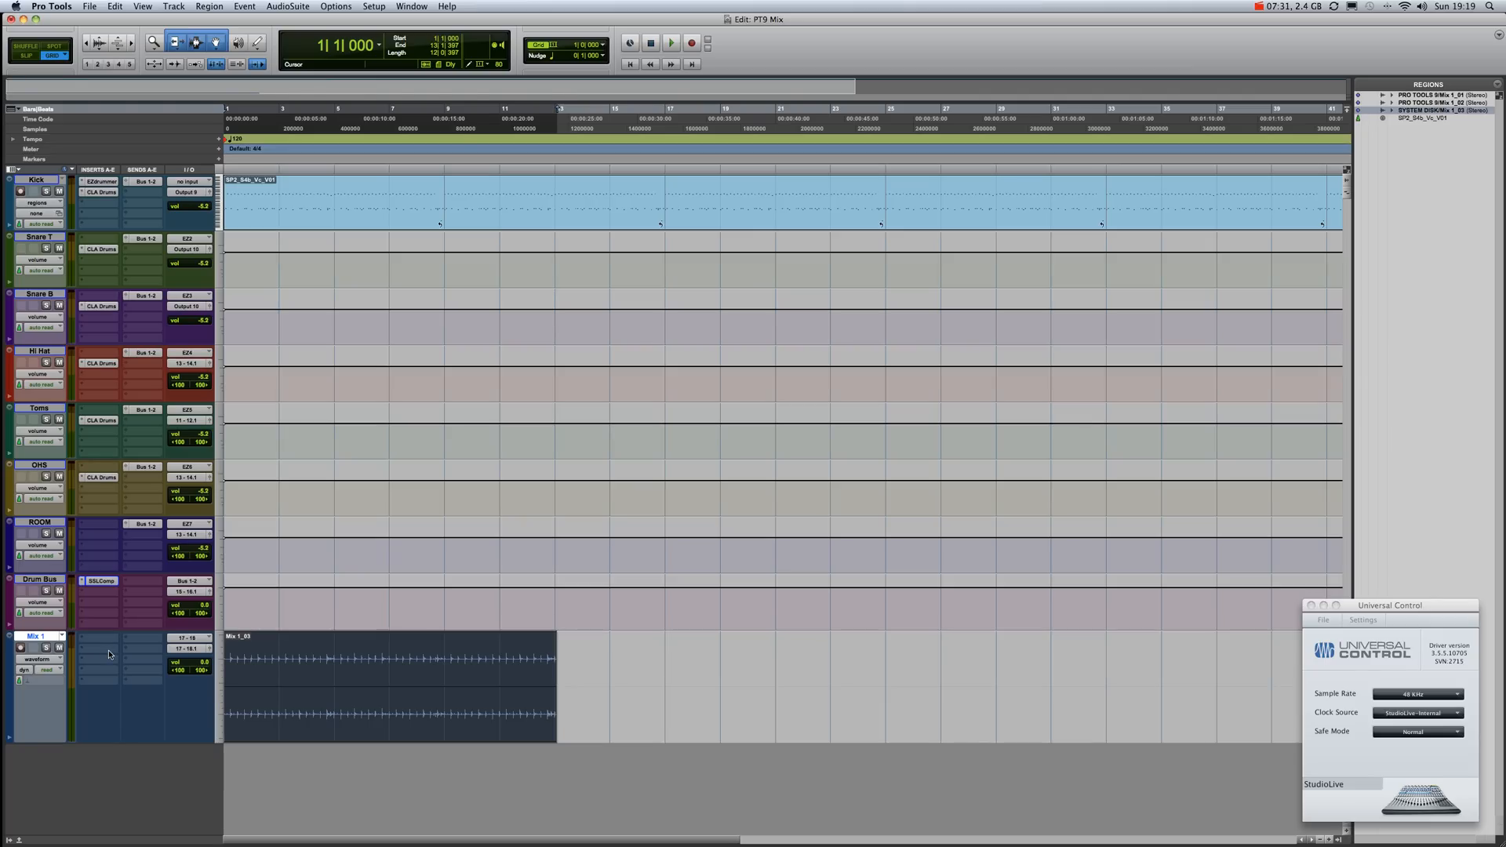